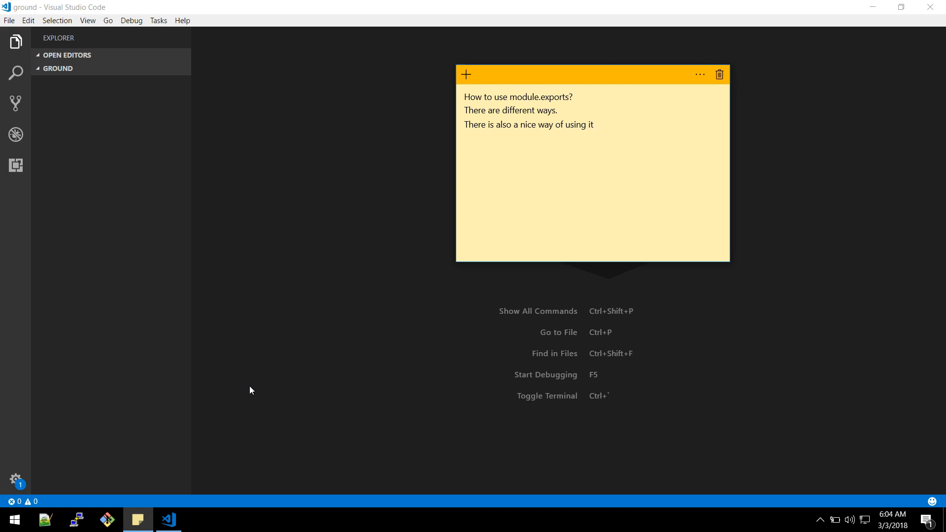
mouse_move(54, 170)
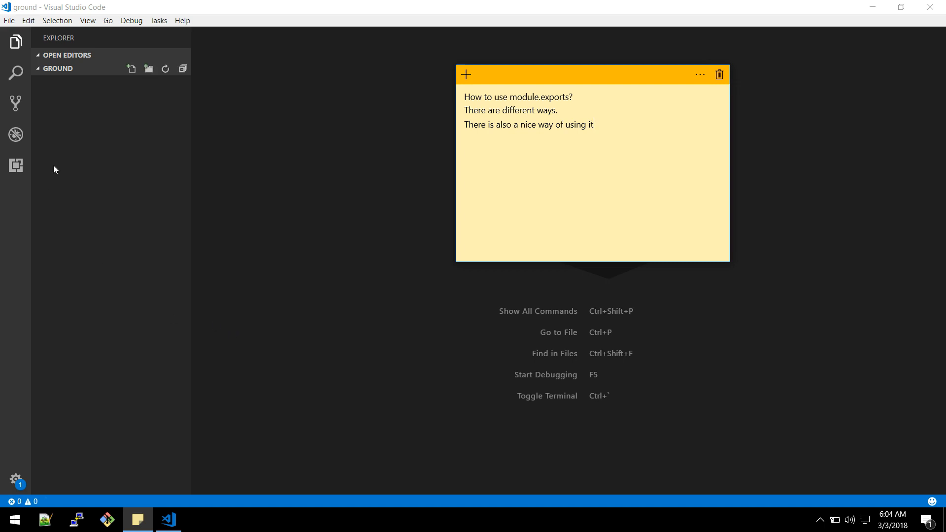
- Create two new files in the ground folder, main.js and details.js
click(131, 69)
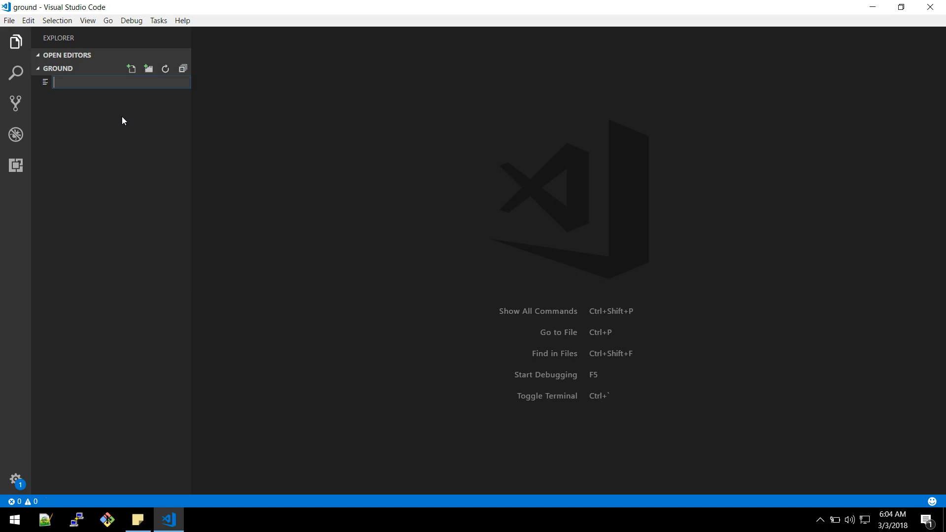
text(main.)
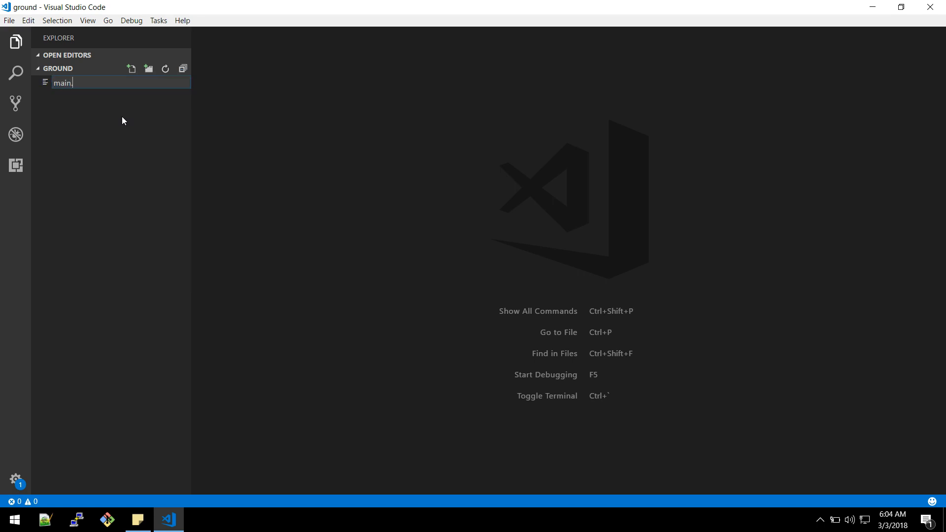
right_click(64, 95)
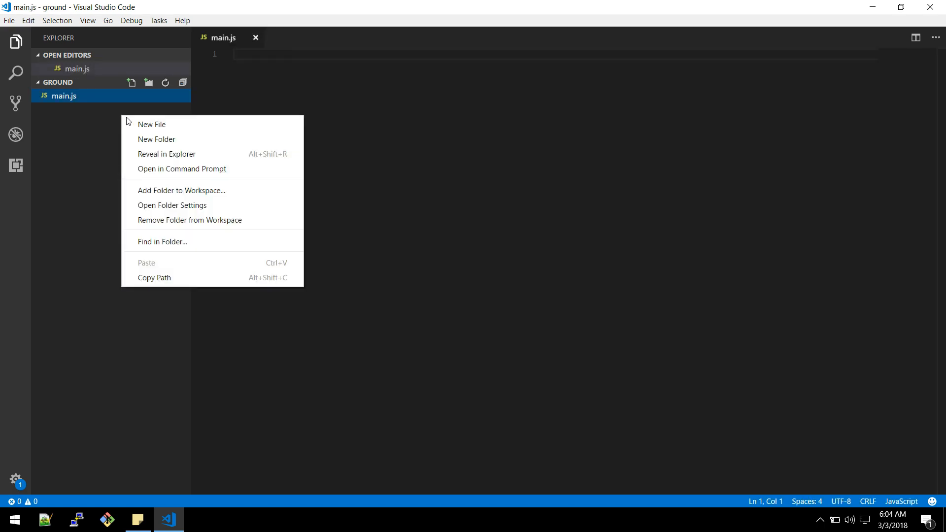
click(151, 124)
text(details.js)
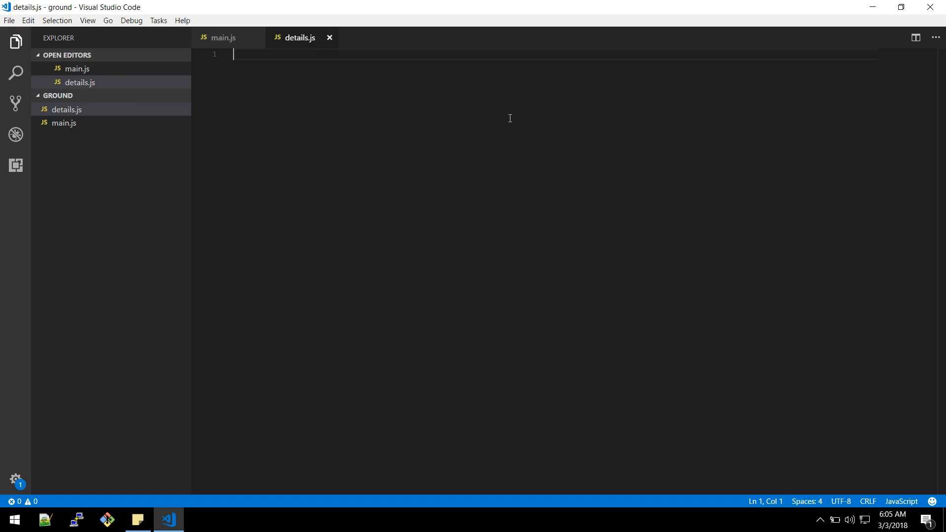
mouse_move(505, 117)
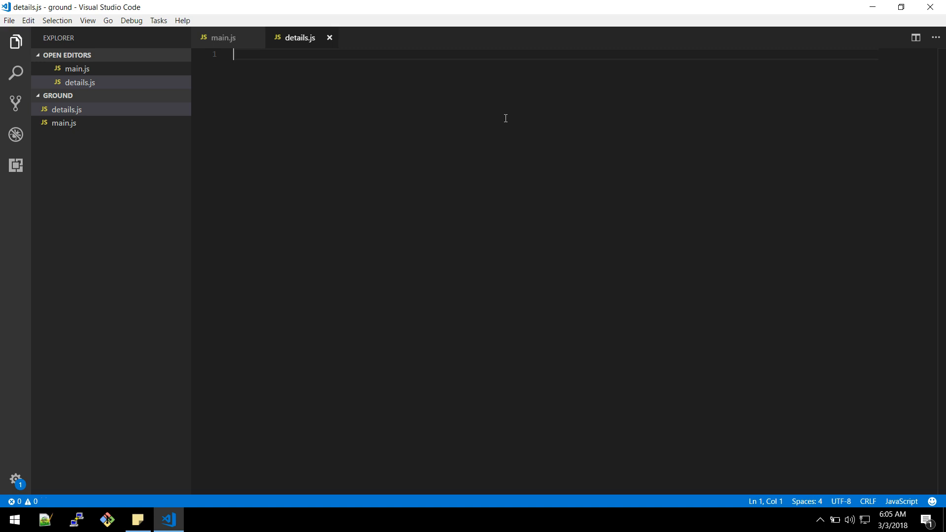
- Write module.exports = "divine"; in details.js and save the file
text(module.)
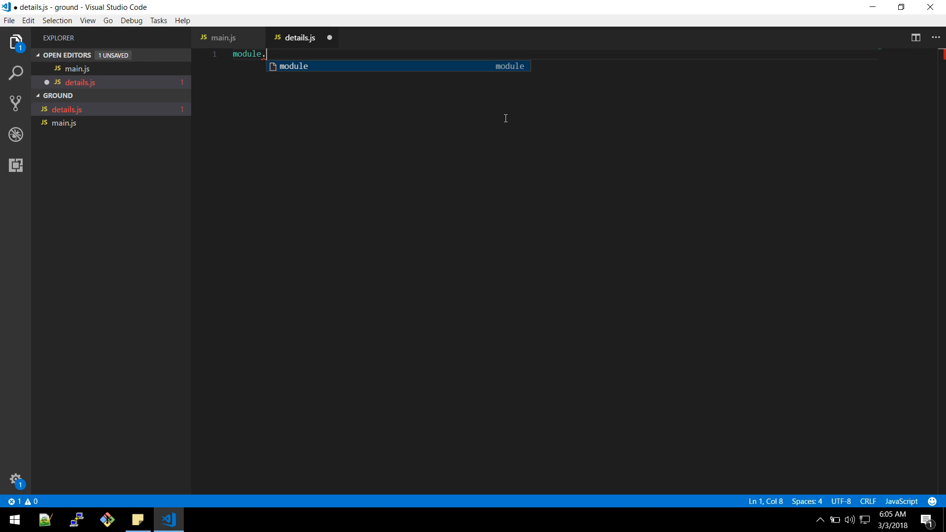
text(exp)
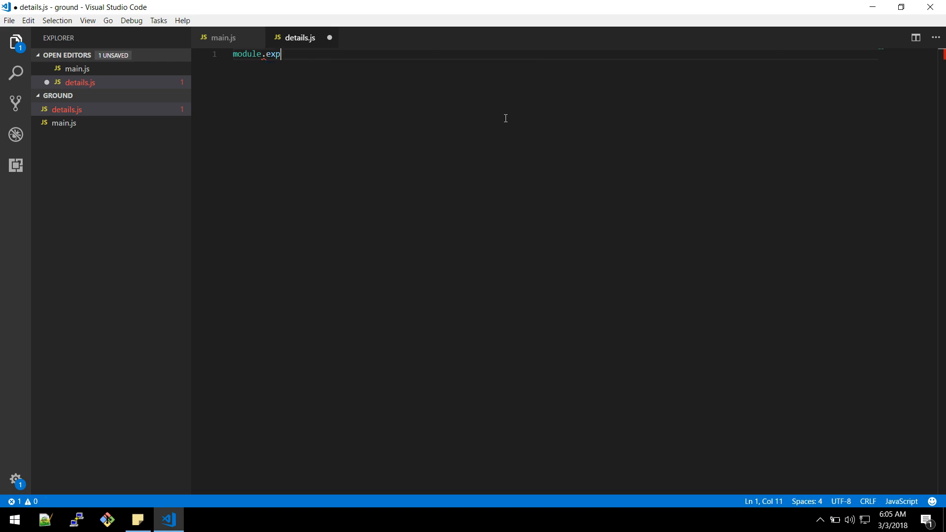
text(orts)
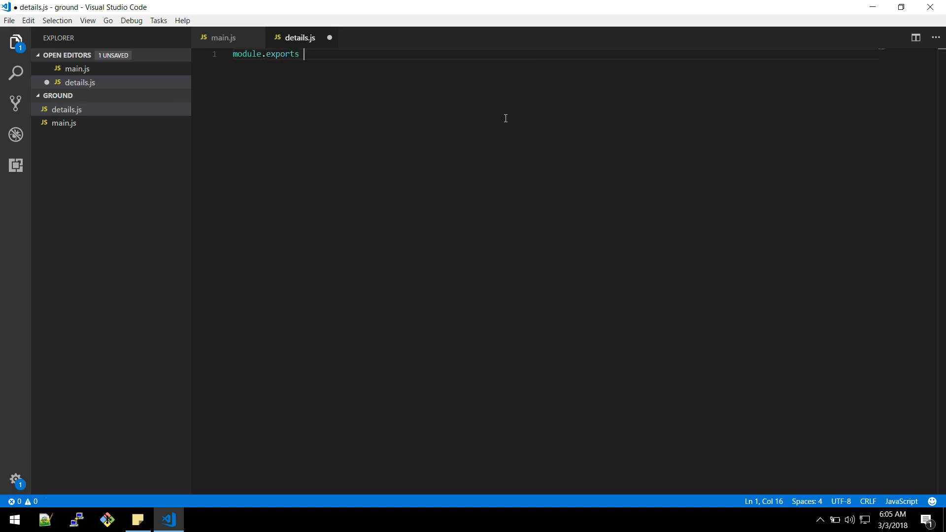
text(=)
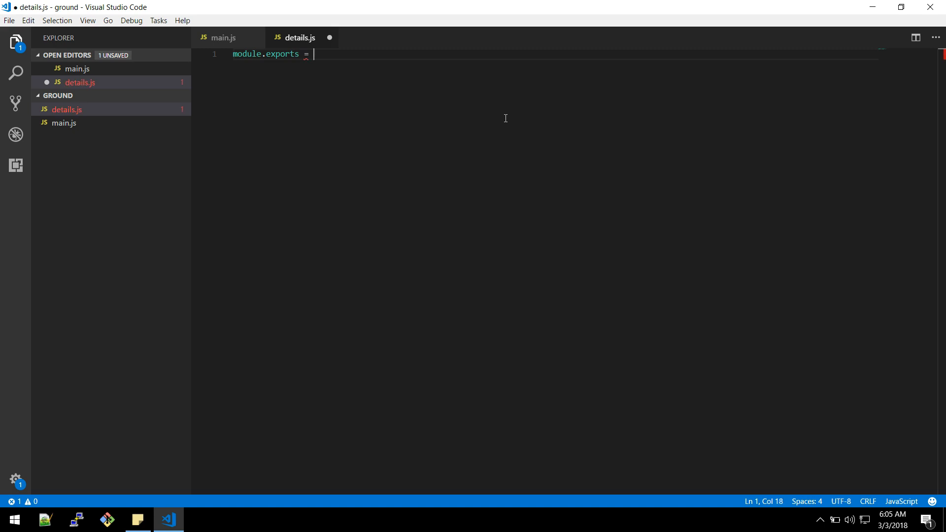
text("")
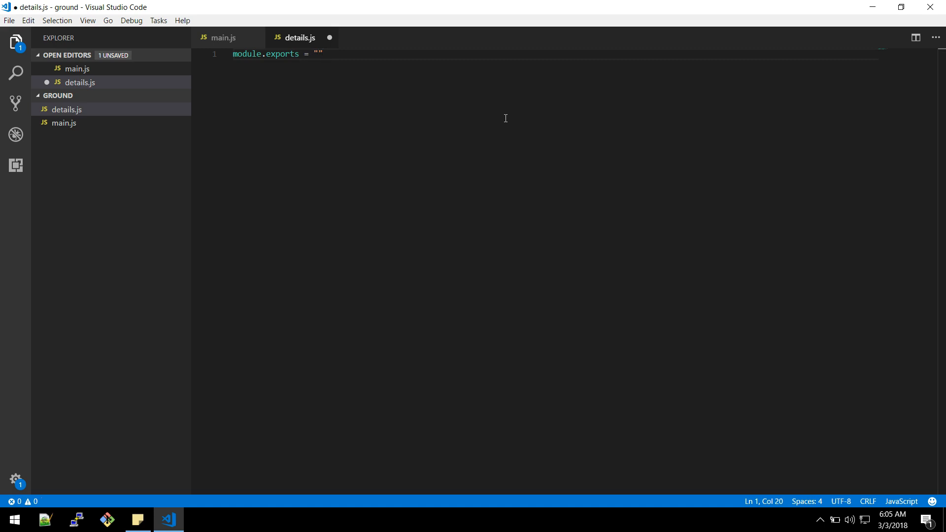
key(Left)
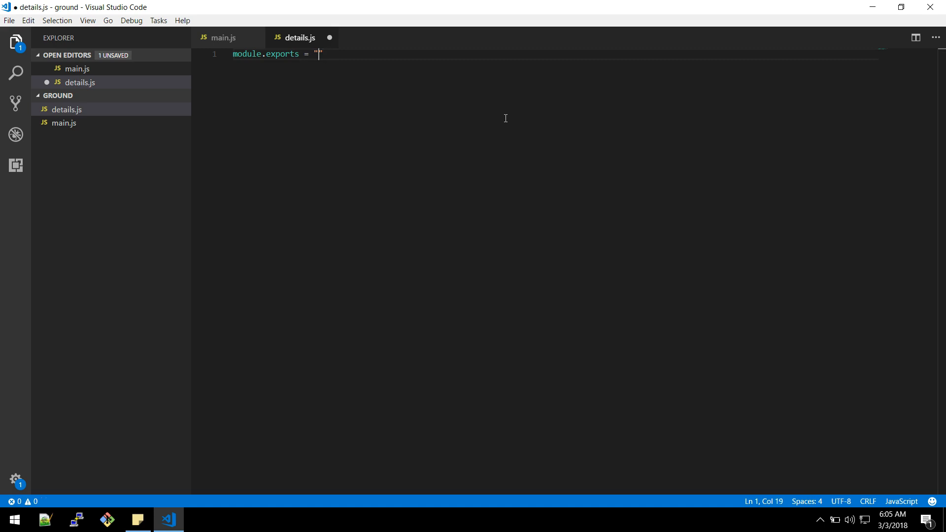
text(divine";)
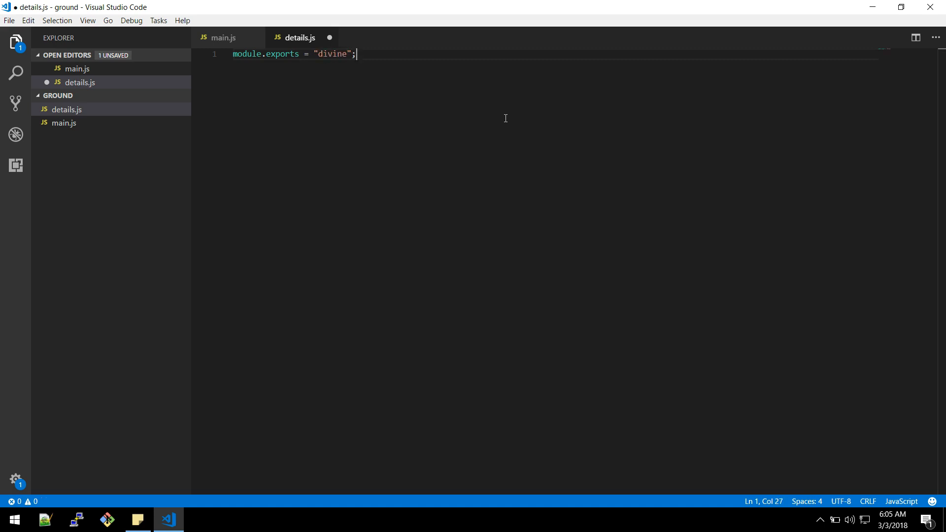
key(ctrl+s)
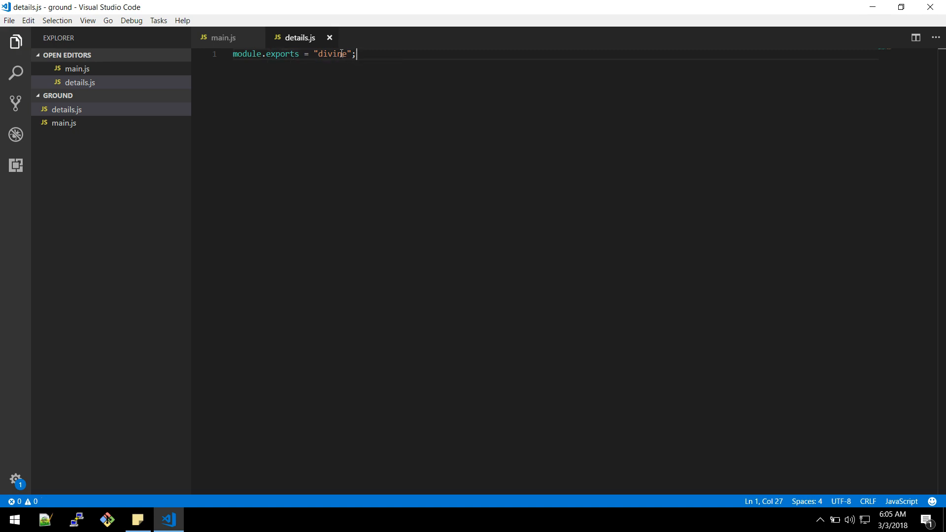
- In main.js, require "./details" into a details variable and console.log(details)
click(223, 38)
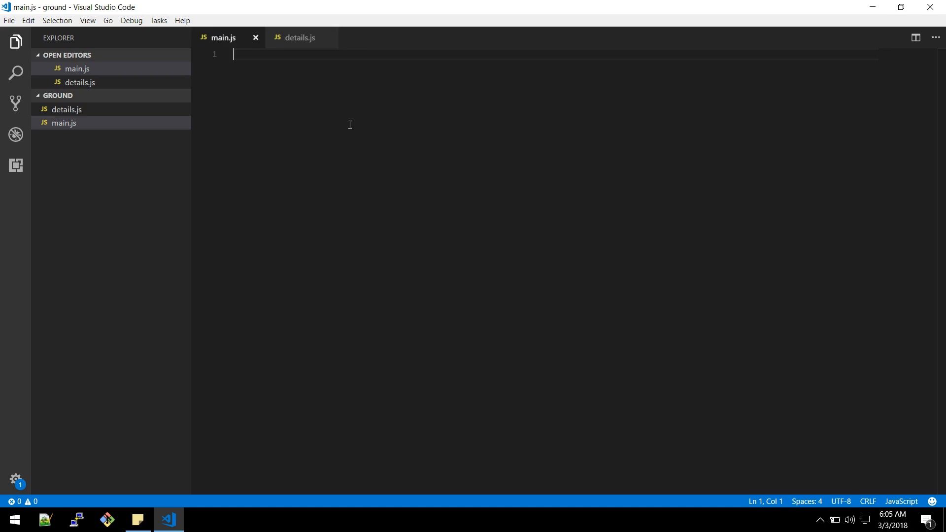
text(var)
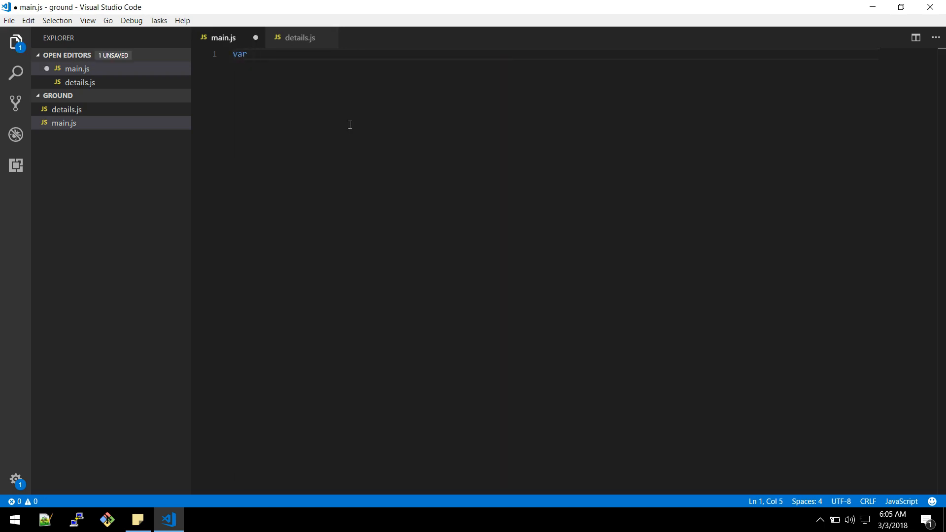
text(details =)
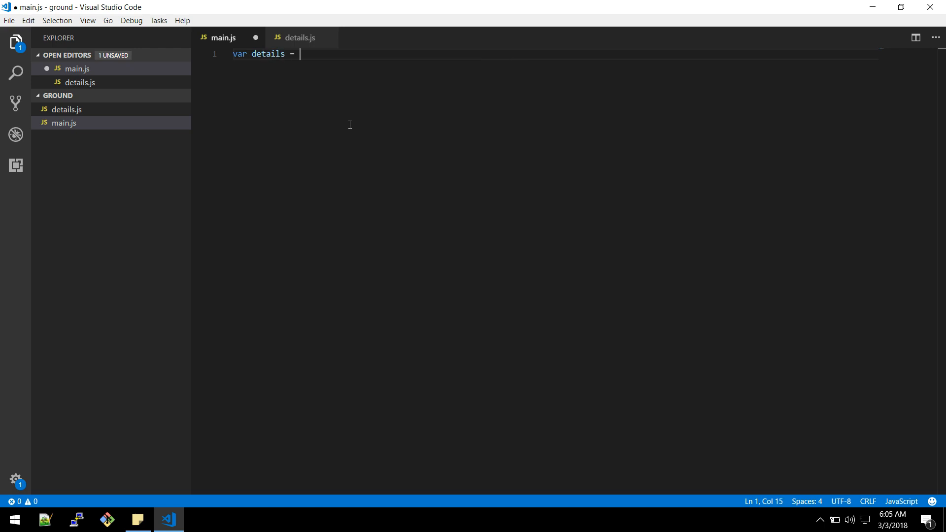
text(require(")
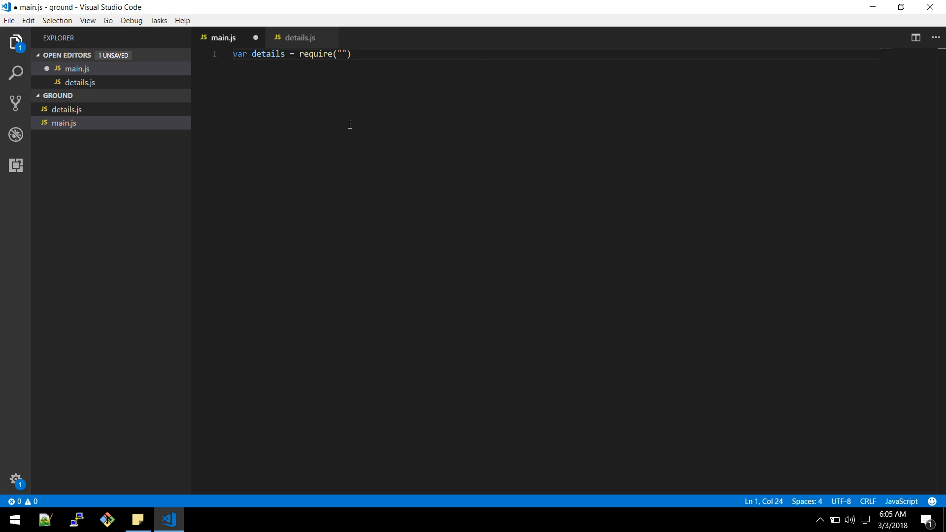
text(./details)
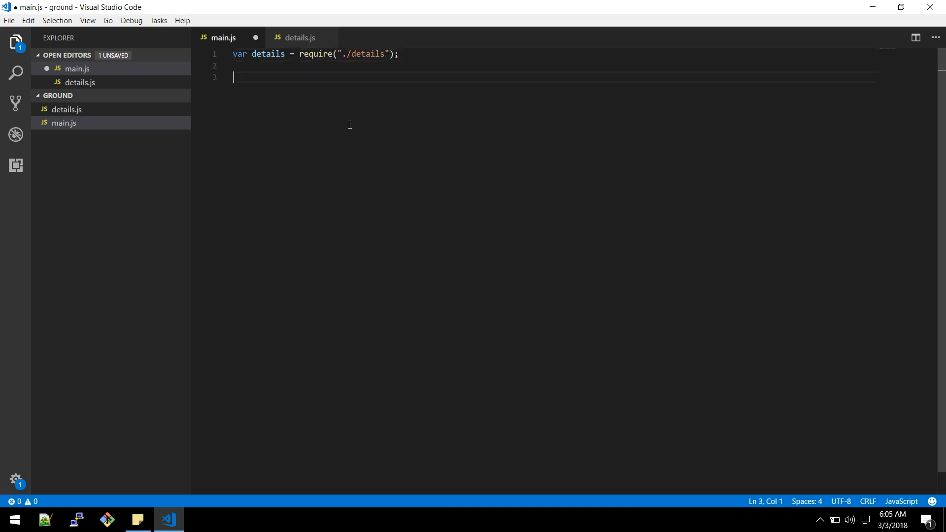
text(console.log)
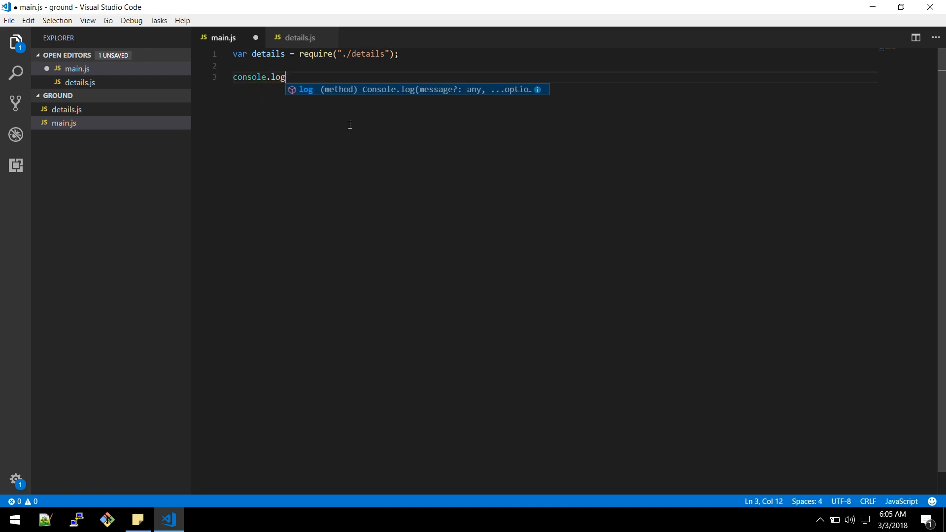
text((de);)
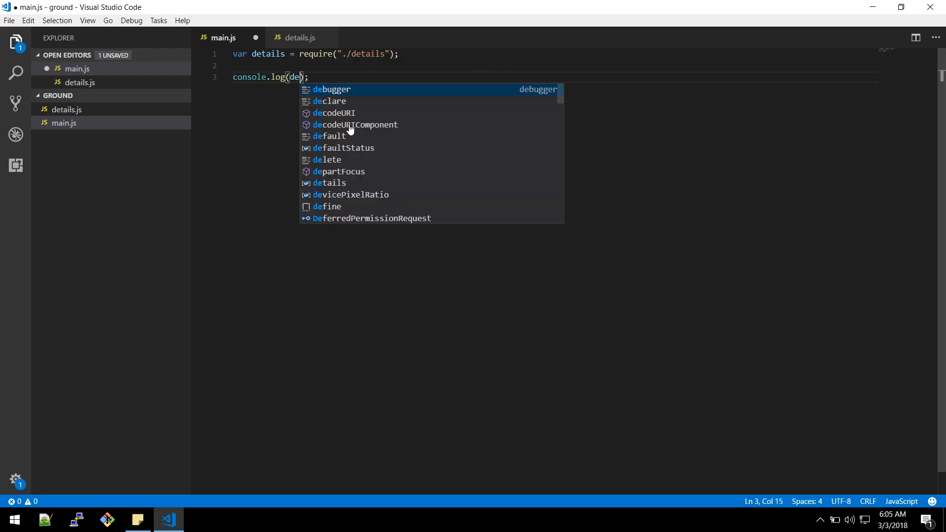
text(tails)
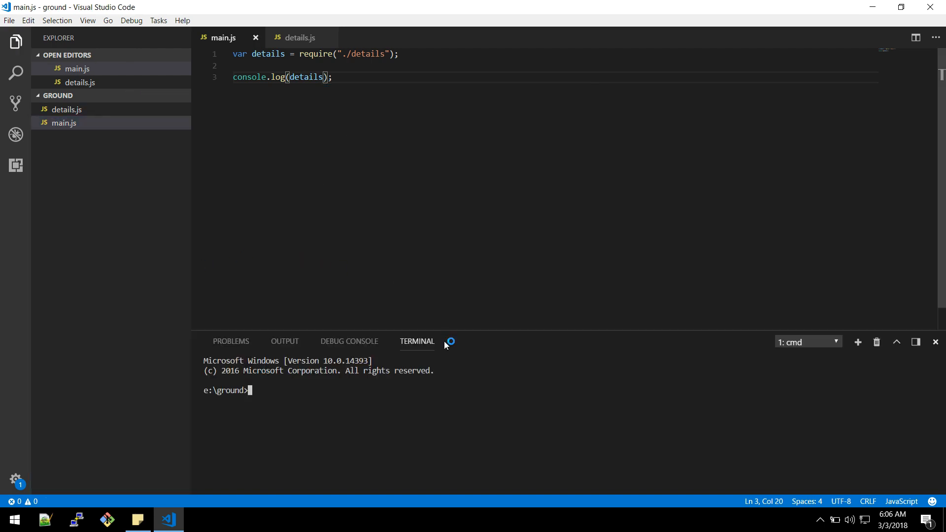
- Run node main.js in the terminal to print the exported value
text(node)
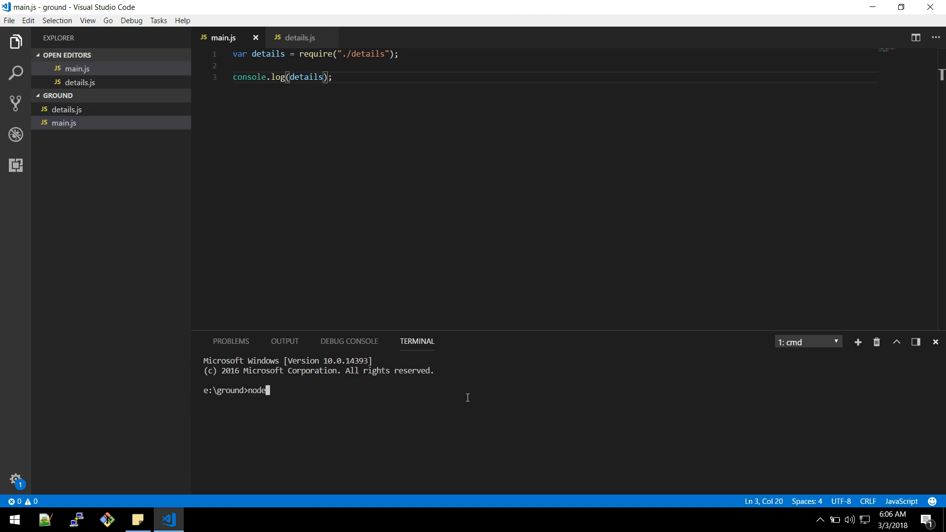
text(main)
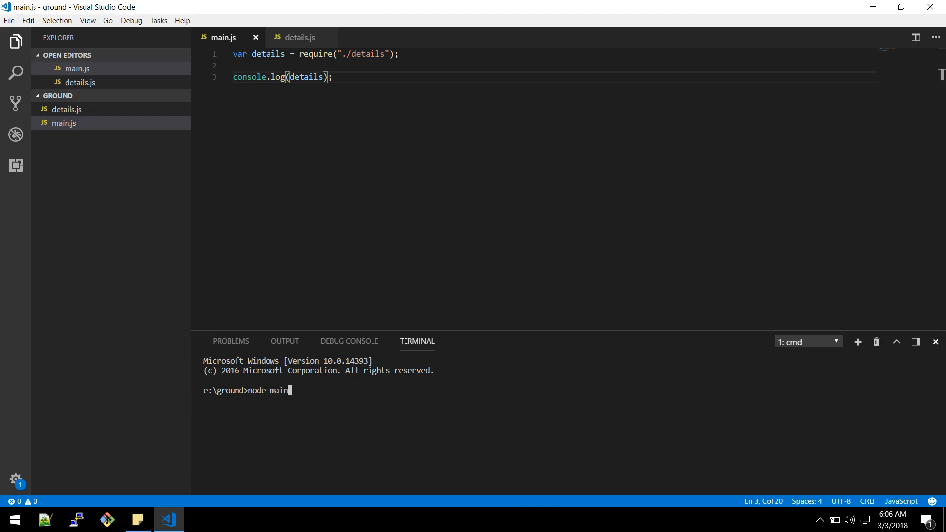
key(Return)
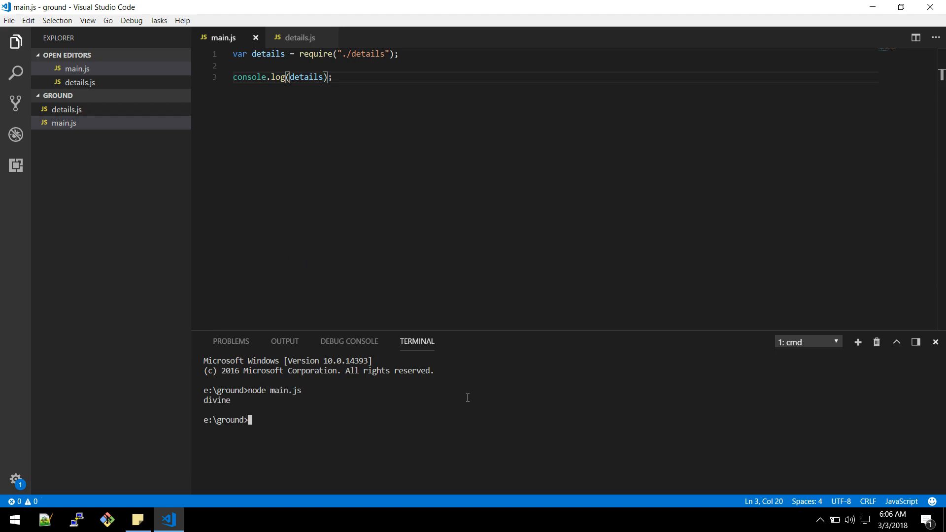
mouse_move(171, 97)
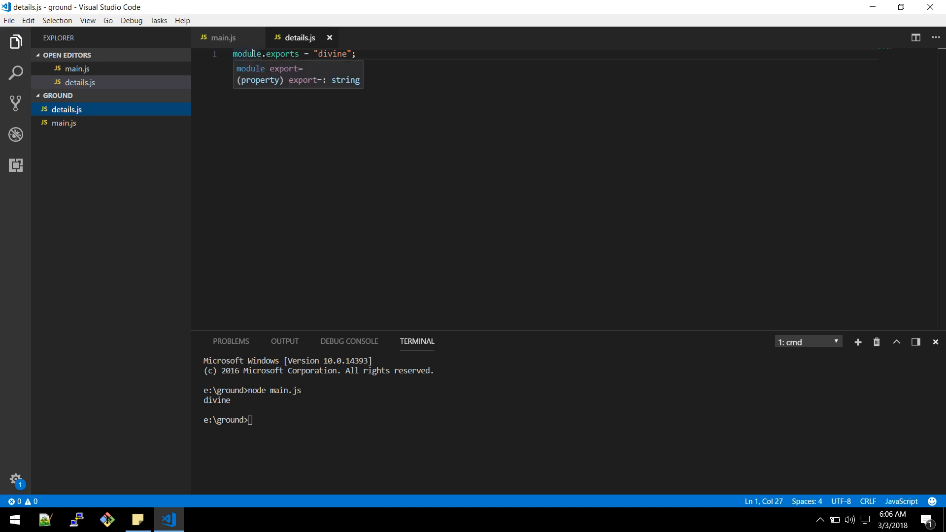
mouse_move(283, 53)
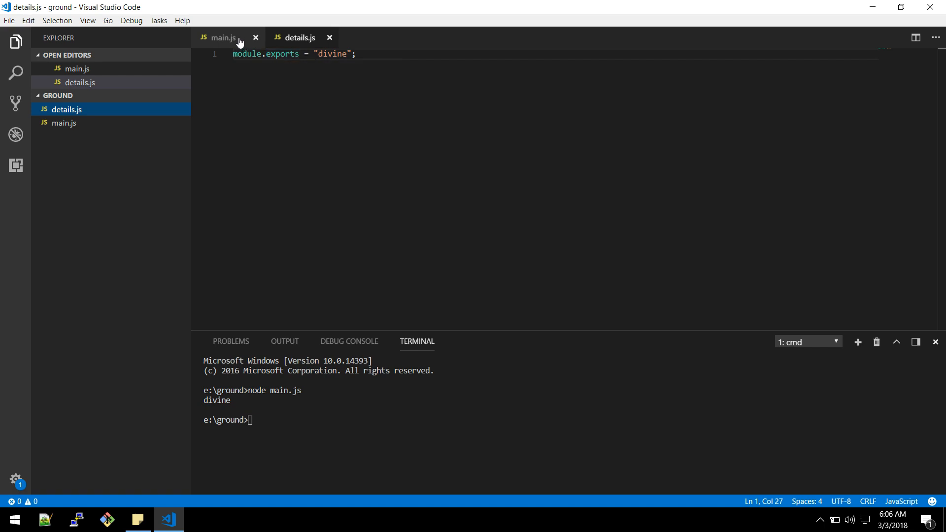
- Compare main.js and details.js, selecting the details variable, before editing details.js
click(222, 37)
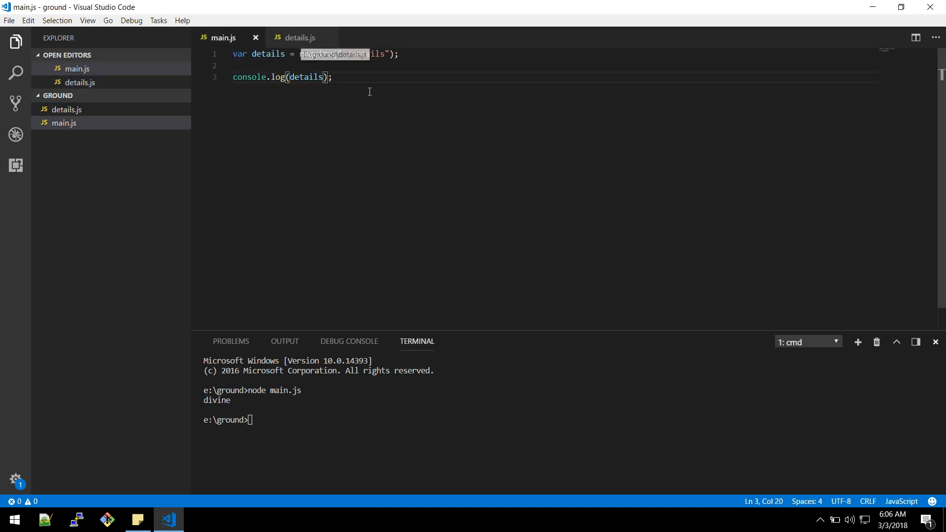
mouse_move(296, 38)
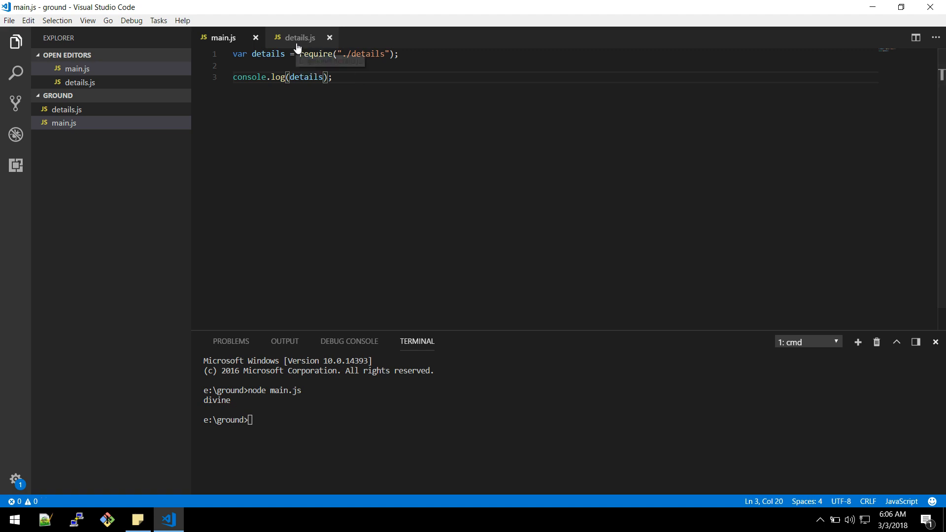
click(299, 37)
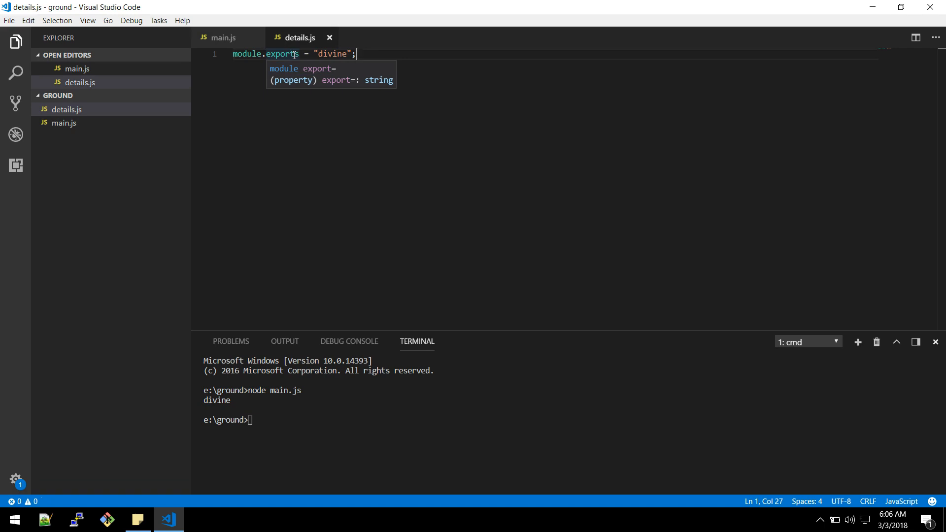
click(223, 37)
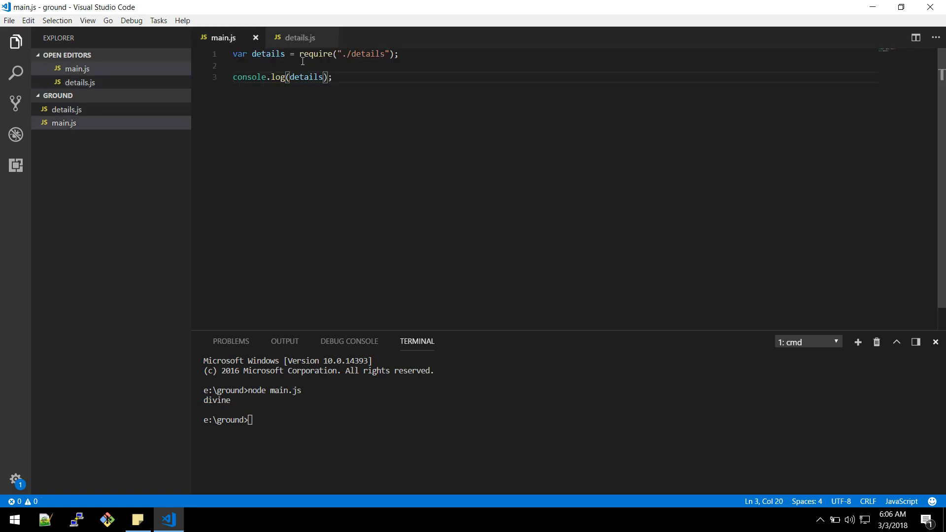
click(300, 37)
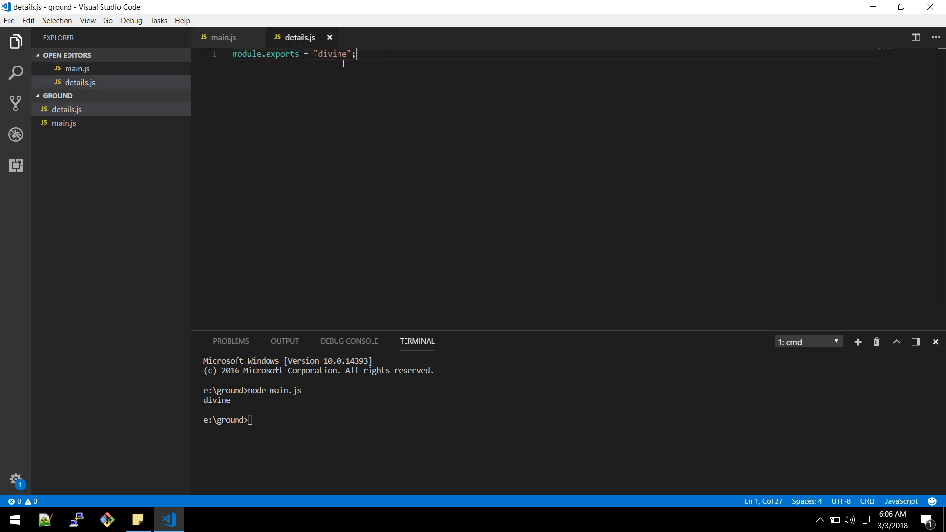
click(223, 38)
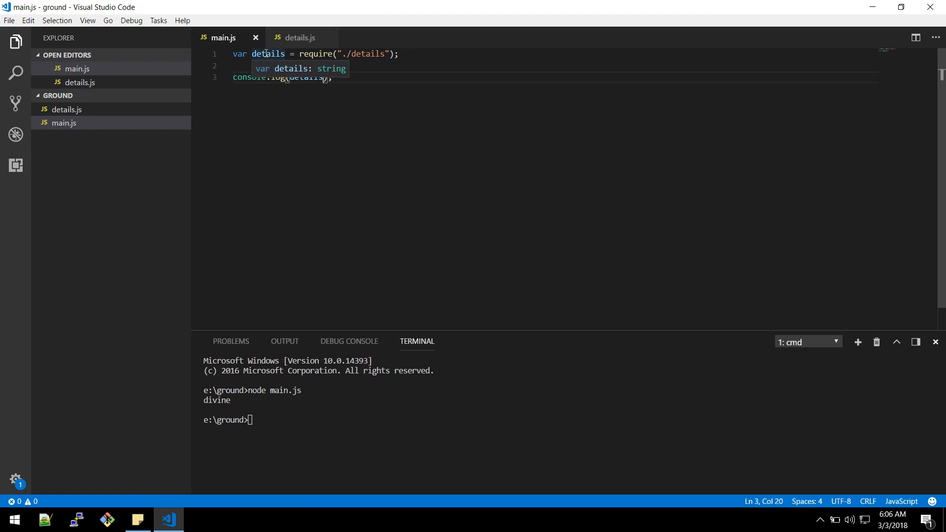
double_click(267, 54)
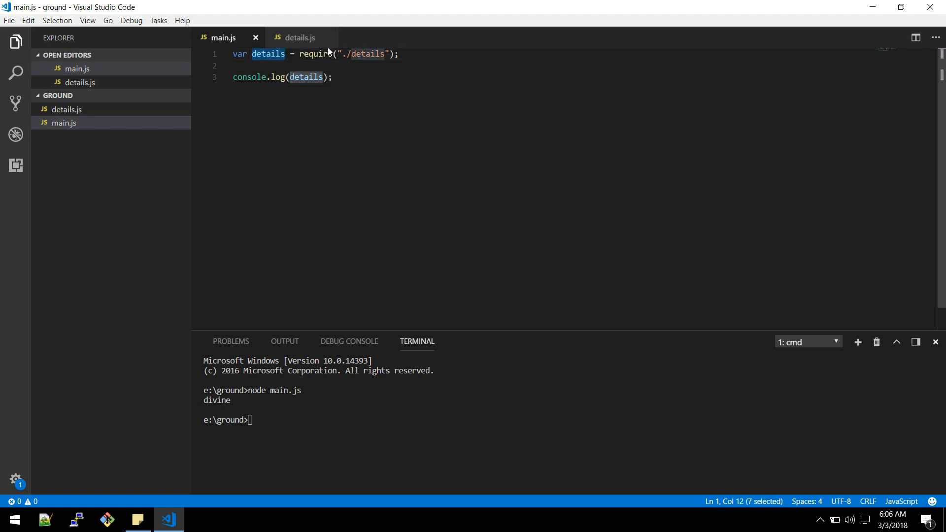
click(298, 37)
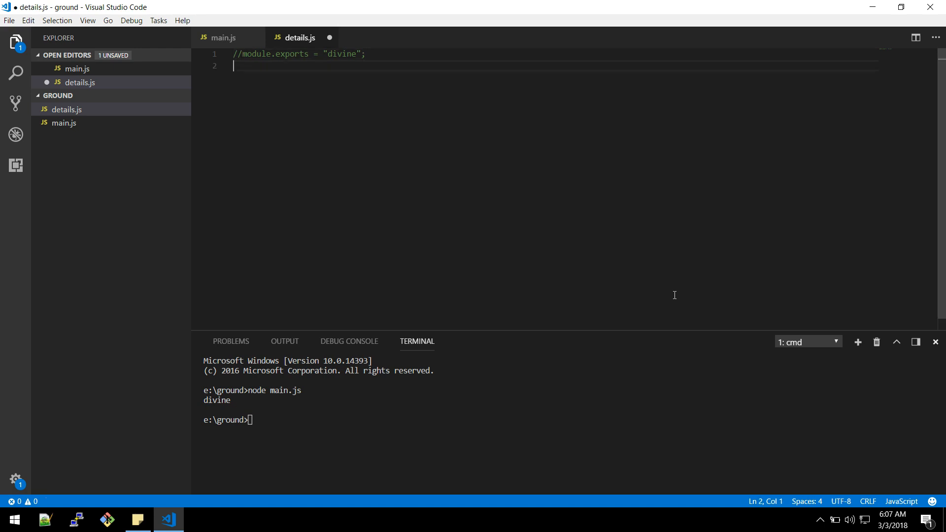
- Store "divine" in var name, set module.exports = name, and check main.js
text(var name)
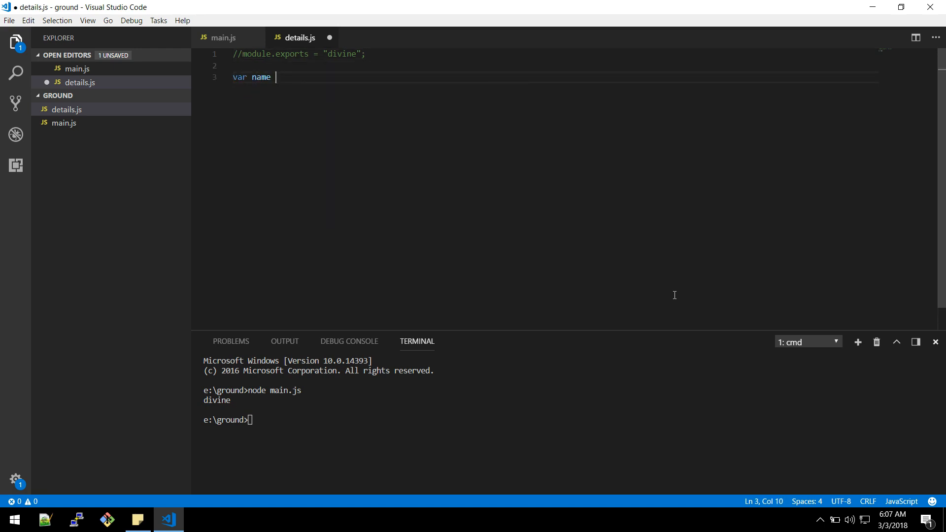
text(= "")
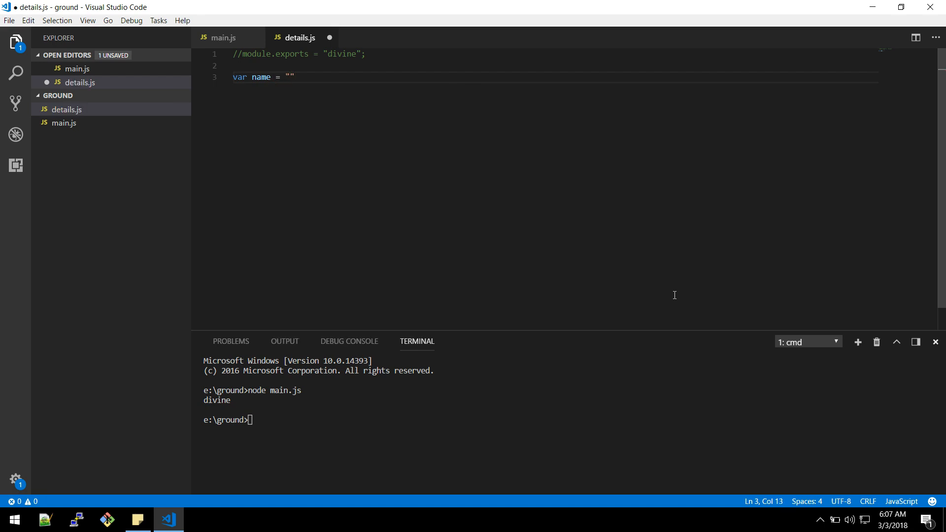
text(divine";)
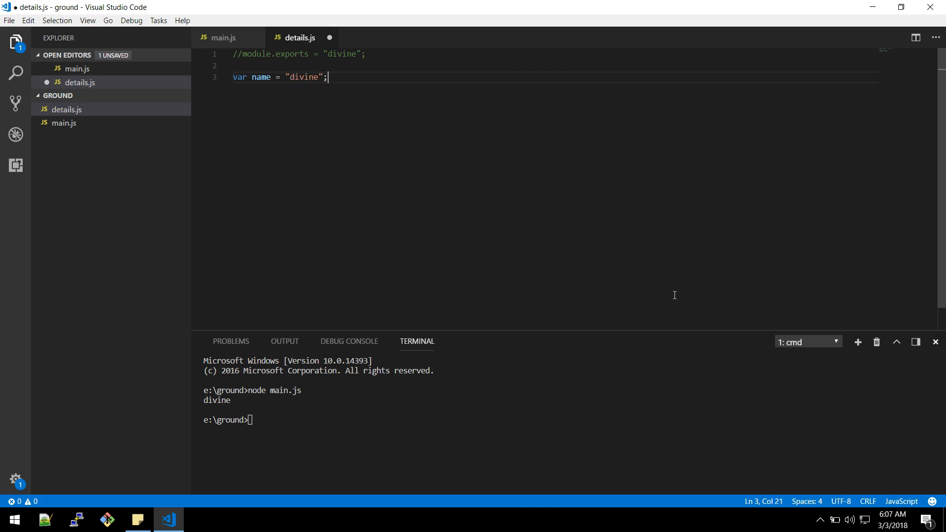
text(module.e)
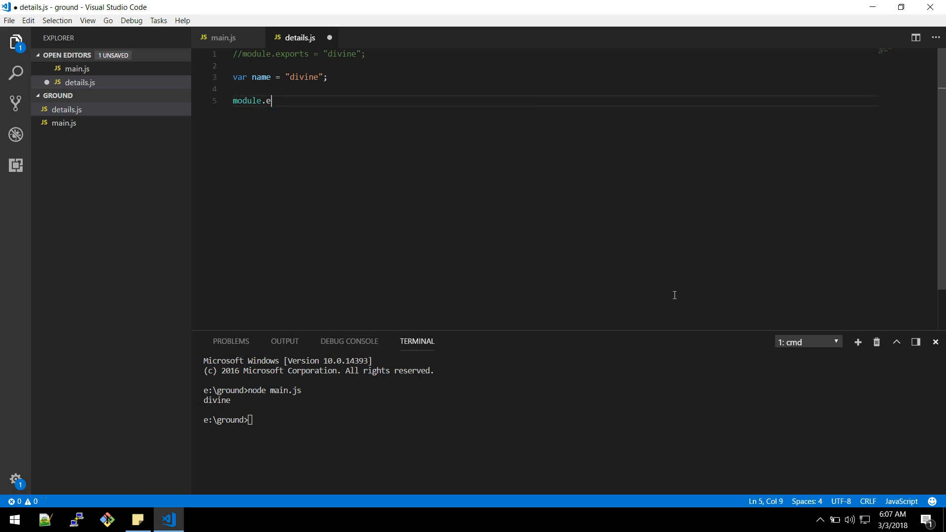
text(xports =)
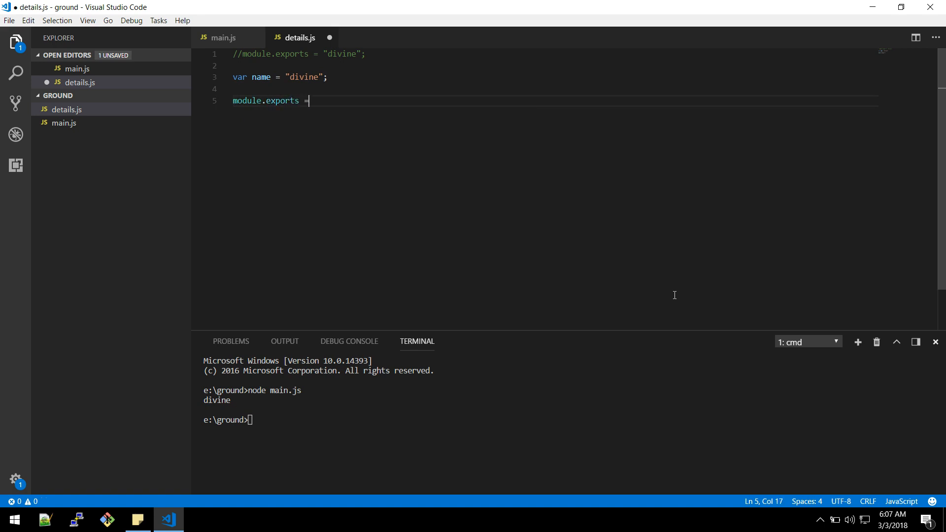
text(name;)
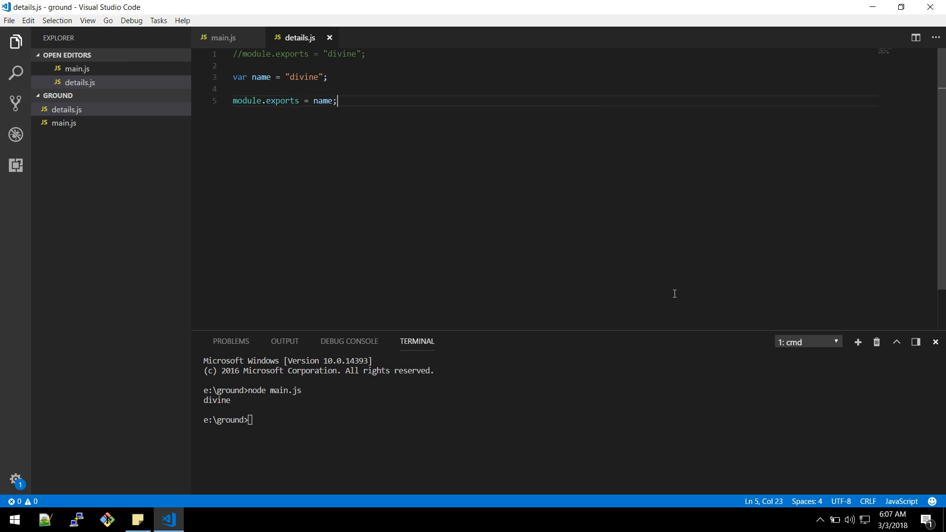
click(223, 37)
text(node main.js)
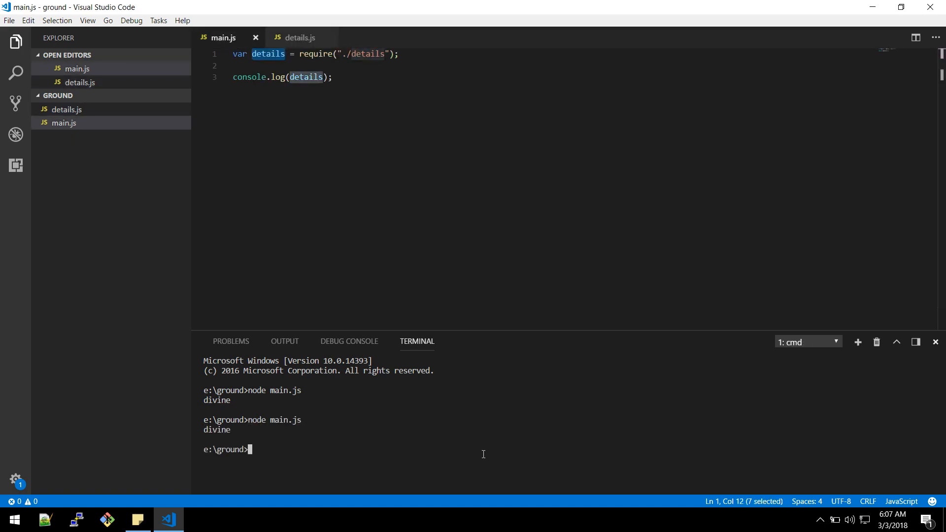
click(298, 37)
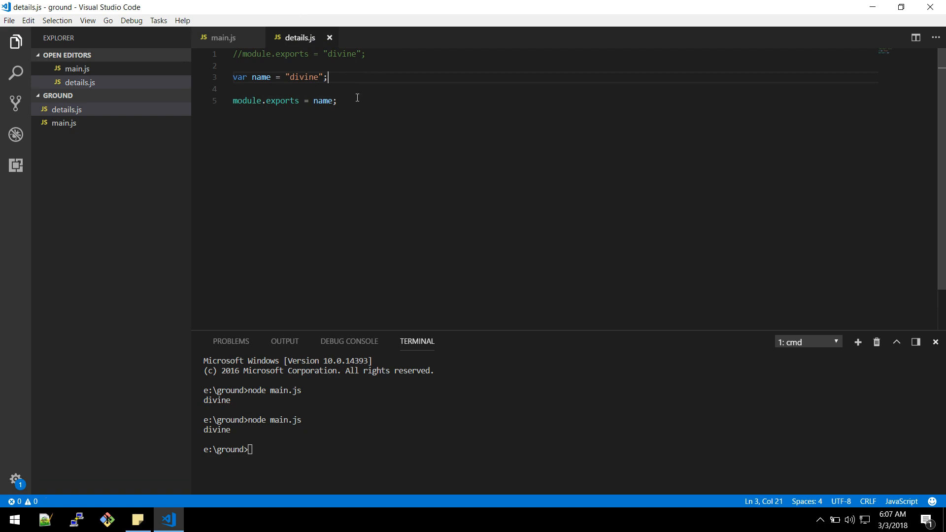
mouse_move(374, 79)
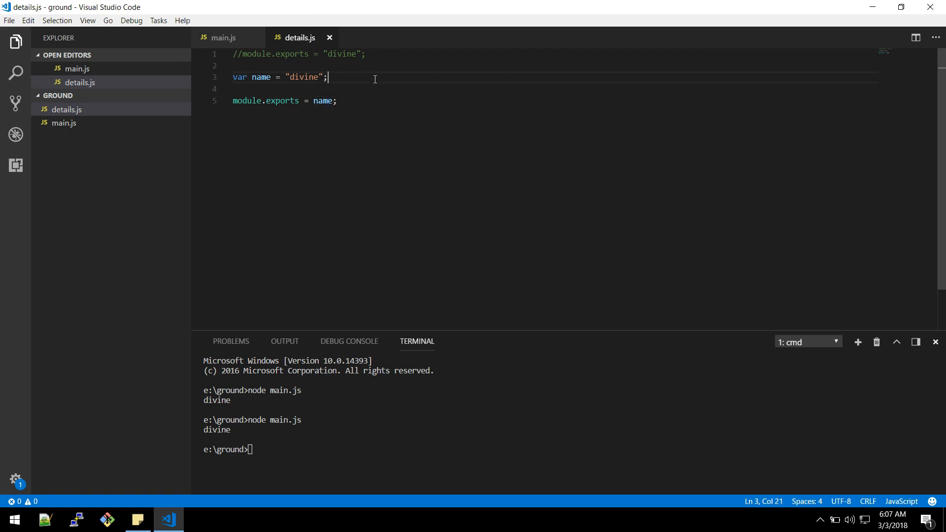
- Define var getName = () => name; and export getName instead of name
text(var)
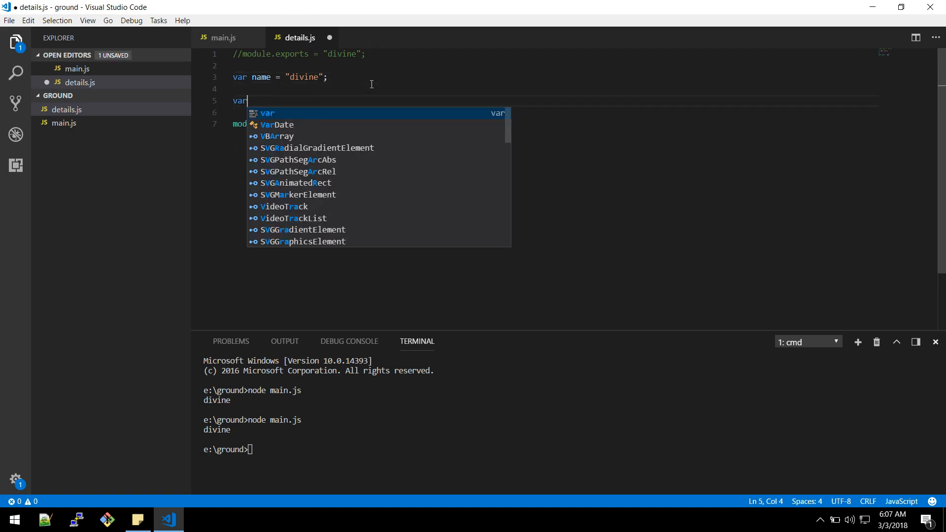
text(getName)
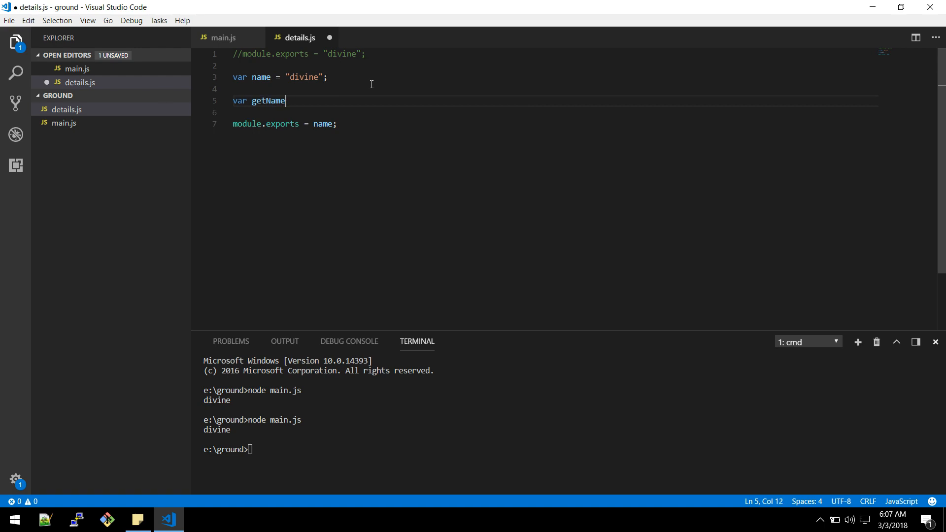
text(=())
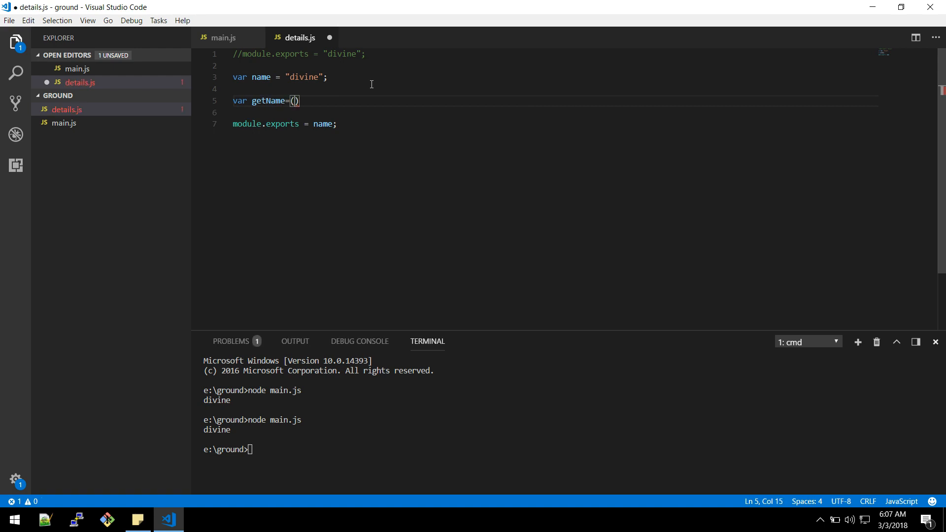
text(=>name;)
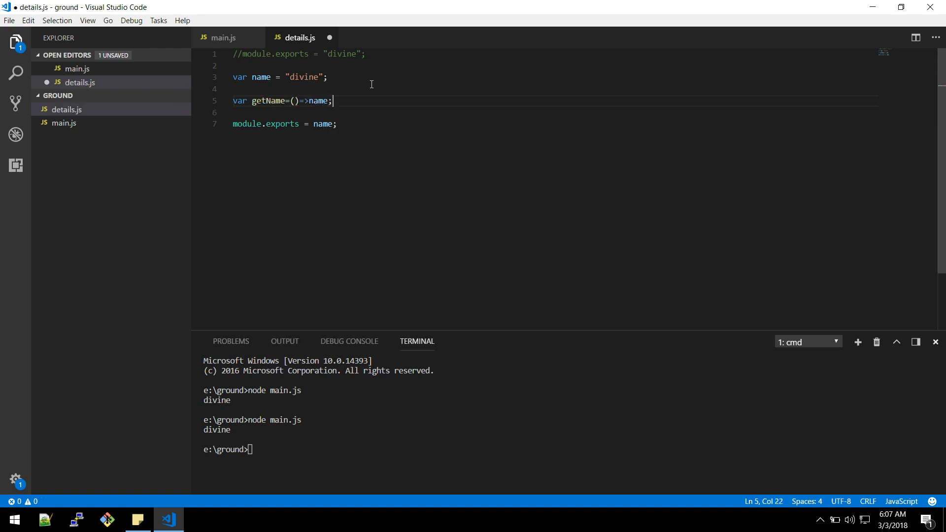
double_click(268, 100)
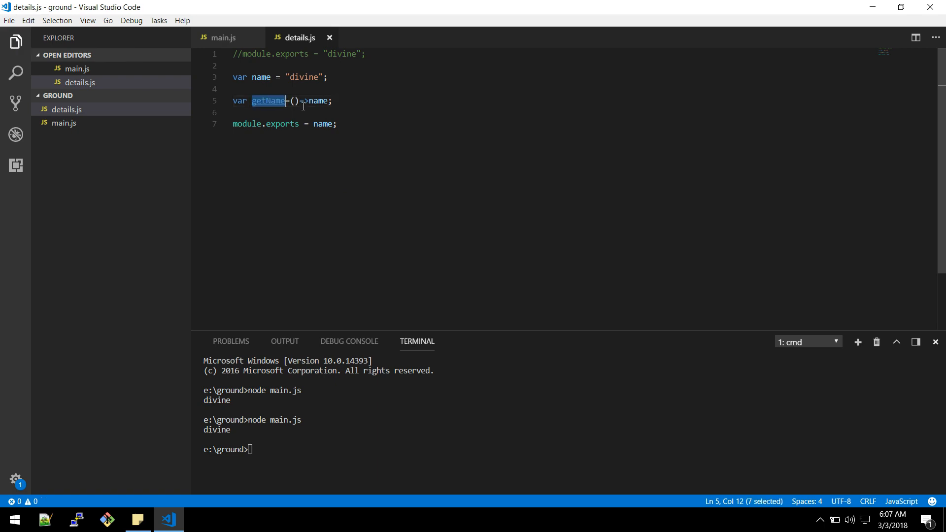
text(getName)
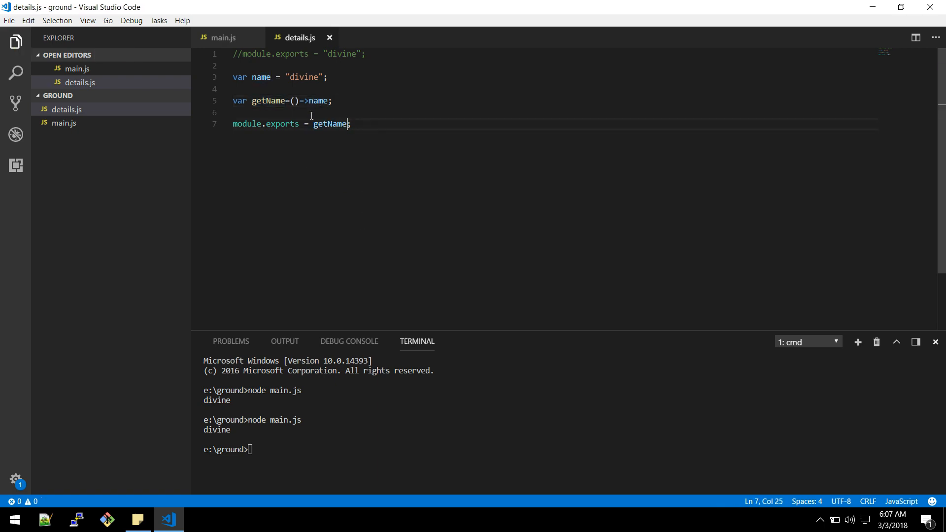
mouse_move(415, 132)
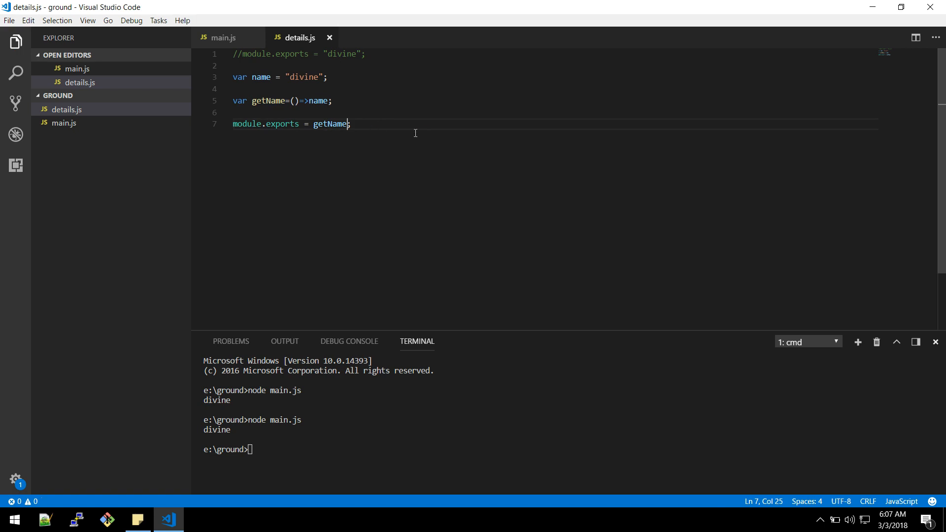
mouse_move(330, 123)
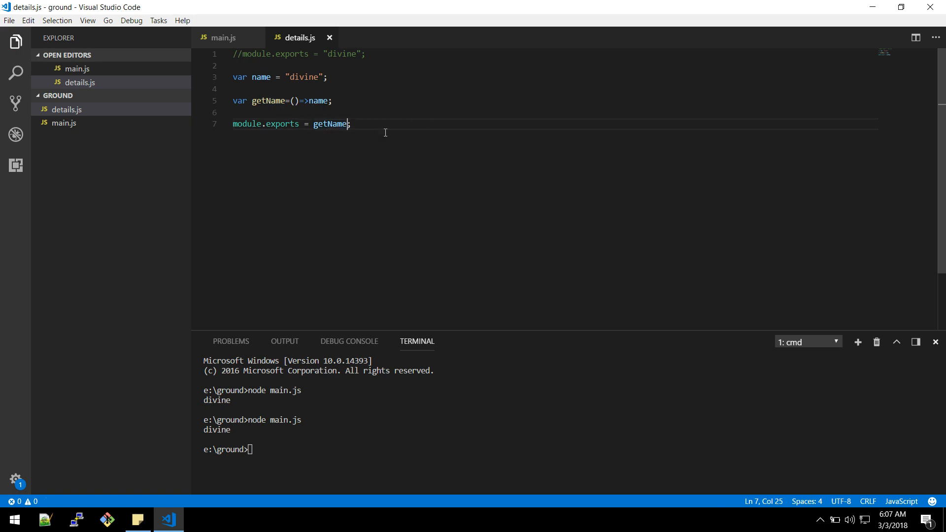
mouse_move(271, 82)
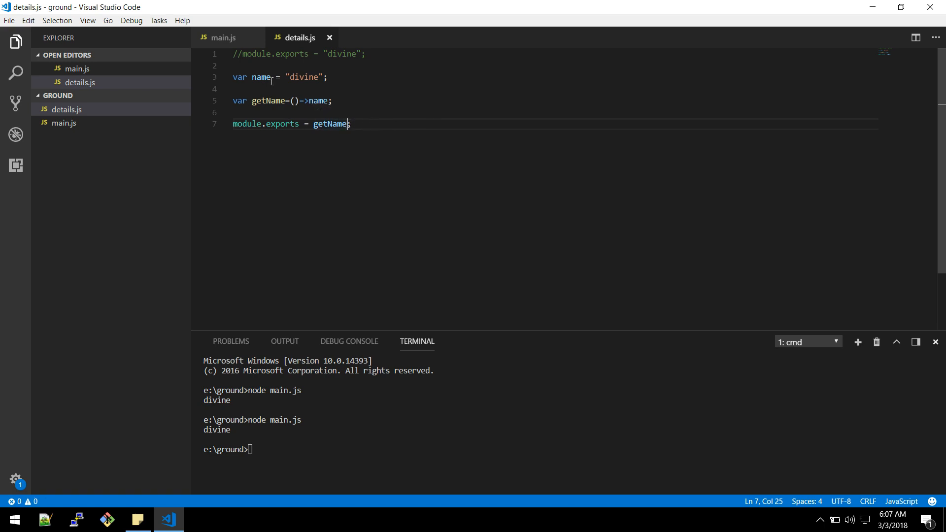
click(224, 38)
text(node main.js)
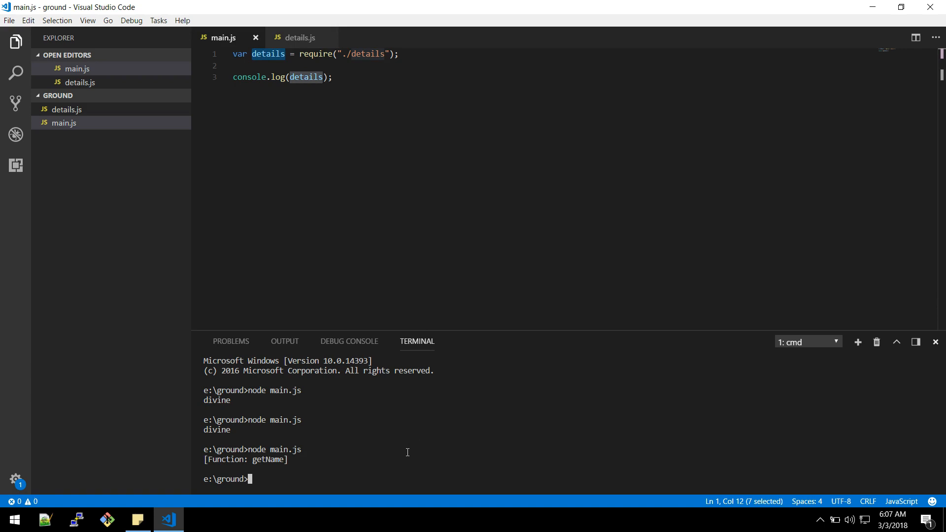
mouse_move(316, 99)
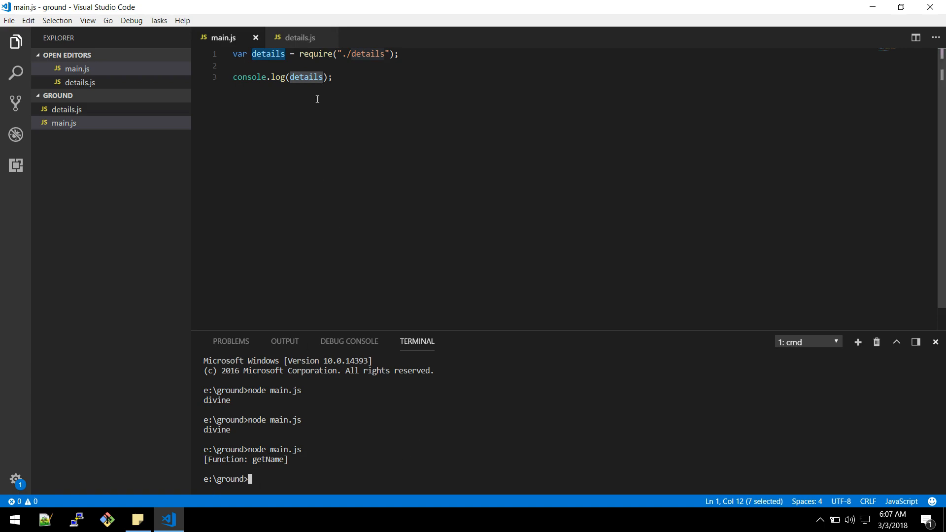
click(296, 37)
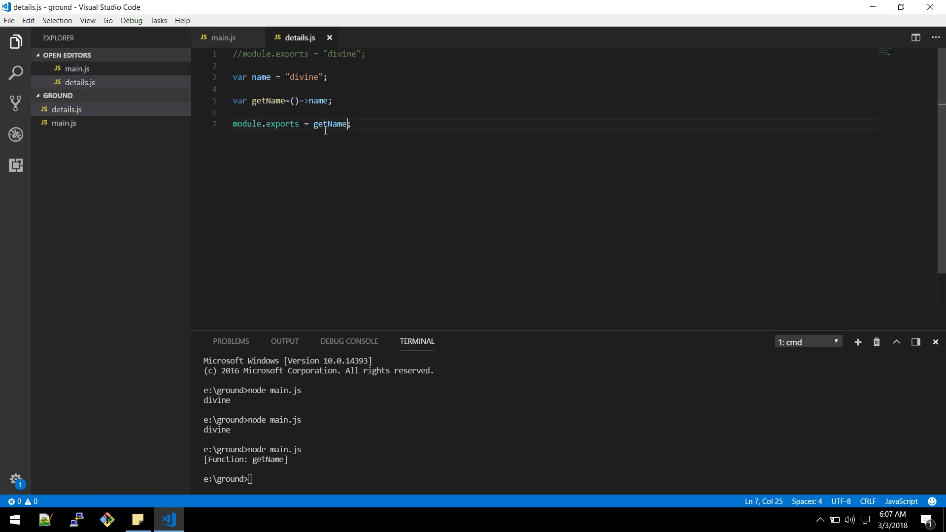
click(223, 38)
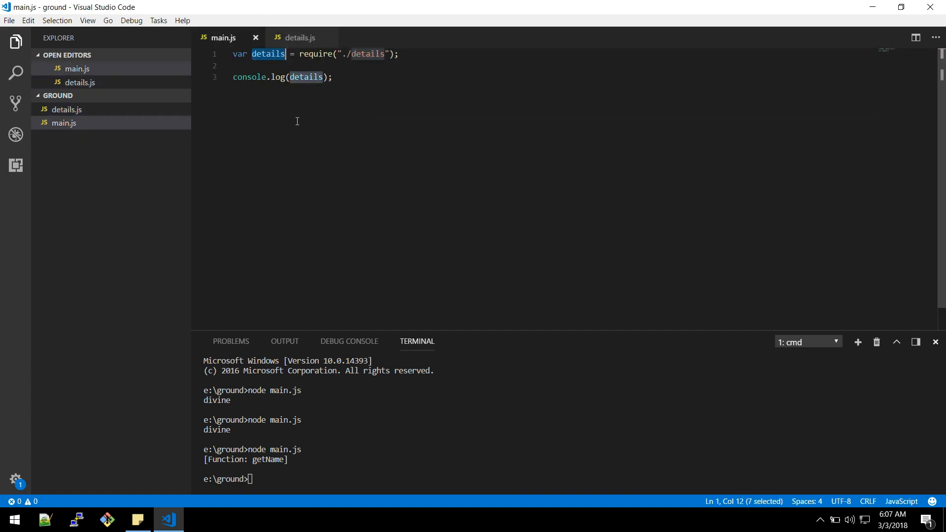
click(300, 37)
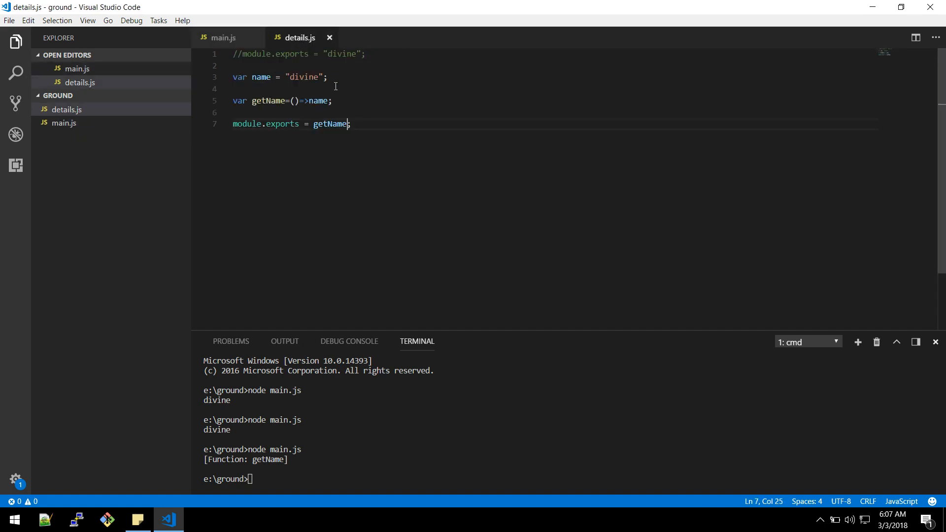
mouse_move(330, 124)
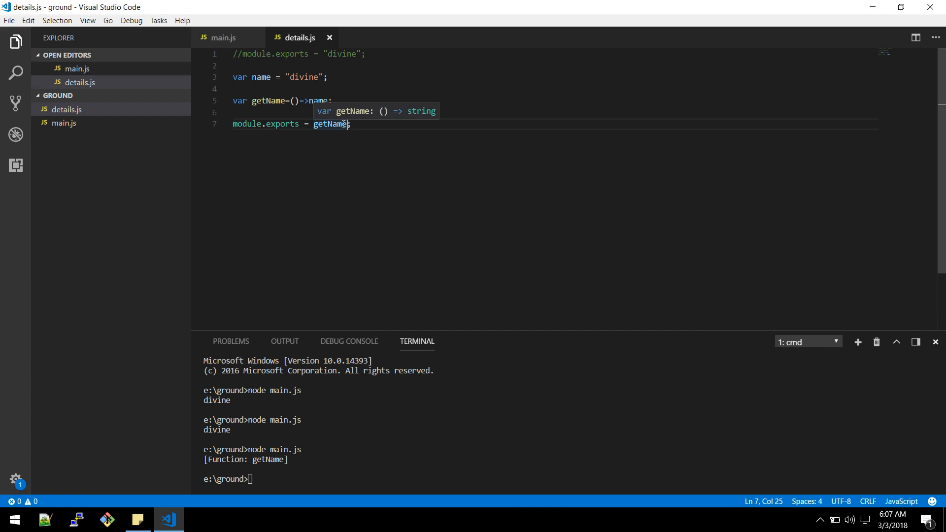
click(224, 38)
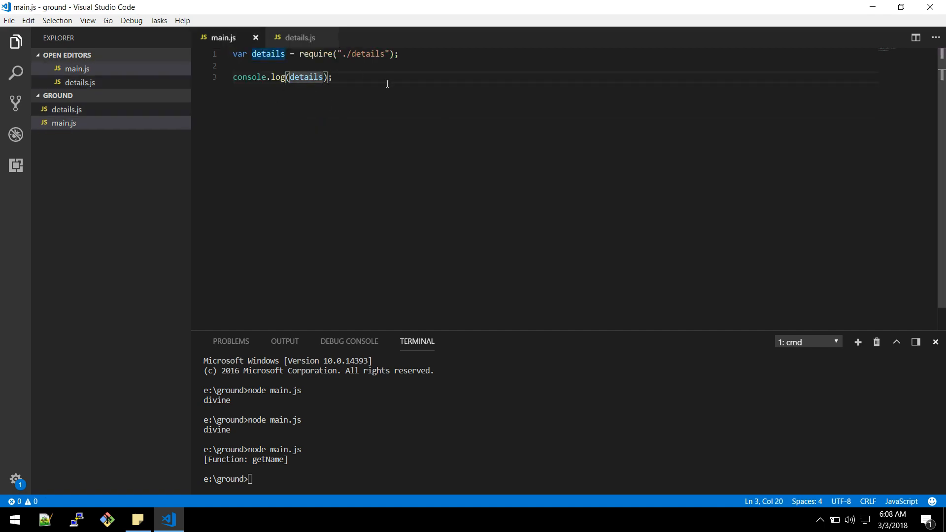
- Change the log in main.js to call details() after checking details.js
text(())
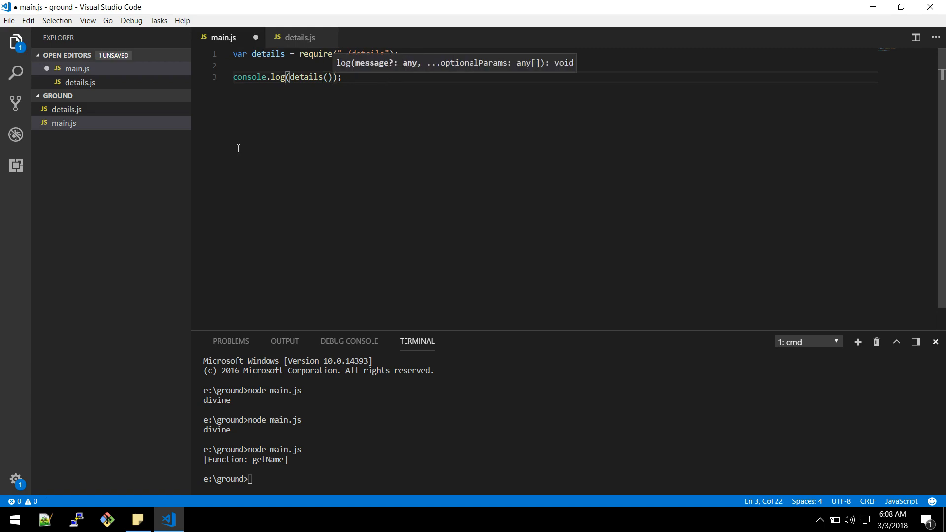
click(300, 37)
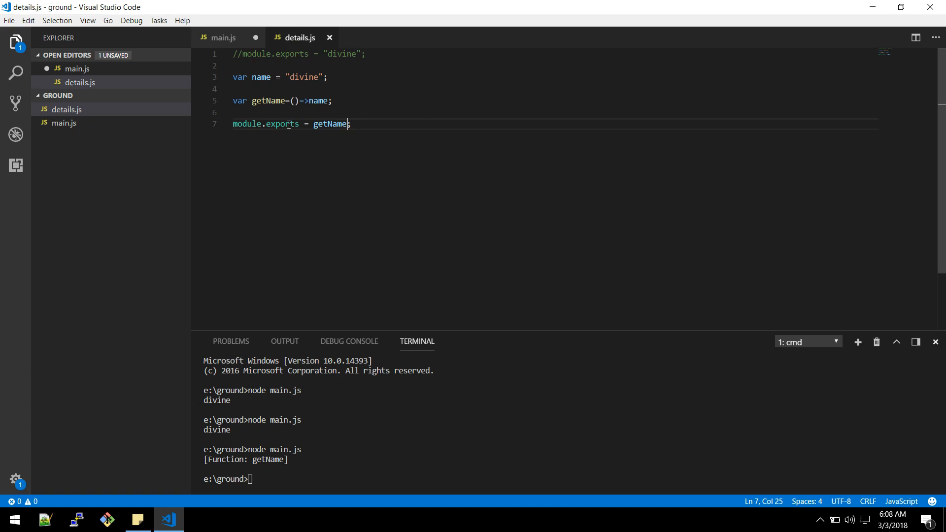
click(224, 37)
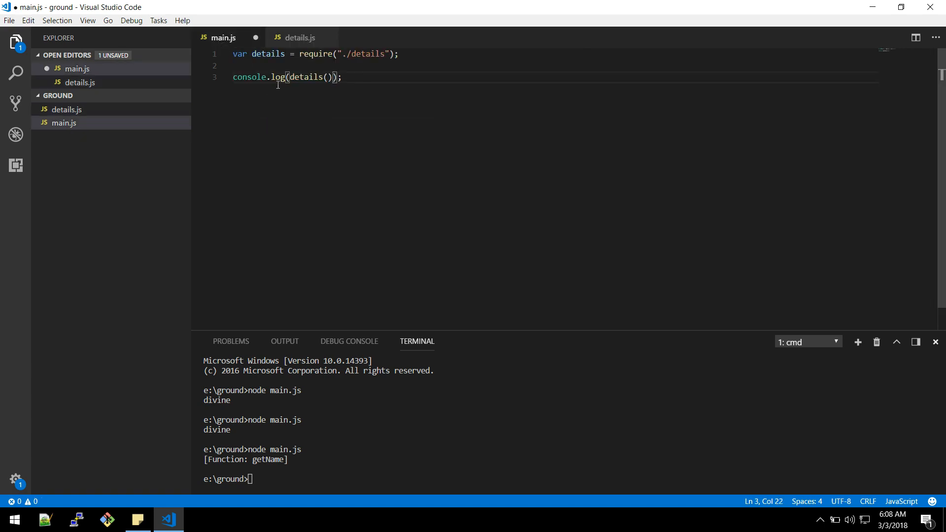
mouse_move(308, 80)
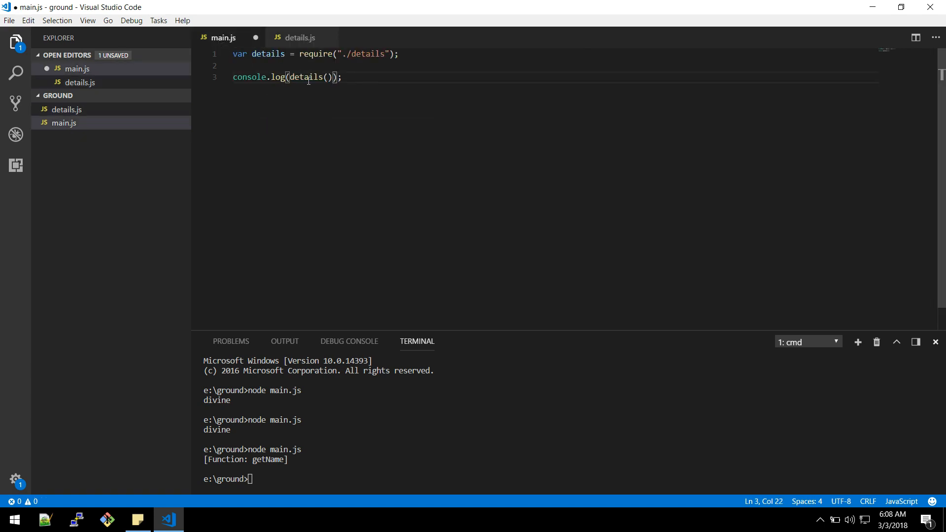
- Save main.js and run node main.js again to print divine
text(node main.js)
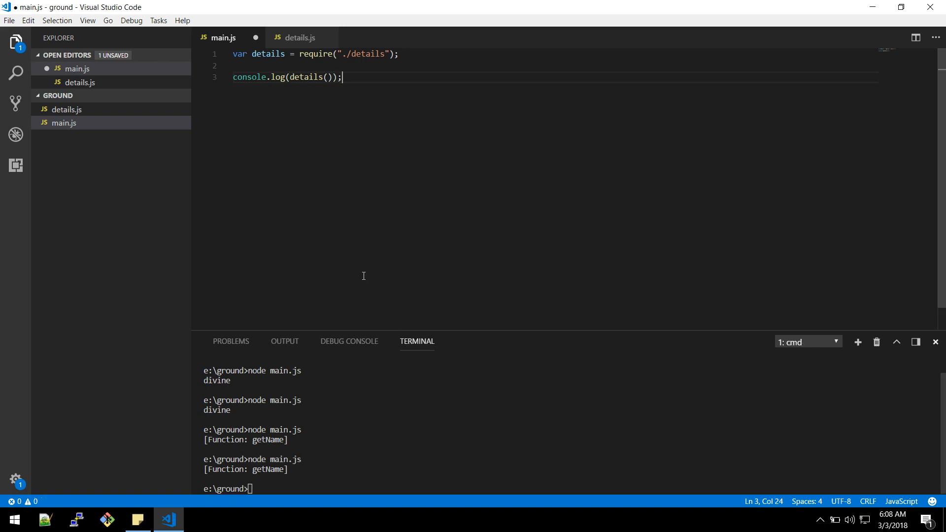
key(ctrl+s)
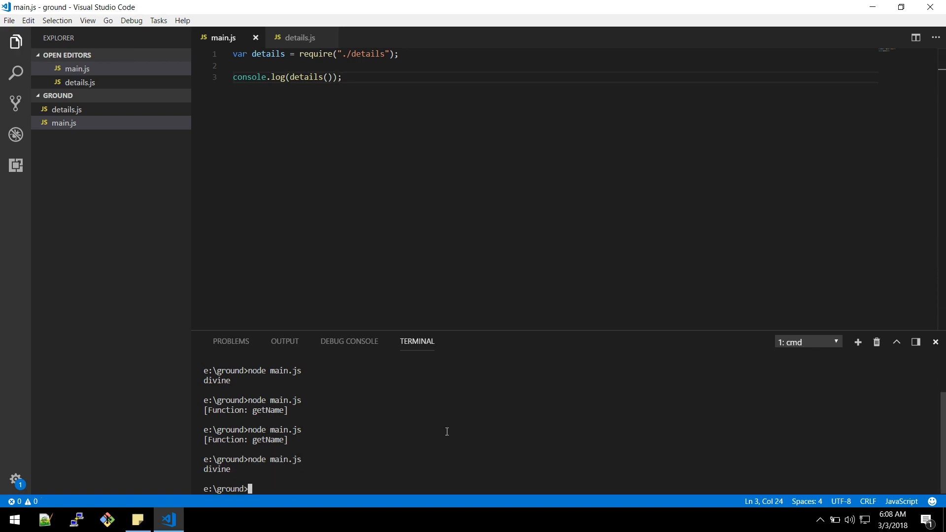
click(299, 37)
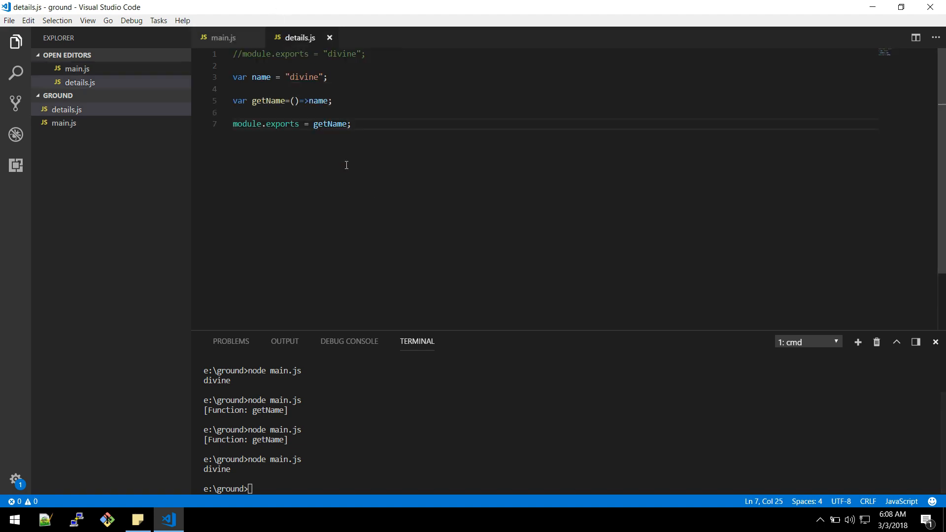
click(234, 89)
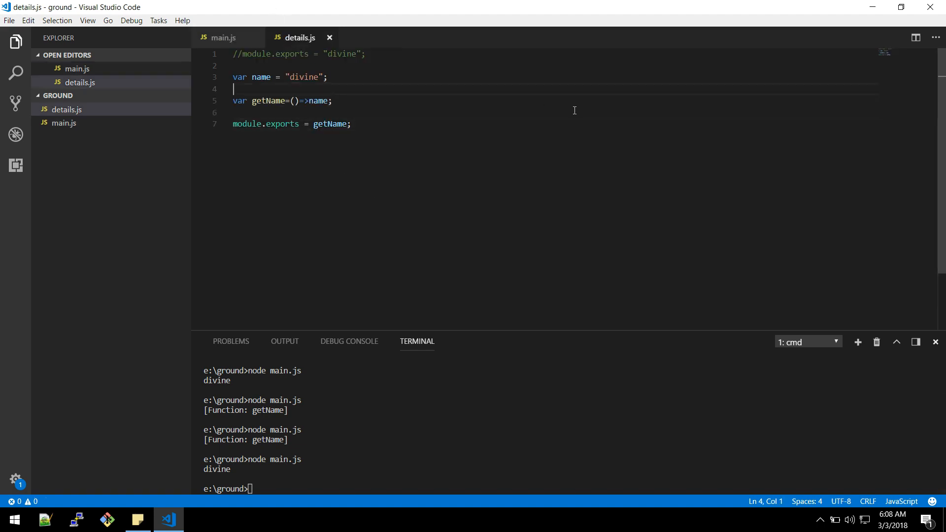
- Comment out the old details.js code and declare name and city = "chennai" variables
key(Backspace)
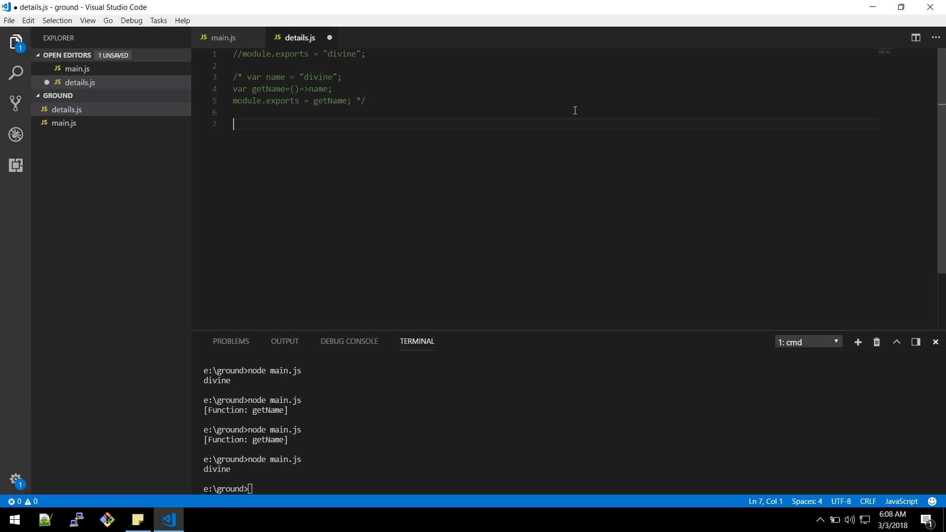
text(var)
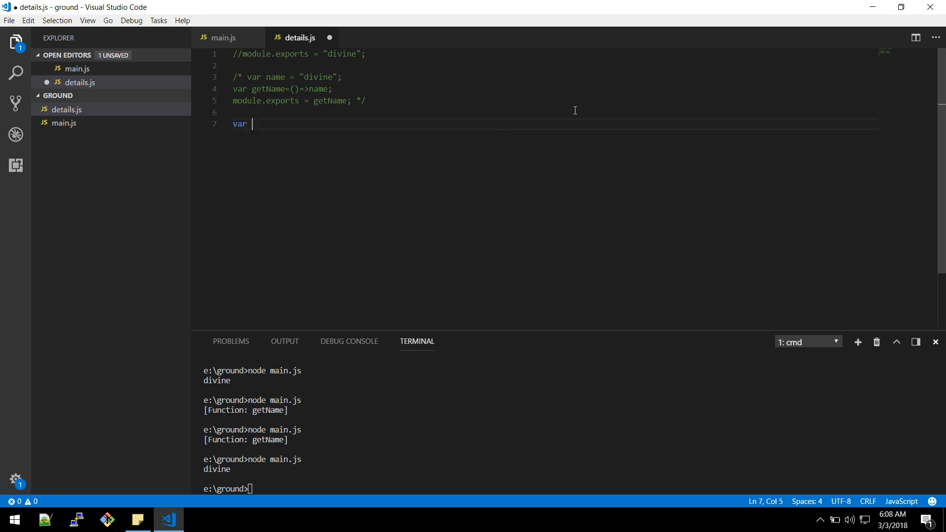
text(name ="divine";)
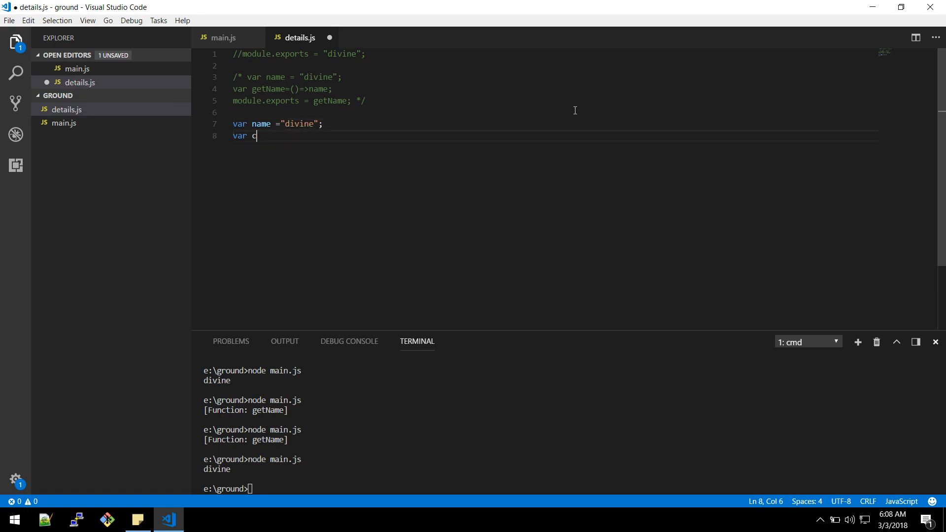
text(ity=")
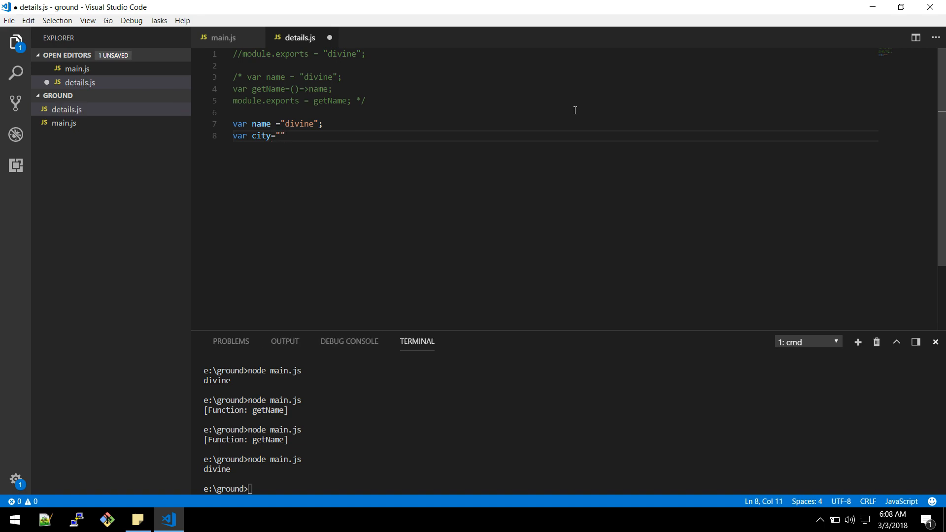
text(chennai)
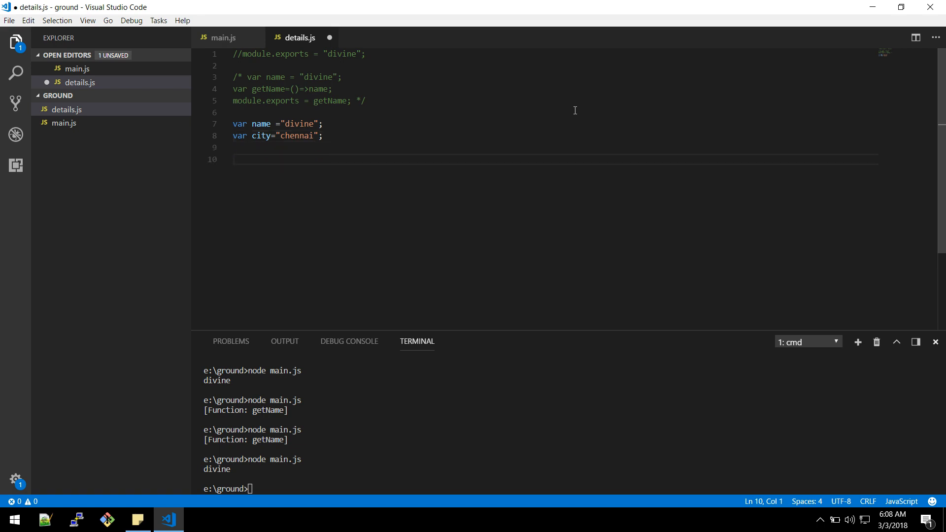
- Add getName and getCity arrow functions returning name and city
text(var getName=)
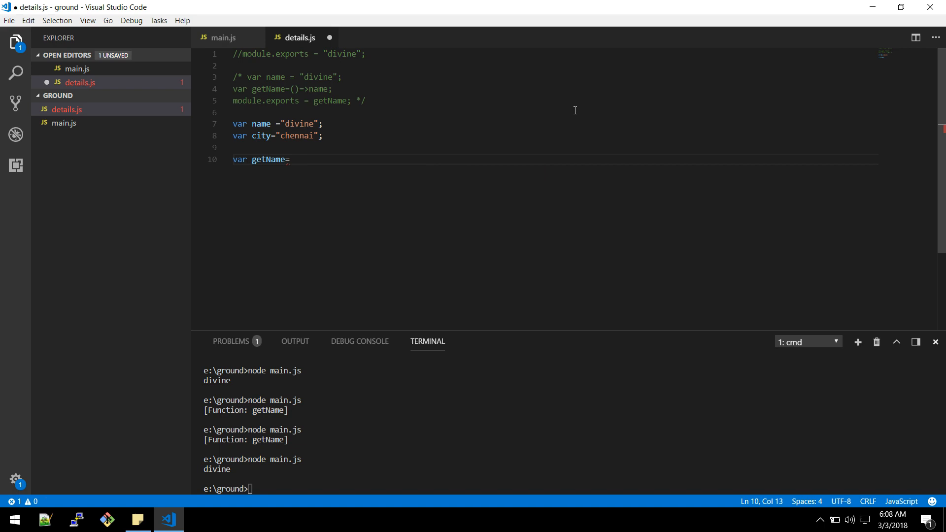
text(()=>)
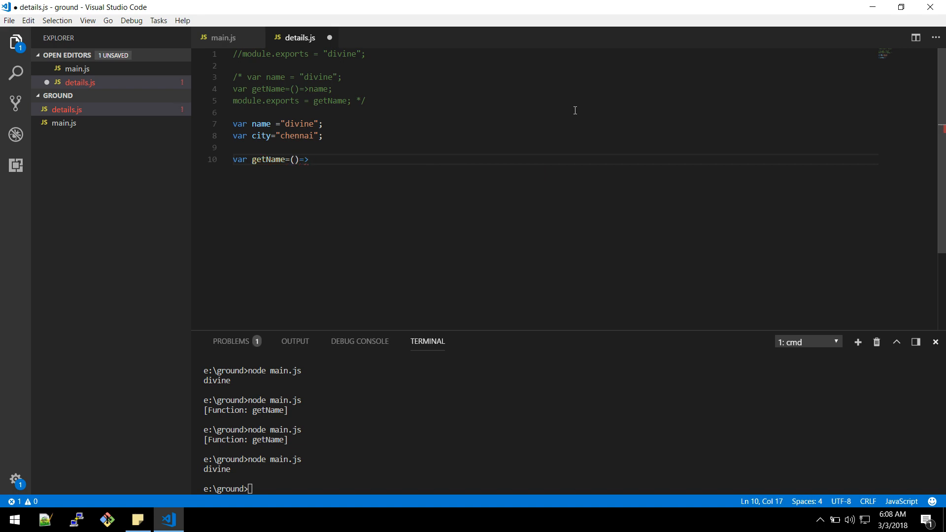
text(name;)
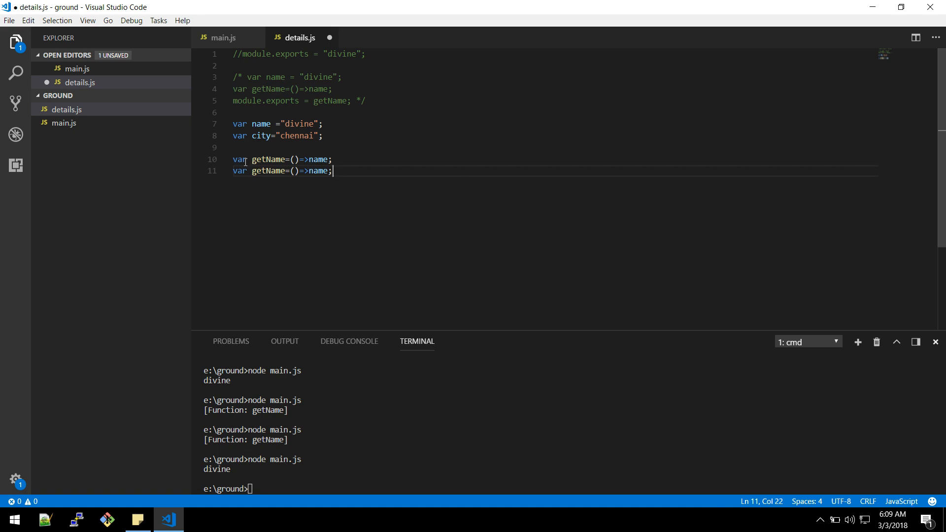
text(city)
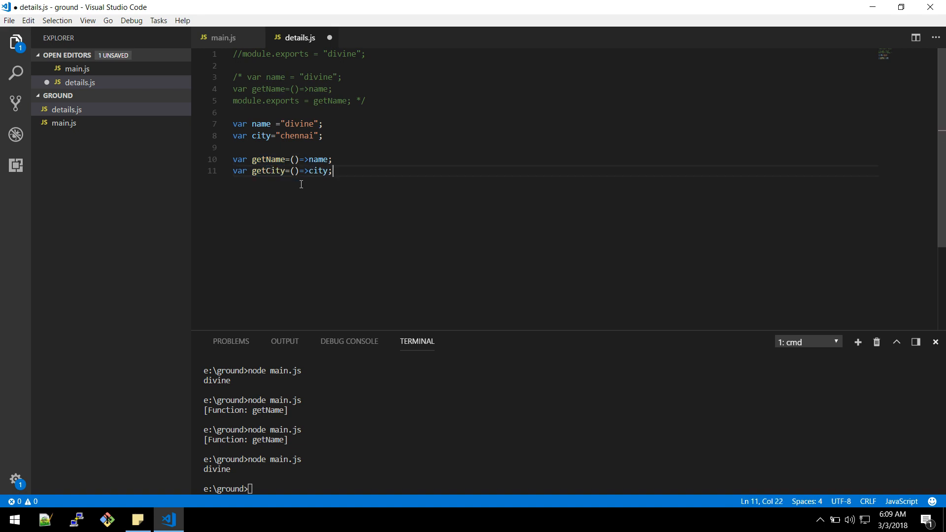
text(module.exports)
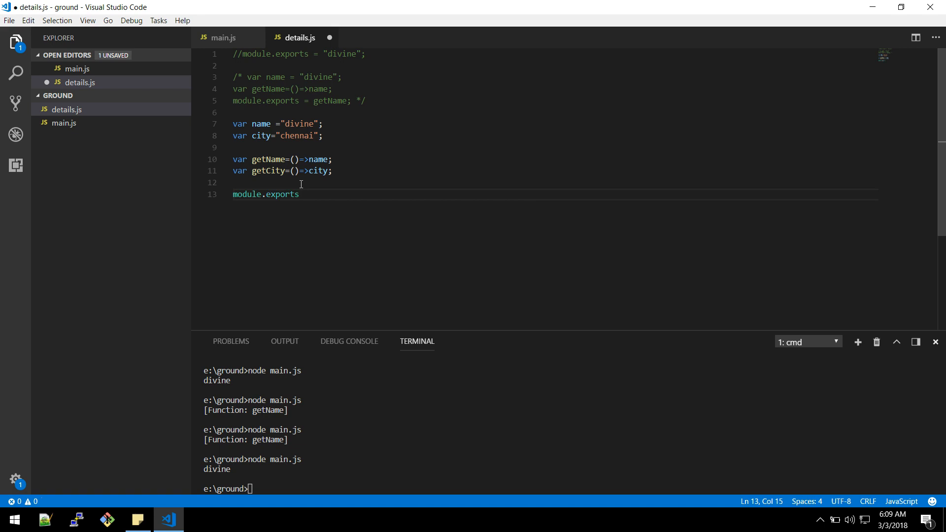
- Set module.exports to the object {getName, getCity}, replacing the duplicate getName
text(= {})
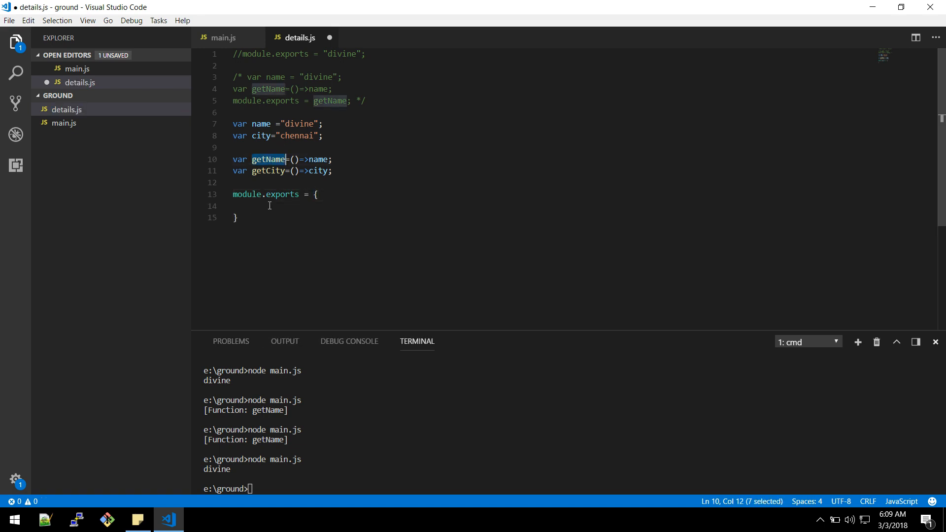
text(getName,getName)
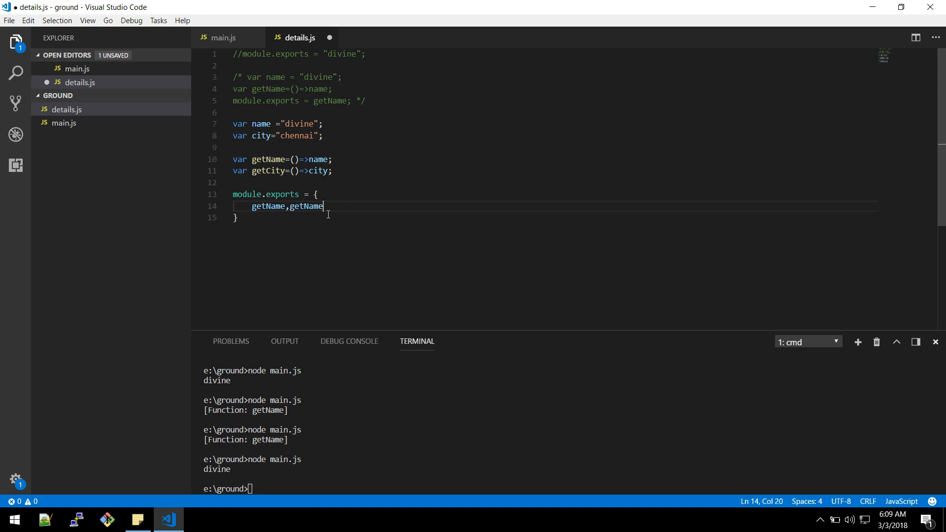
double_click(267, 171)
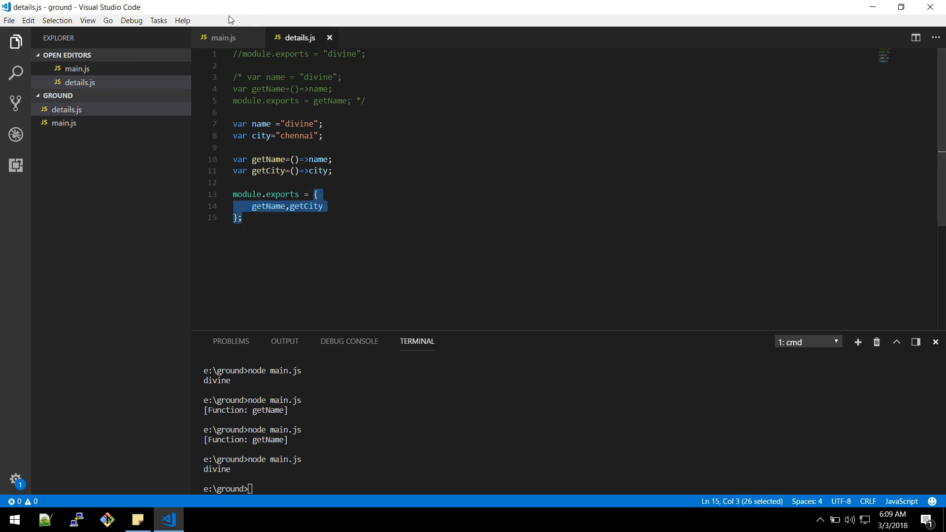
- Switch between main.js and details.js to review the exported functions
click(224, 38)
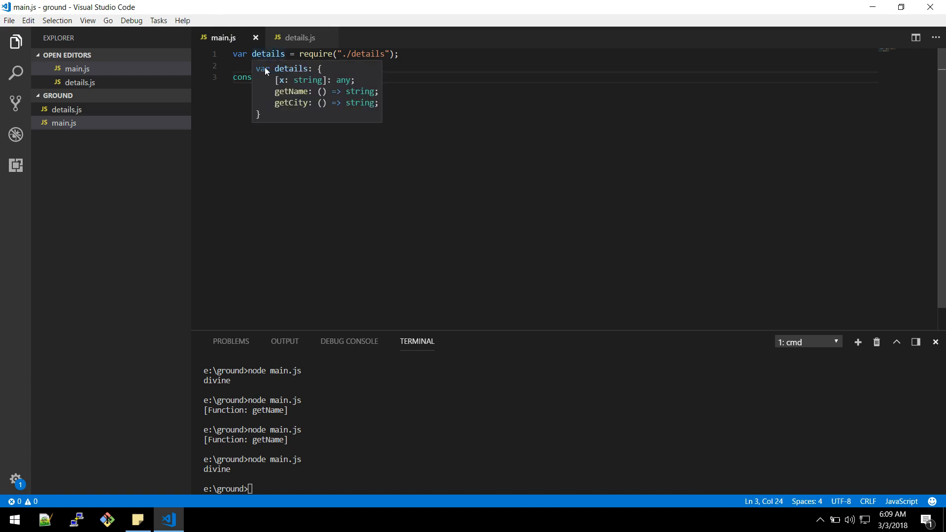
click(299, 37)
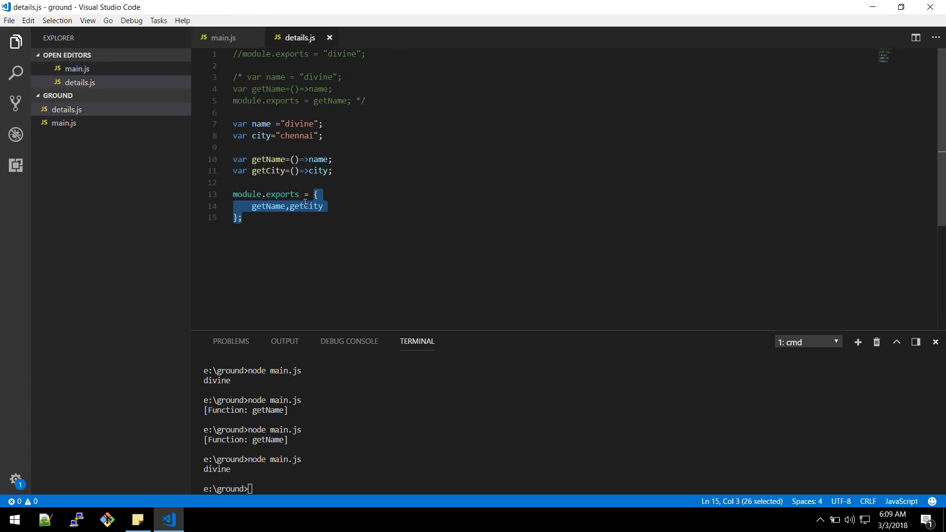
click(223, 38)
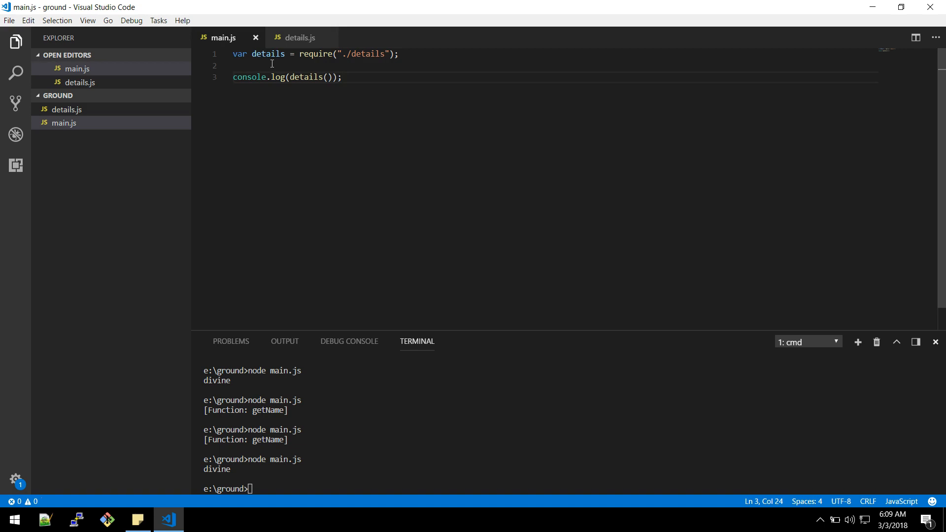
click(300, 37)
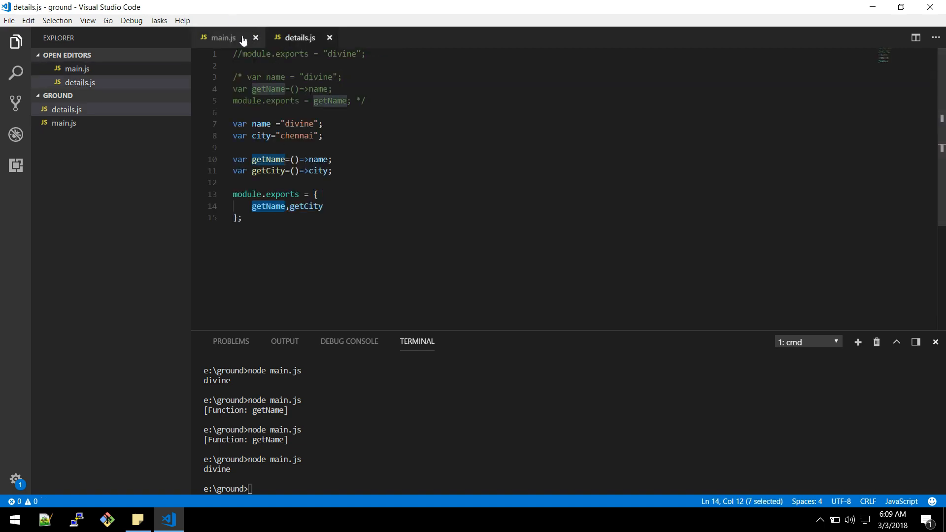
- Change main.js's log to details.getName() so running it prints divine
click(222, 38)
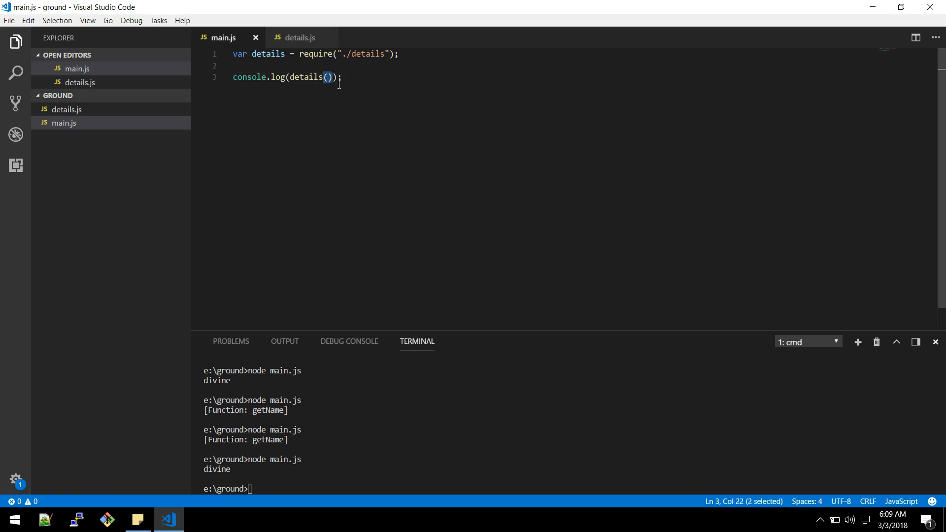
text(.getName)
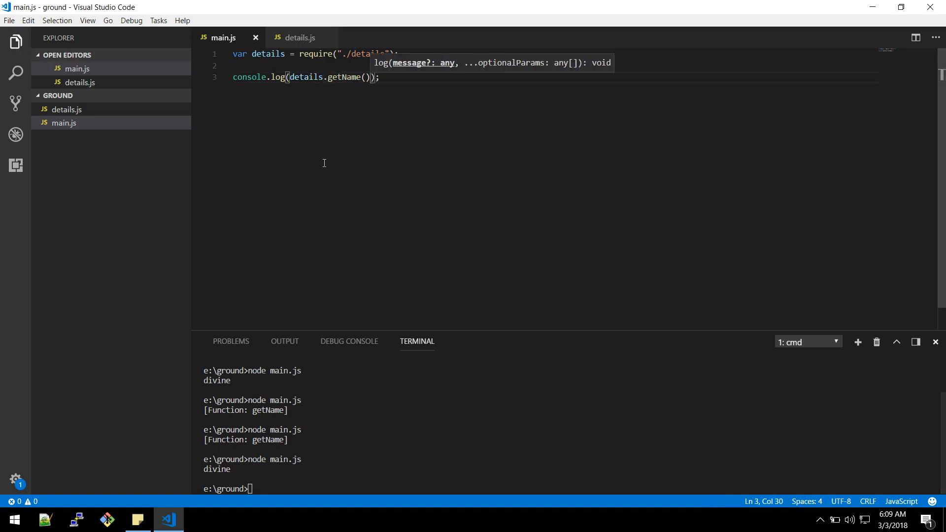
double_click(267, 54)
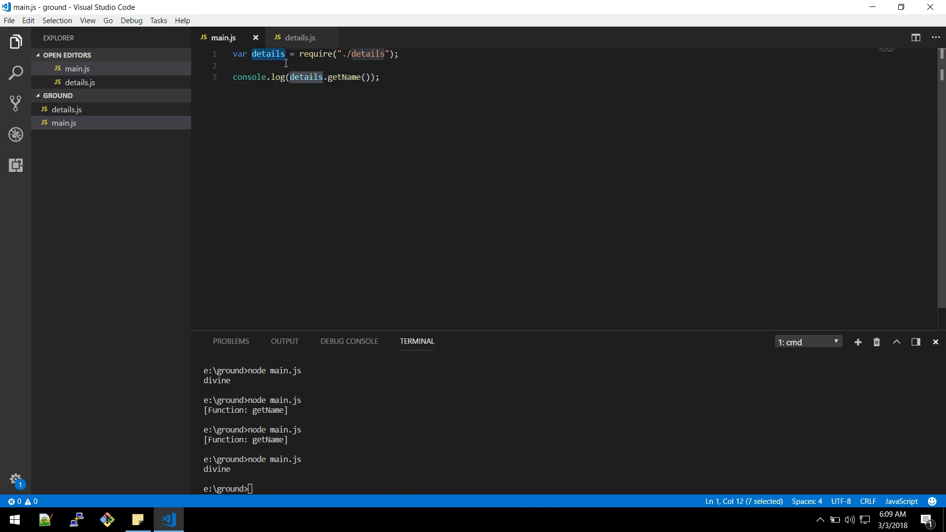
- Check details.js's exports, then log details.getCity() so it prints chennai
click(300, 38)
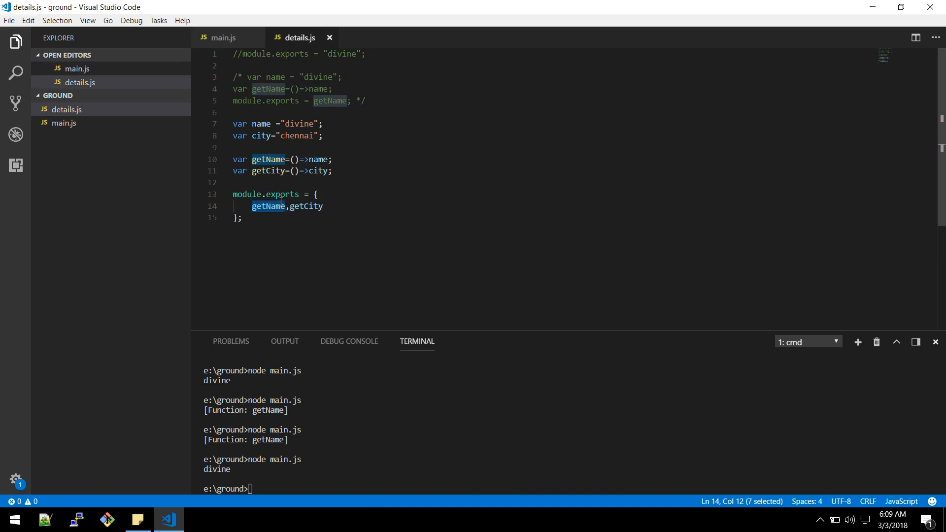
click(223, 38)
text(node main.js)
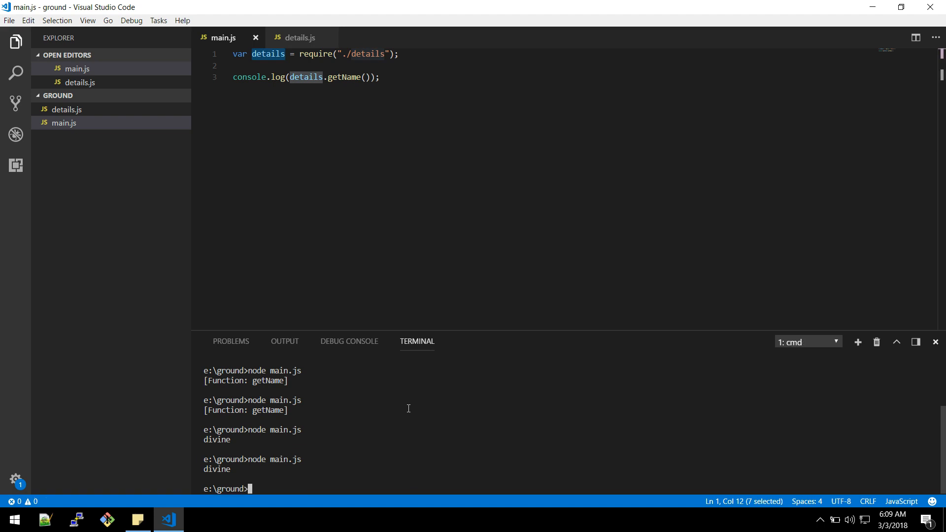
click(299, 38)
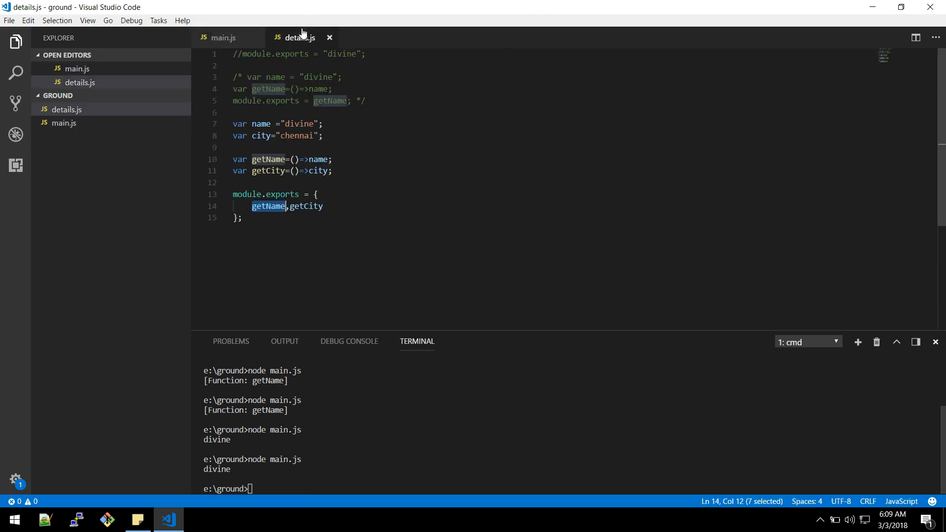
click(223, 38)
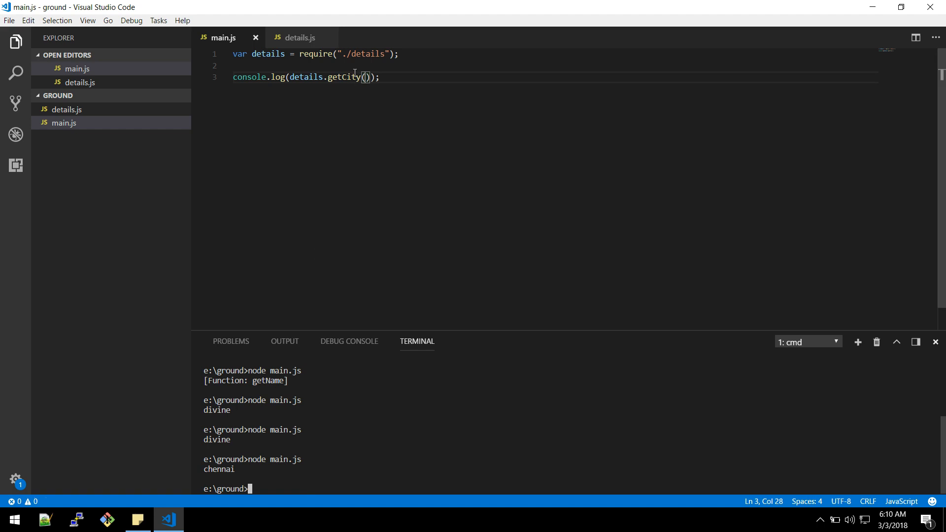
mouse_move(270, 57)
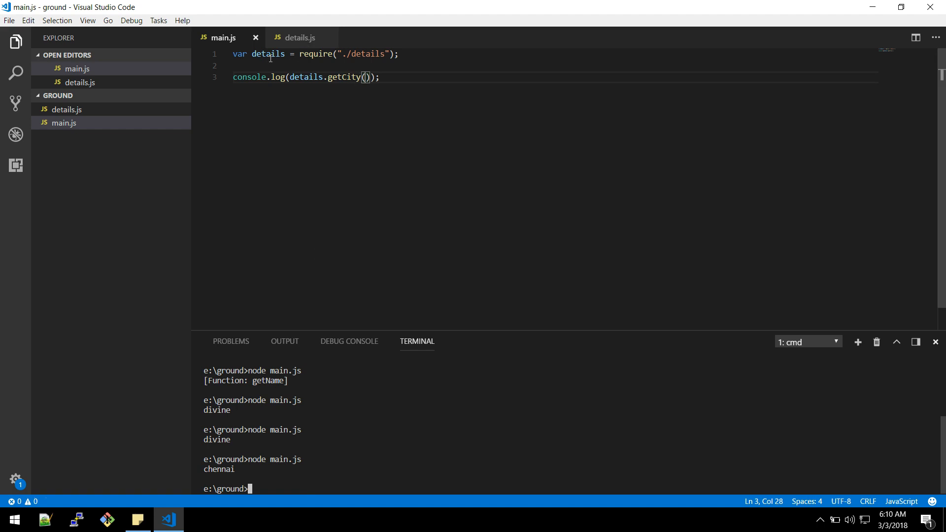
- Rename the logged call in main.js to getCity, checking details.js's exported names
double_click(267, 53)
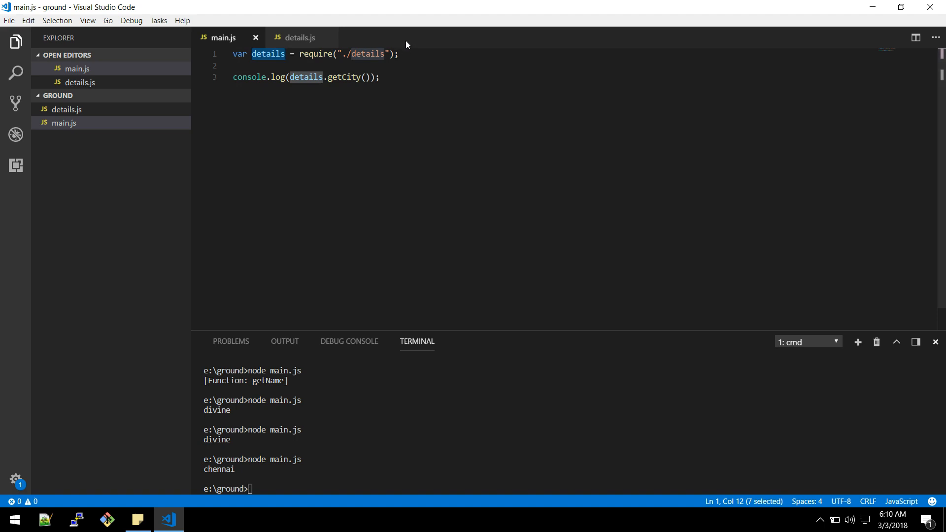
mouse_move(546, 55)
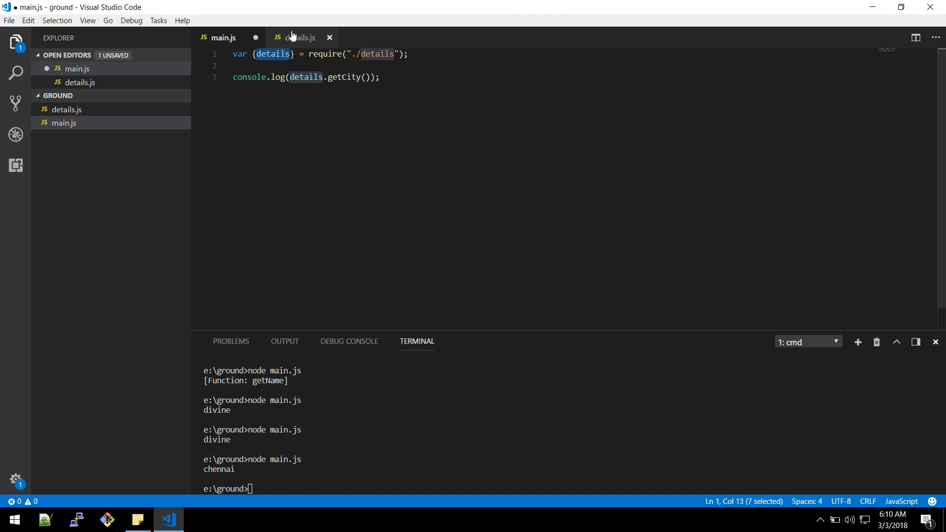
double_click(344, 77)
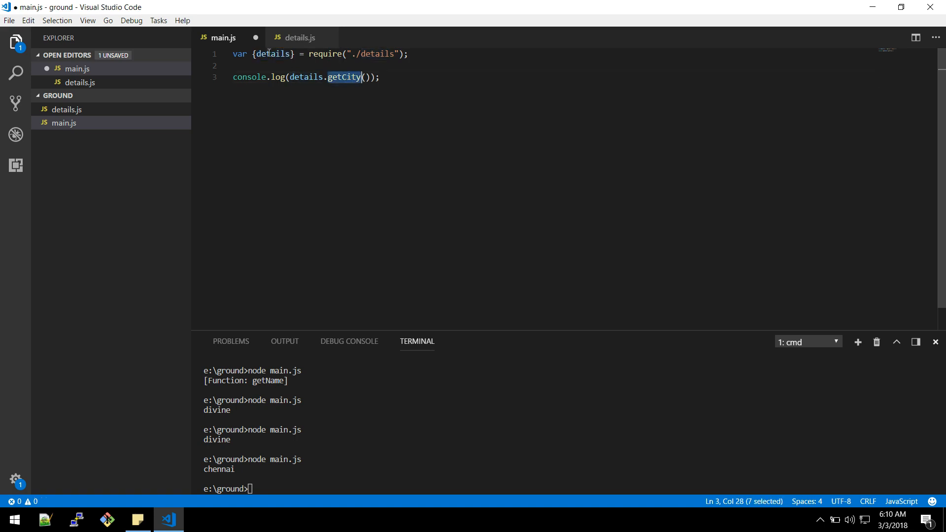
text(getCity)
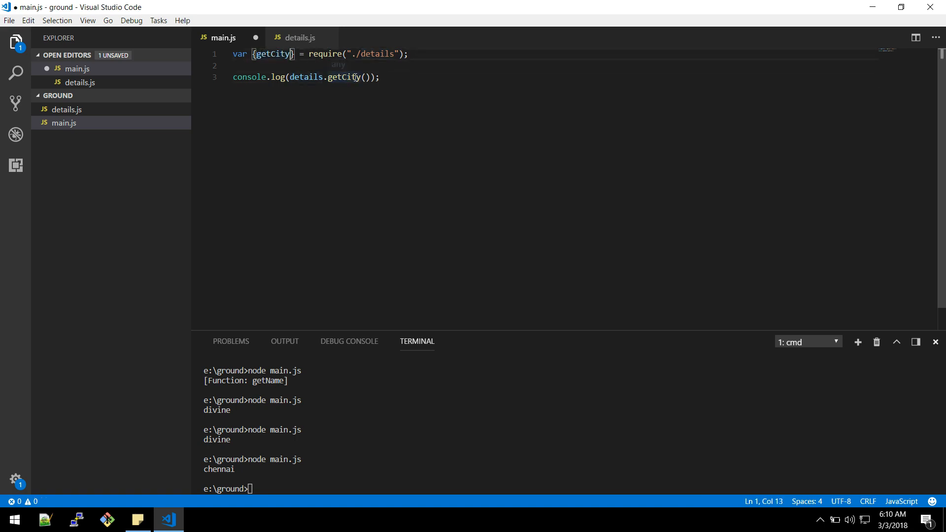
click(296, 37)
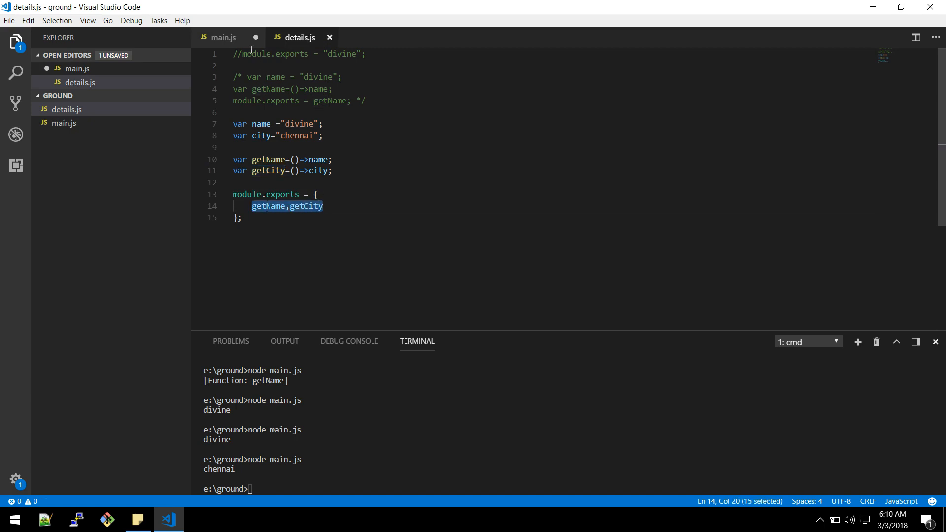
click(222, 37)
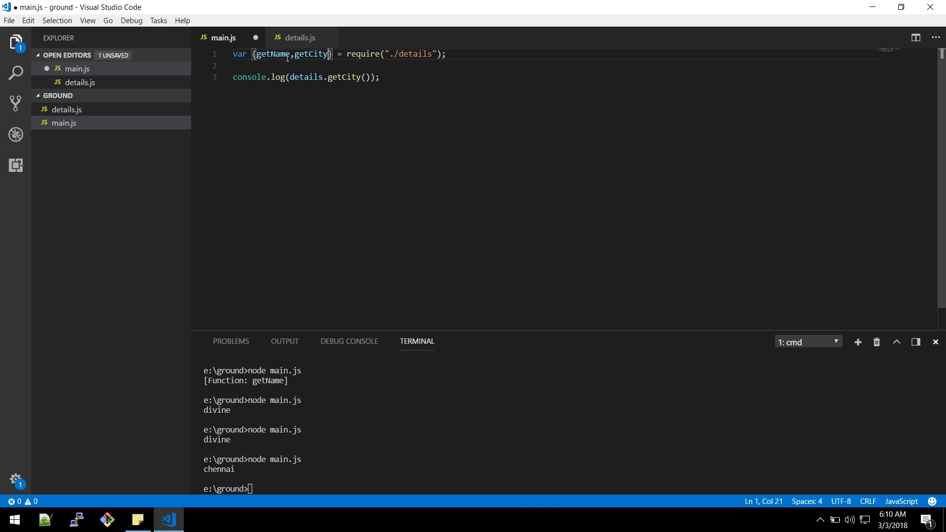
mouse_move(310, 37)
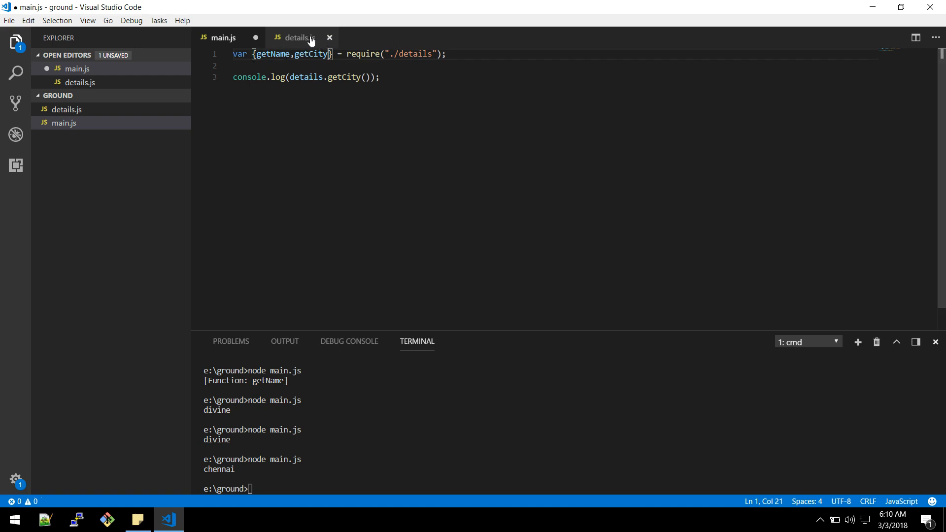
click(296, 37)
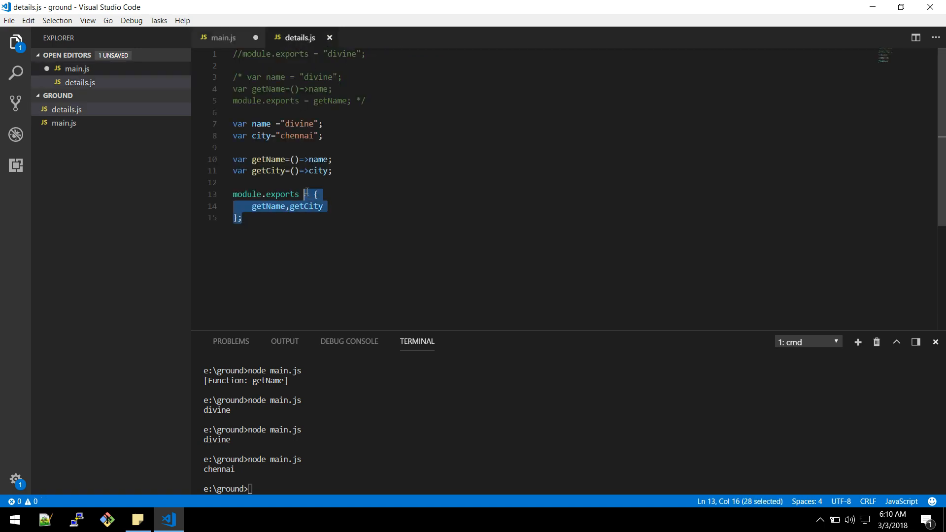
click(223, 37)
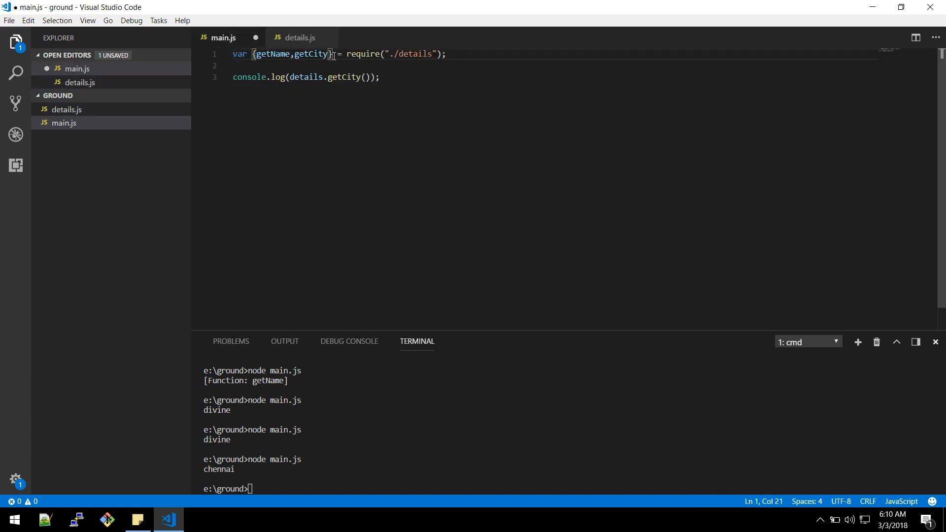
mouse_move(272, 54)
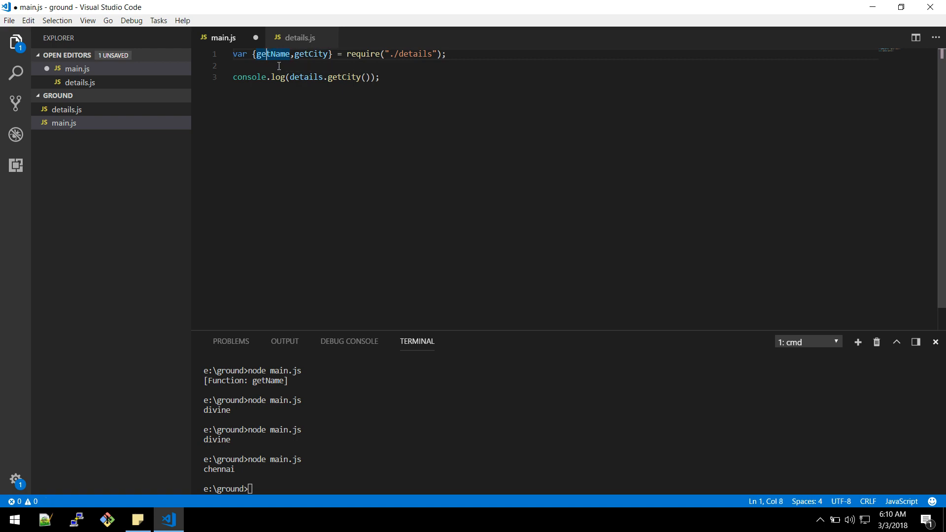
- Destructure {getName,getCity} from require, log getCity(), save, and run node main.js
double_click(271, 54)
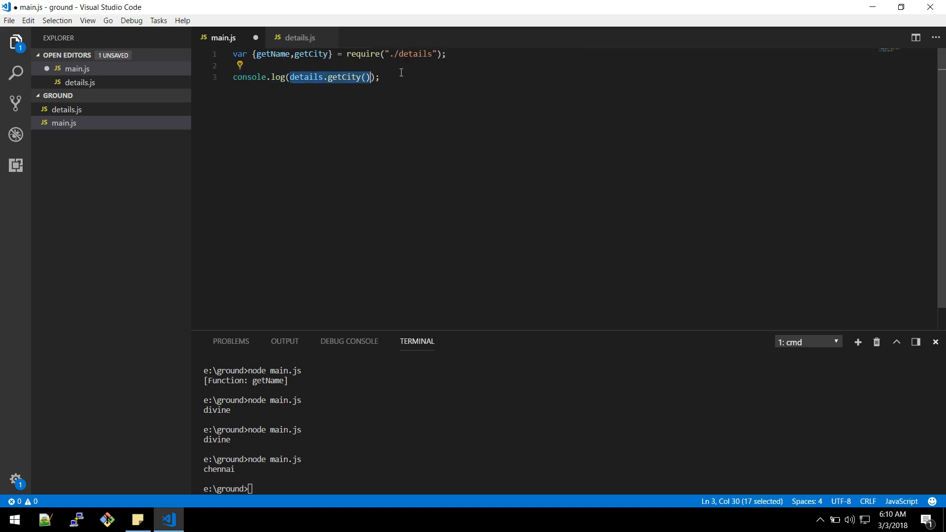
text(getName,getCity)
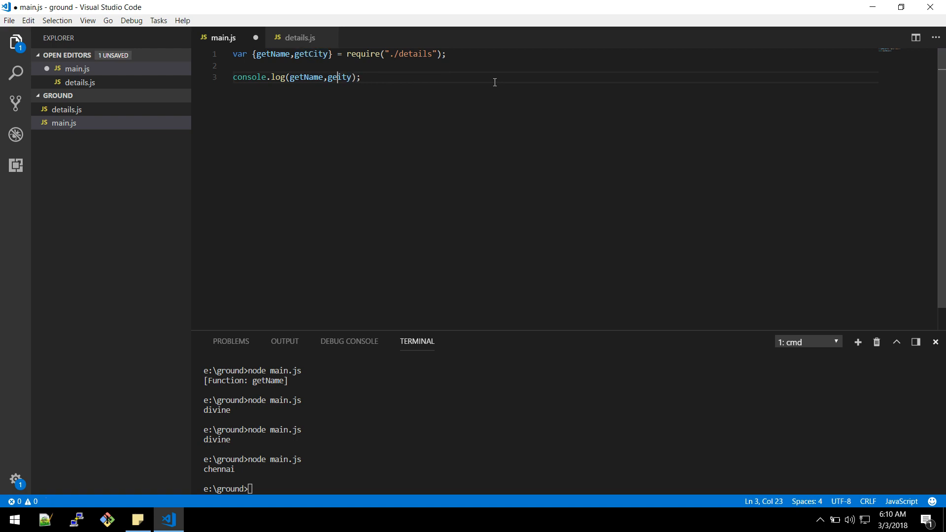
key(BackSpace)
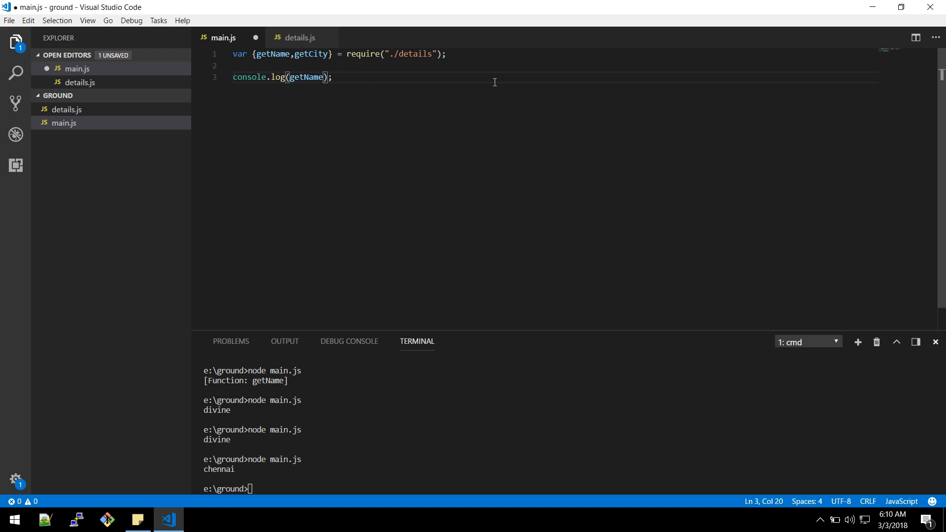
text(())
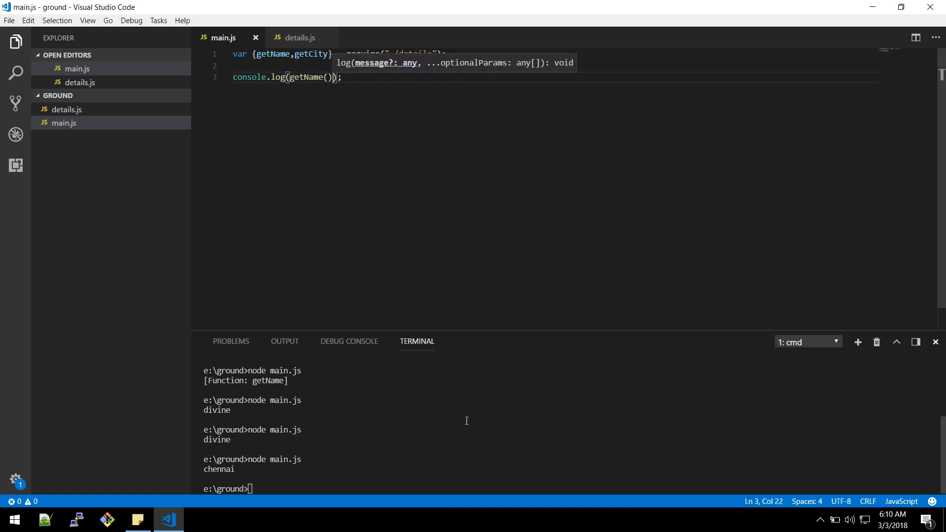
key(Return)
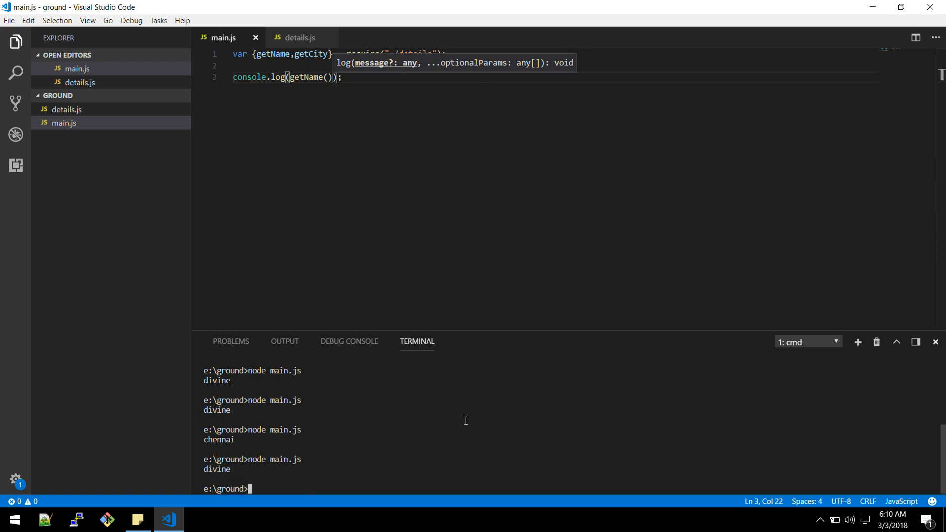
click(316, 55)
text(City)
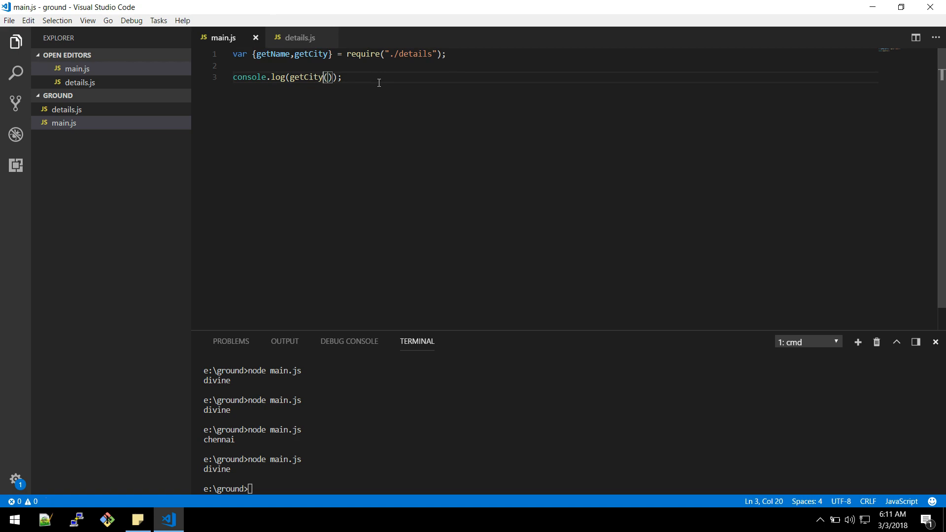
text(node main.js)
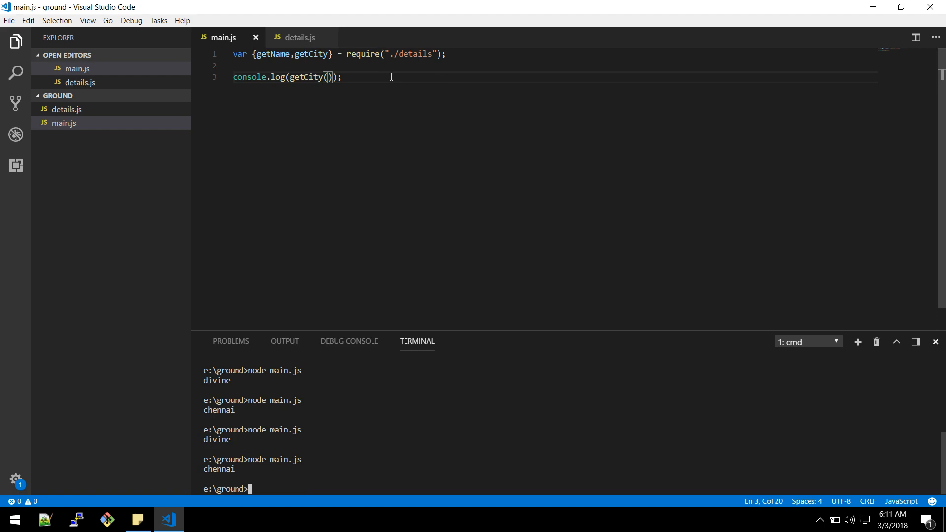
click(234, 54)
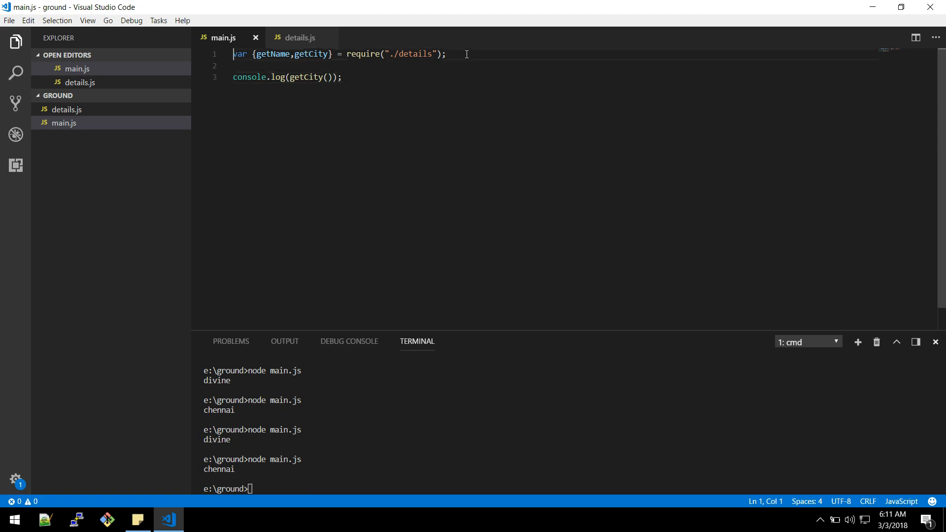
- Comment out main.js's require line and add module.exports.getName = () => name to details.js
text(//)
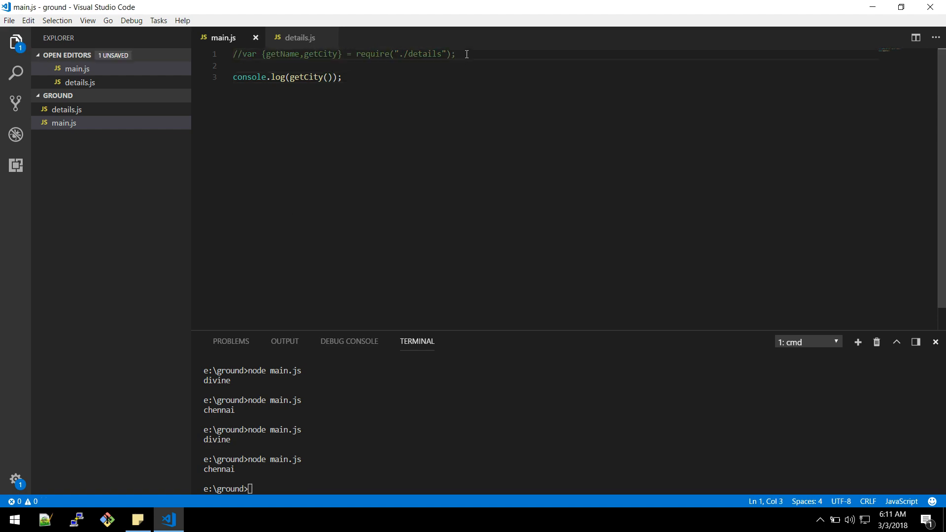
click(300, 37)
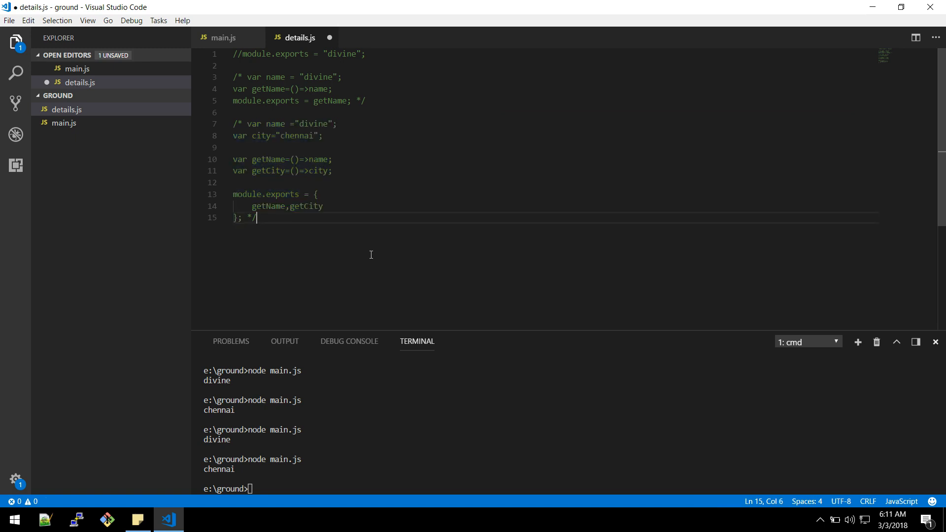
key(Enter)
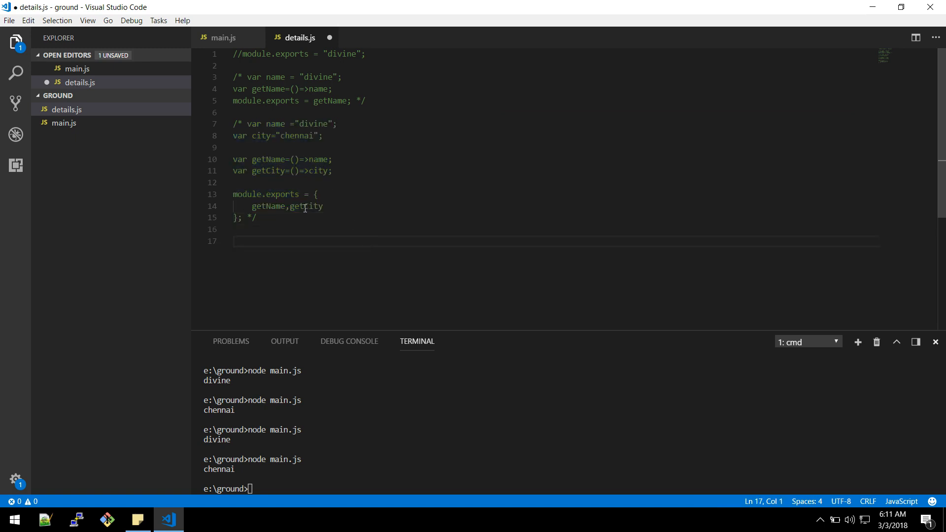
double_click(266, 194)
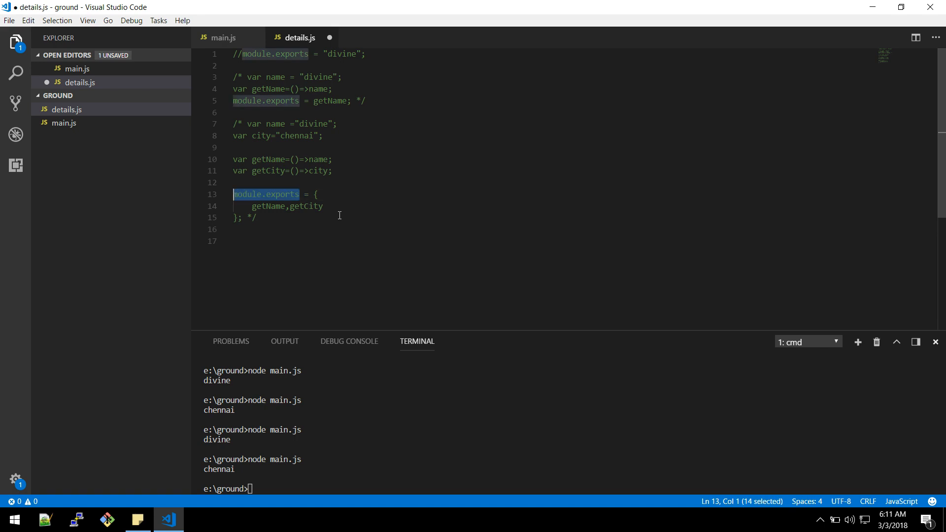
text(module.exports)
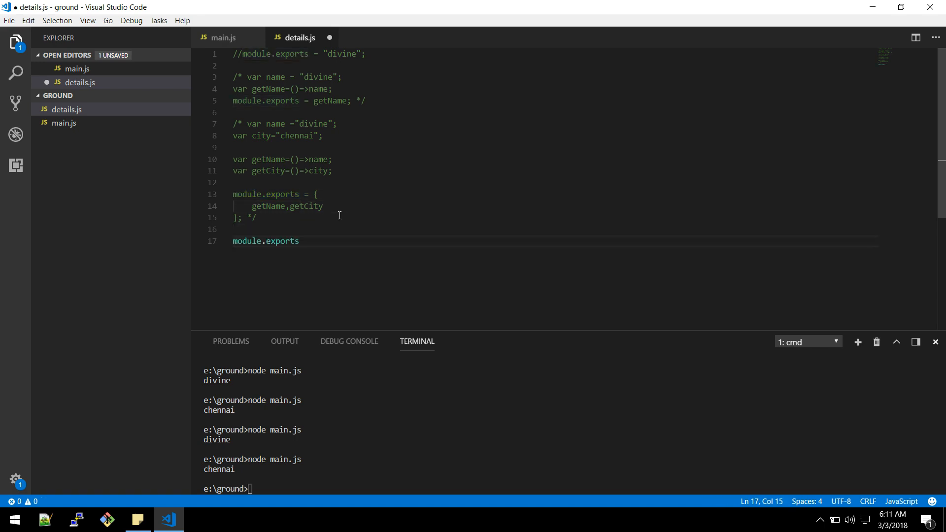
text(.get)
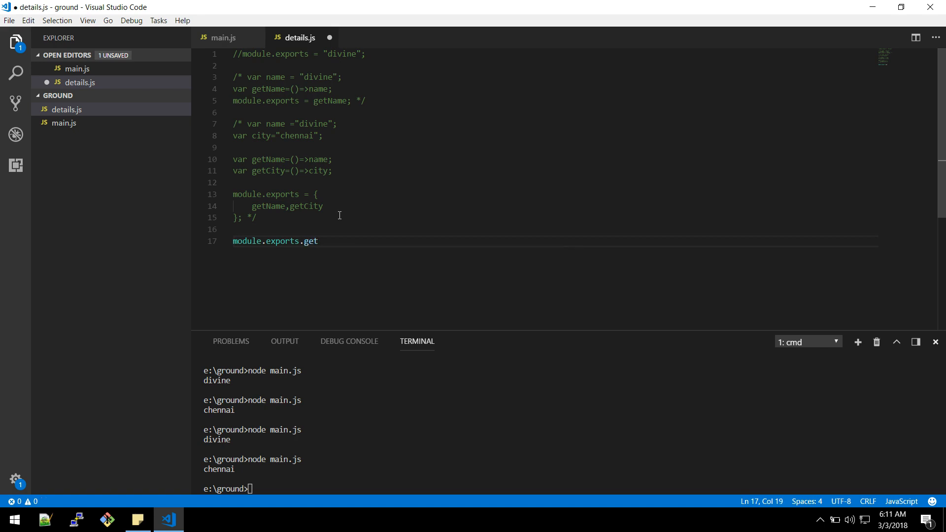
text(Name =)
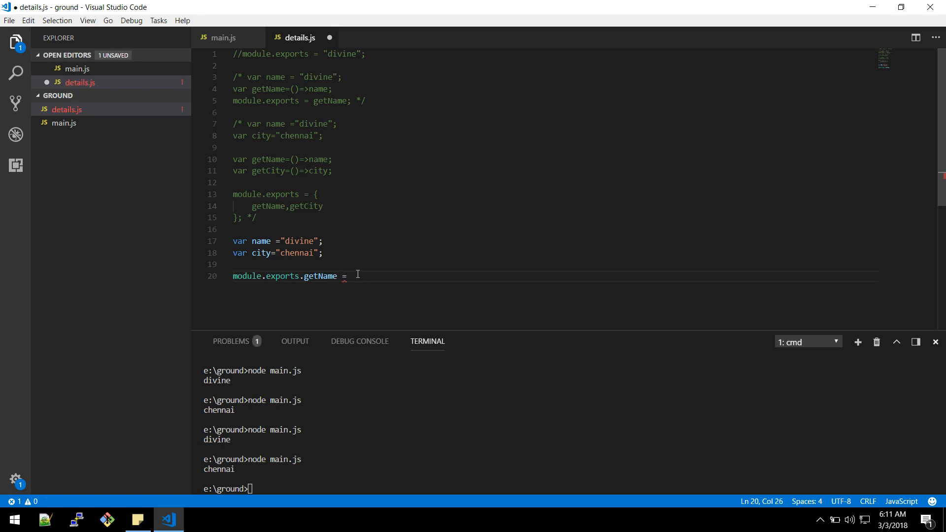
text(()=>)
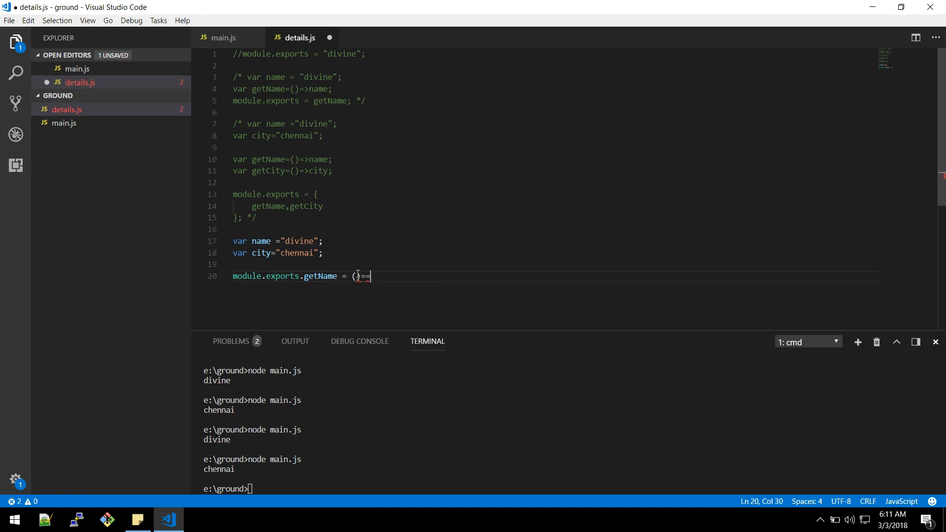
text(> name;)
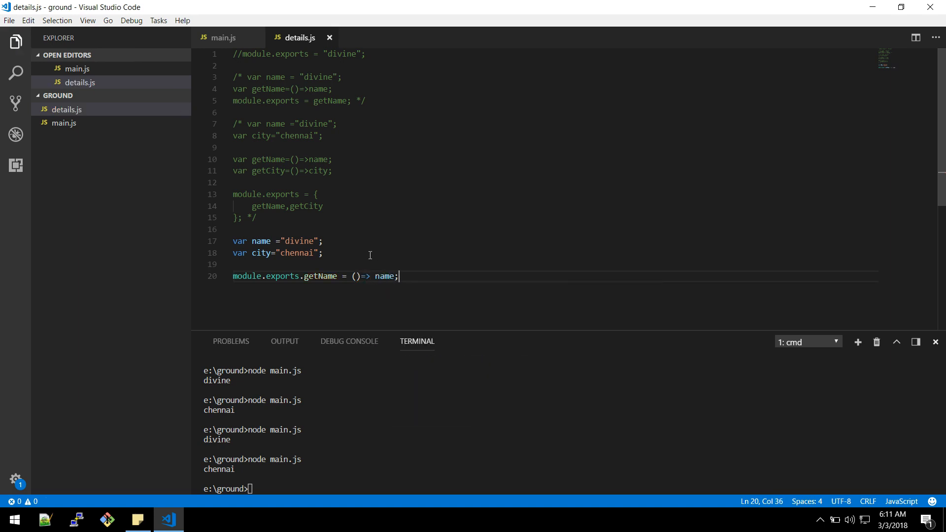
mouse_move(413, 178)
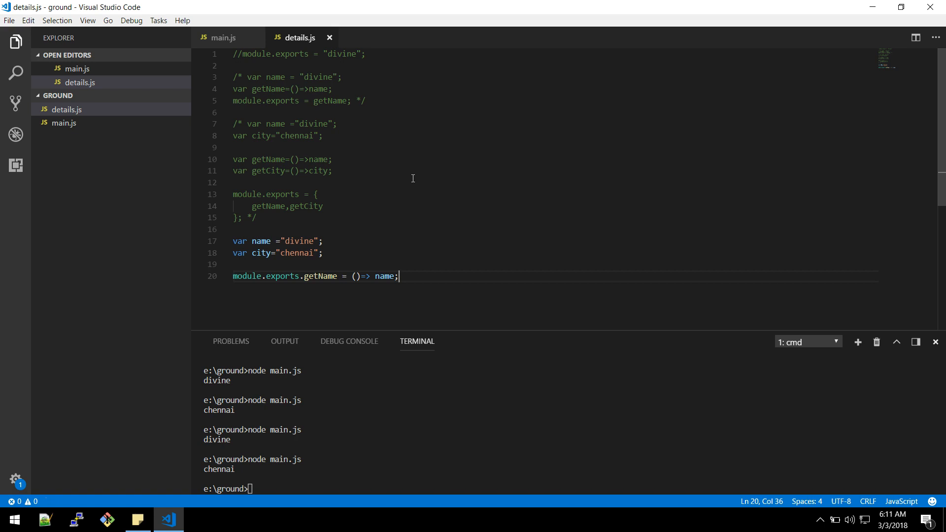
mouse_move(222, 37)
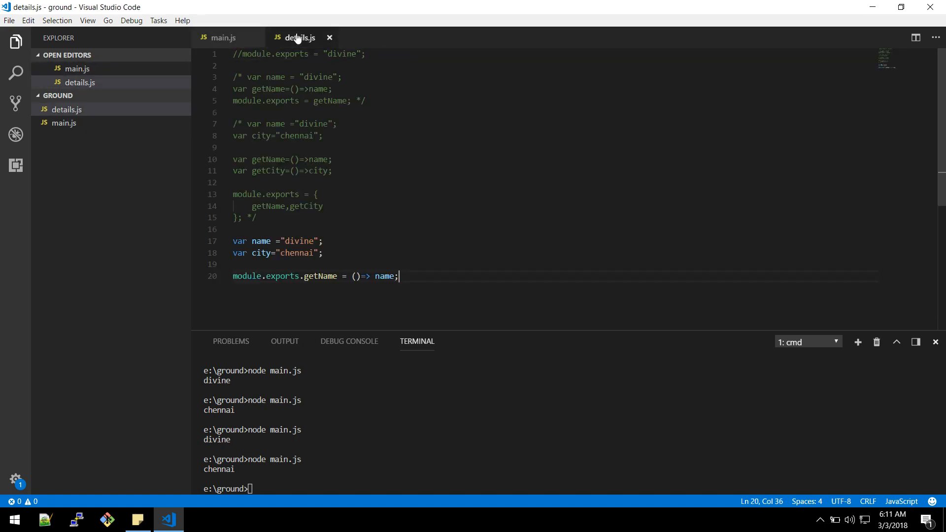
- Uncomment main.js's require line and store the module in a single details variable
click(223, 37)
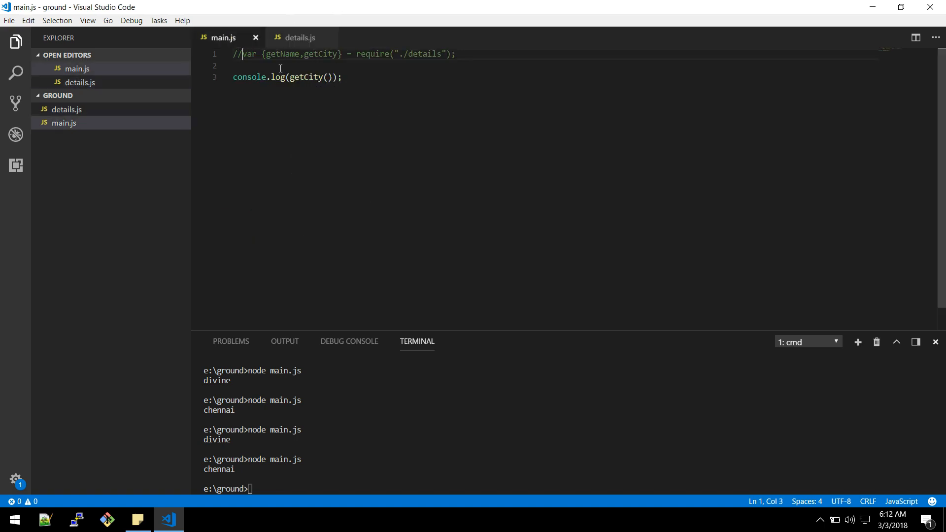
key(Backspace)
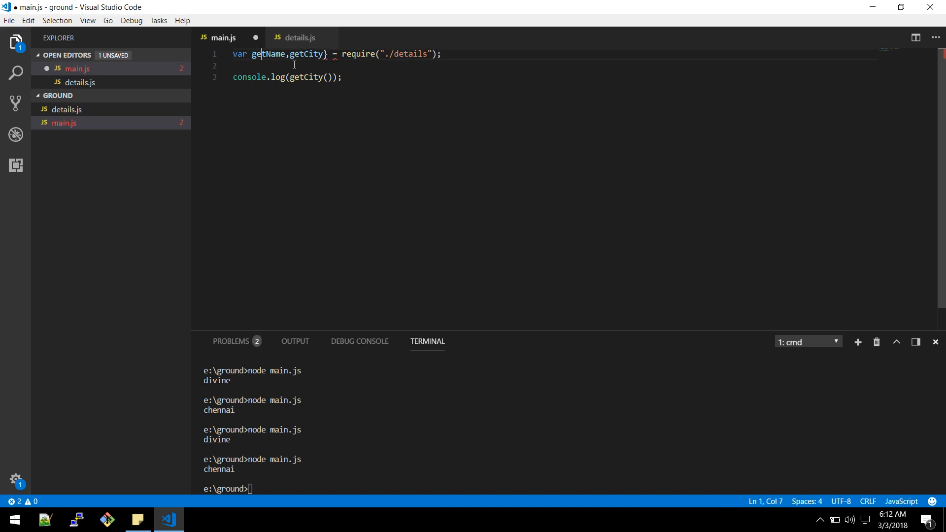
text({)
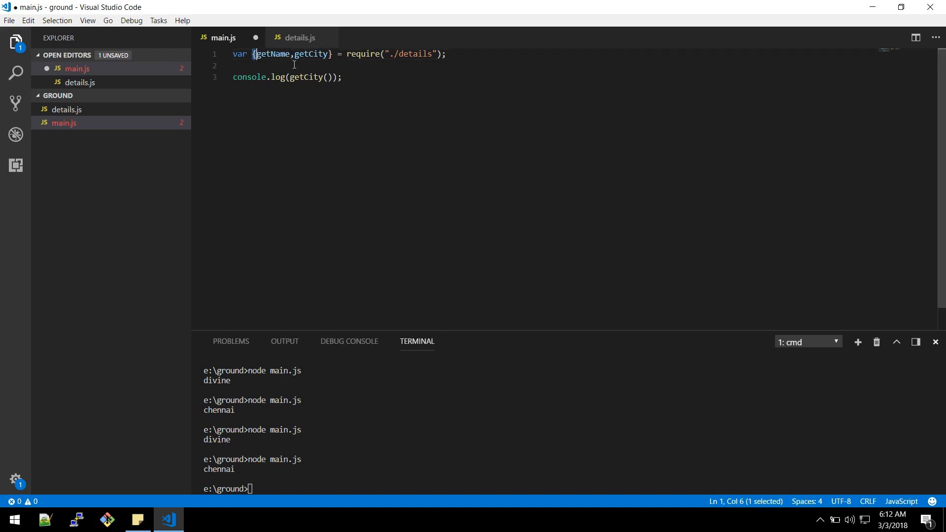
drag(253, 53, 334, 54)
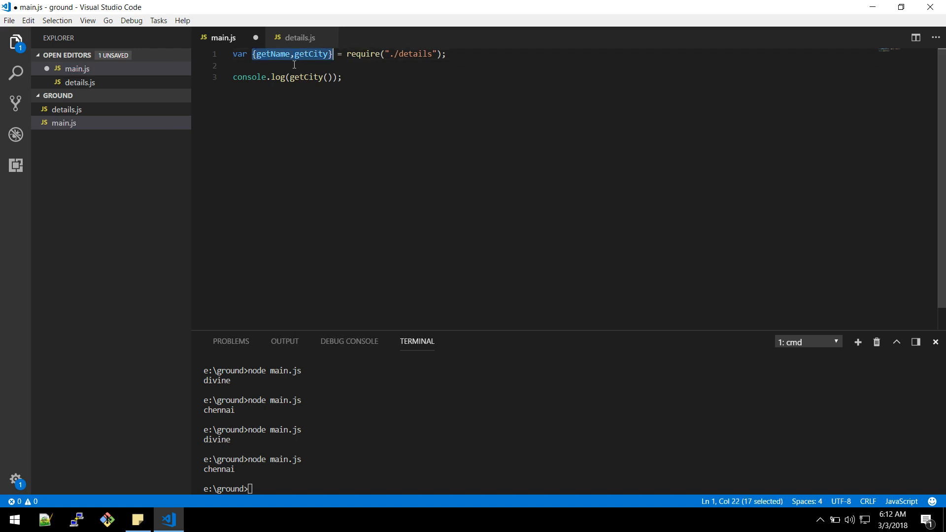
text(details)
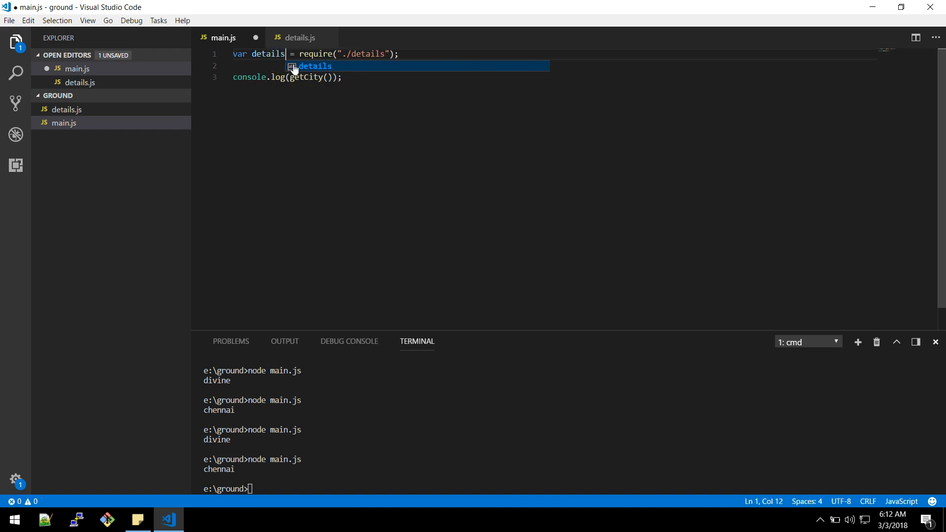
key(ctrl+s)
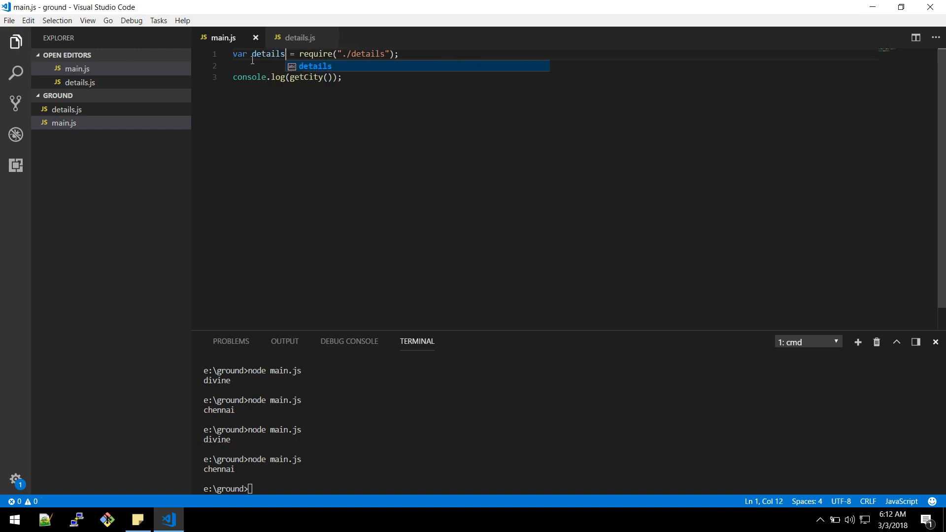
- Log details and rerun node main.js, printing { getName: [Function] }
double_click(308, 77)
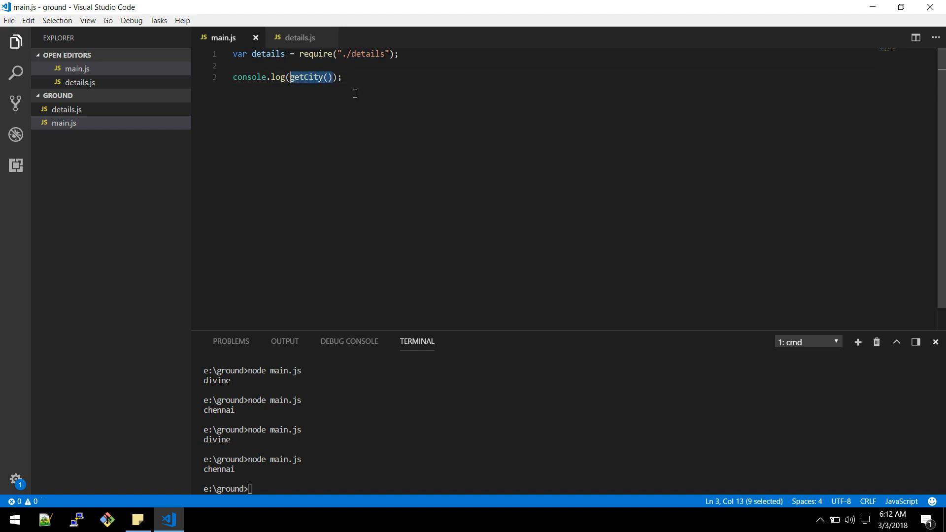
click(300, 38)
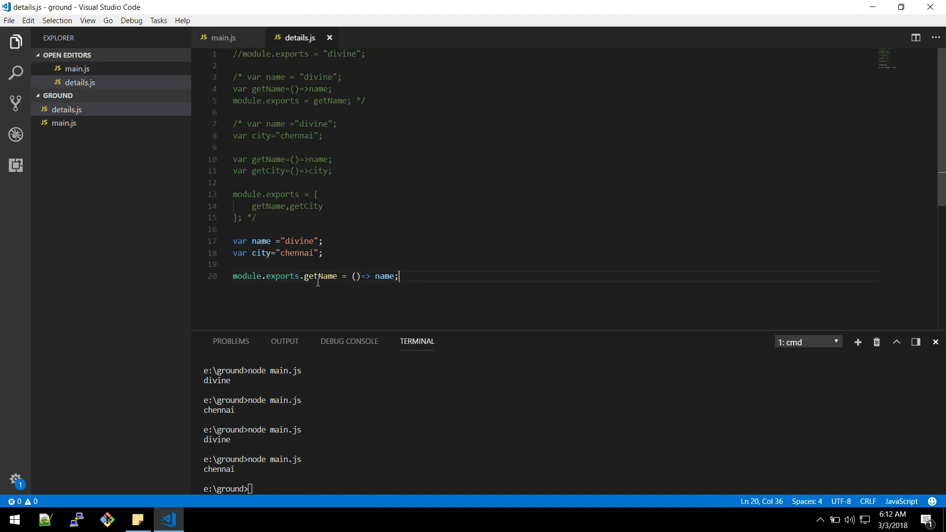
mouse_move(244, 47)
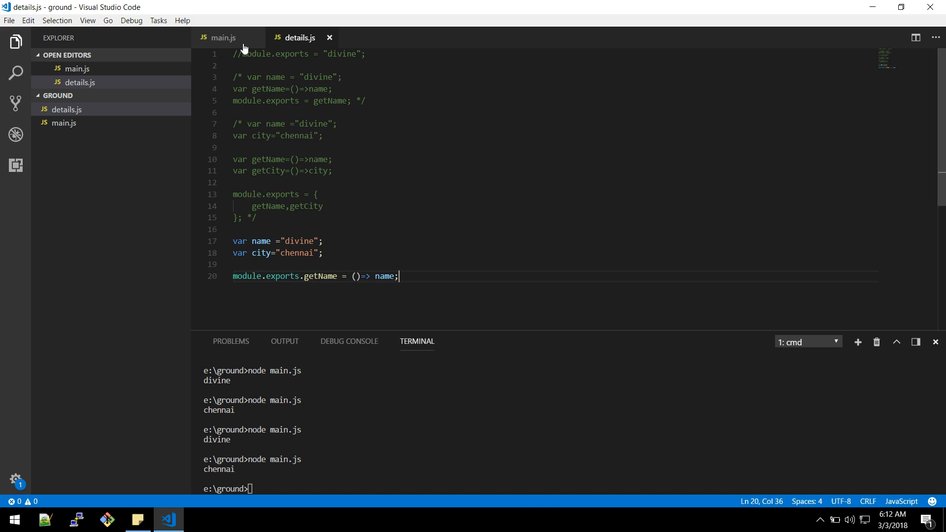
click(223, 38)
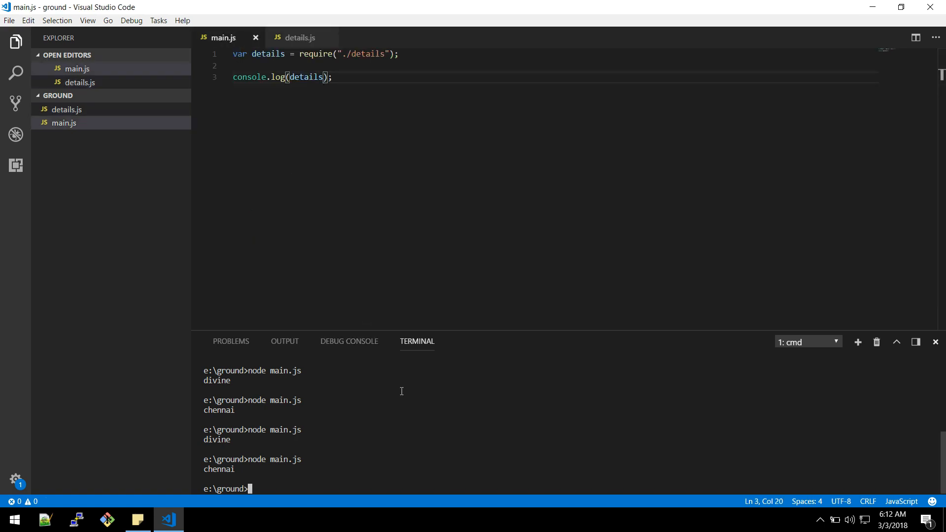
key(Return)
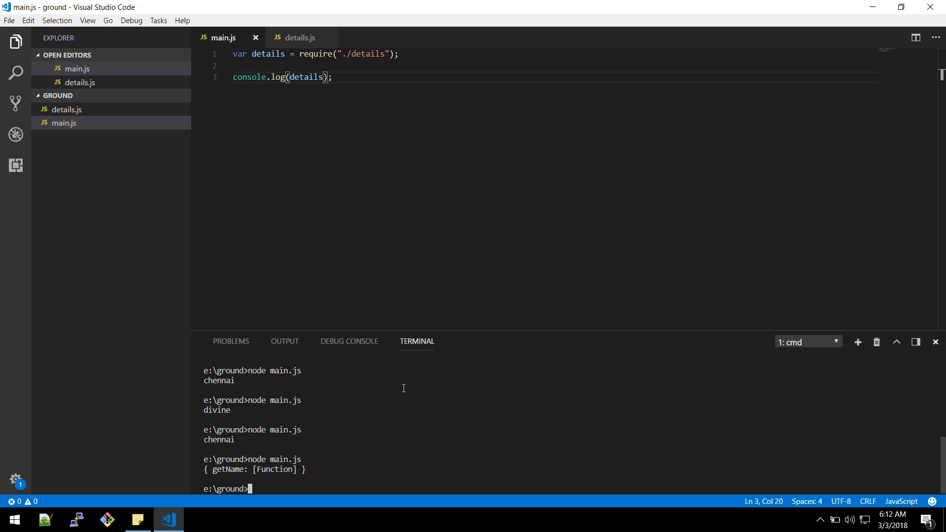
- Check the getName export in details.js, then log details.getName() in main.js to print divine
click(299, 38)
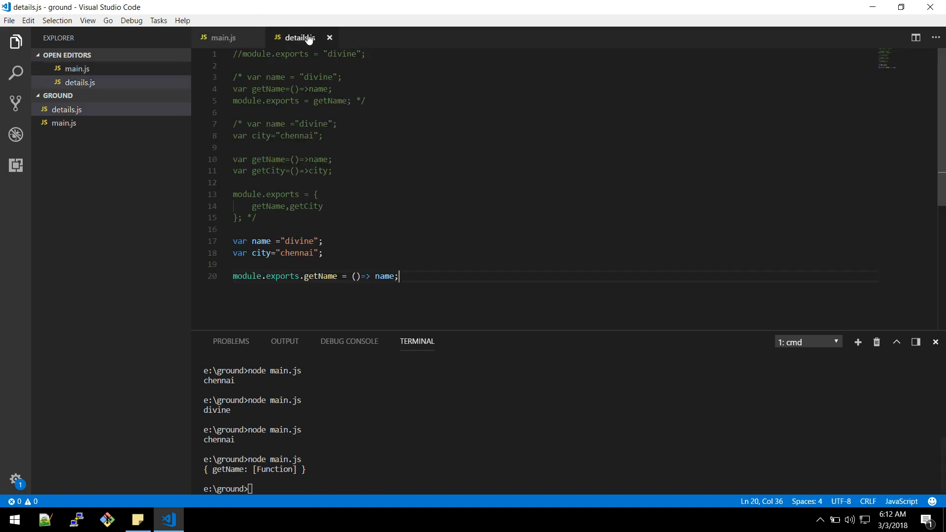
double_click(320, 277)
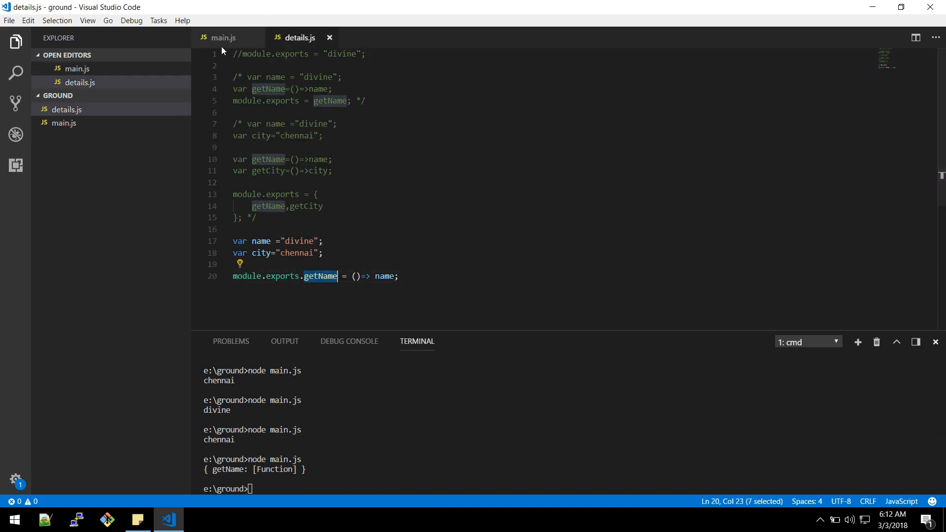
click(223, 37)
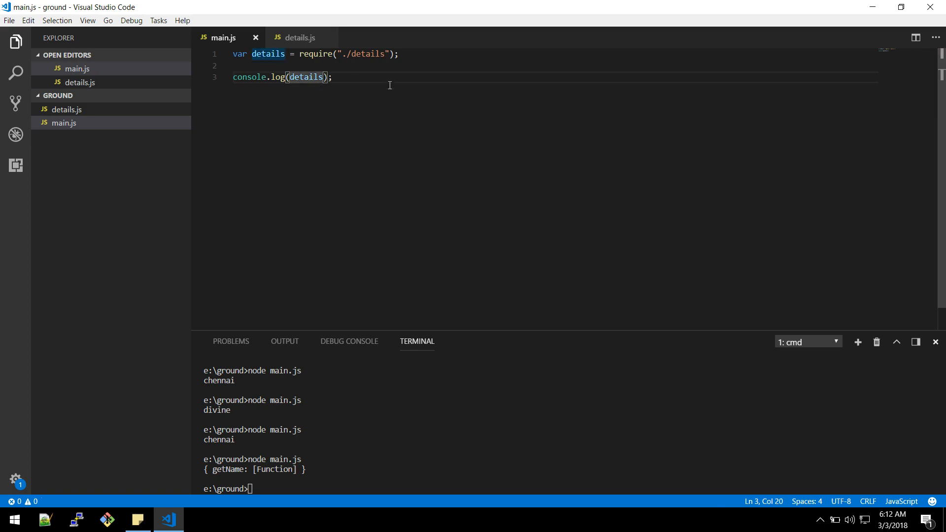
text(.getName()
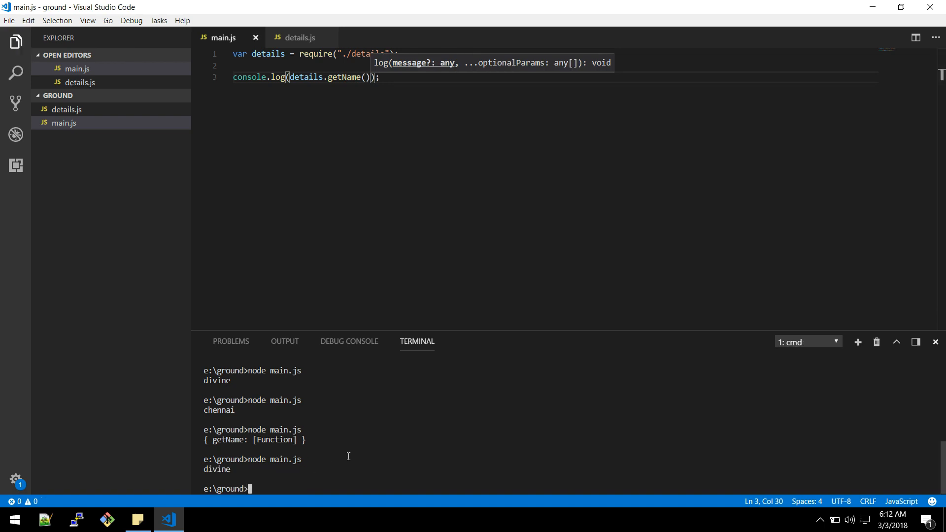
double_click(344, 77)
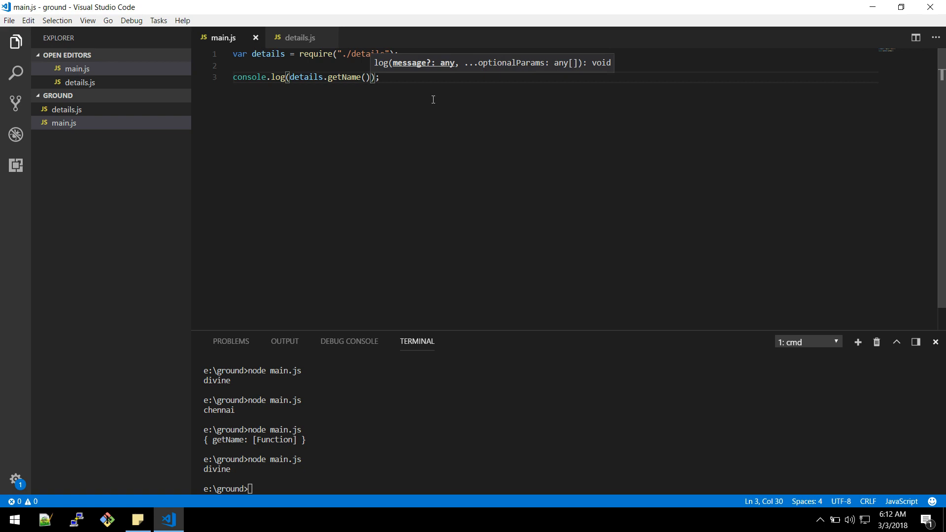
mouse_move(282, 37)
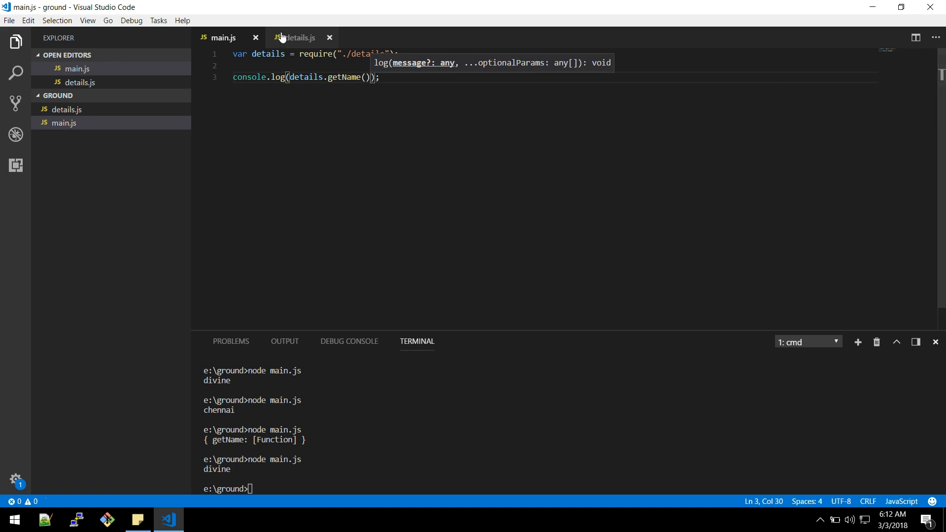
- Duplicate the export line in details.js as getCity returning city
click(300, 38)
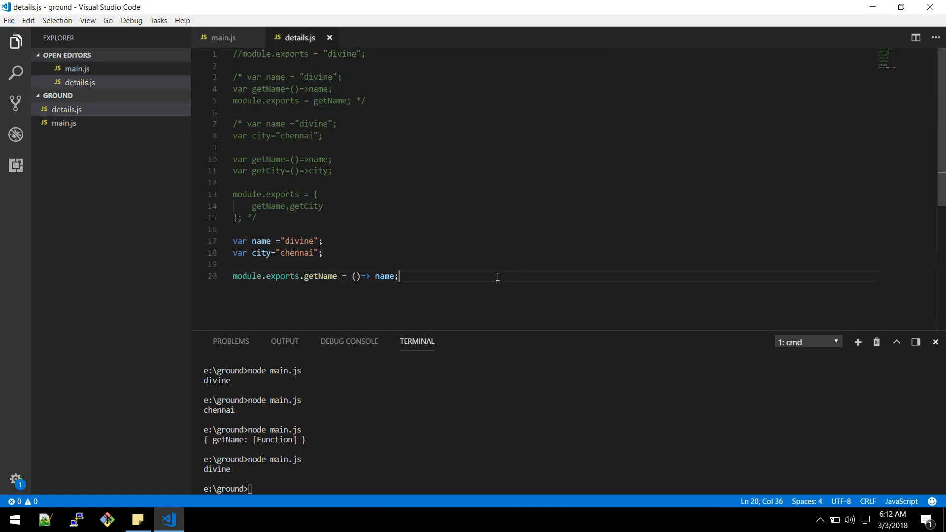
key(Enter)
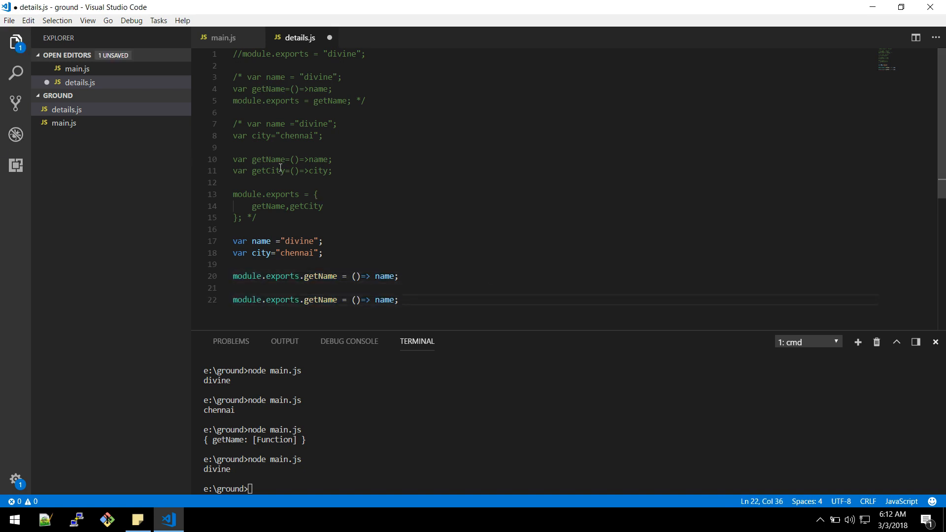
text(getCity)
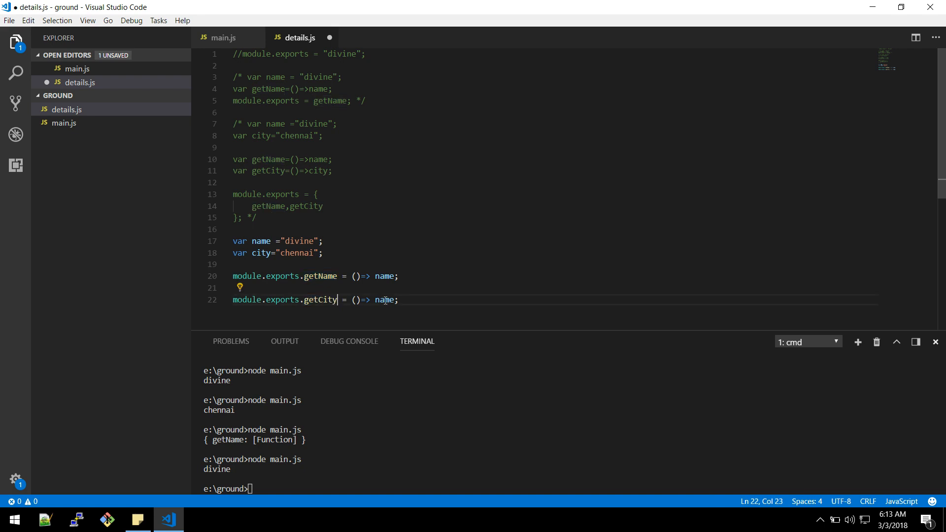
double_click(318, 171)
text(city)
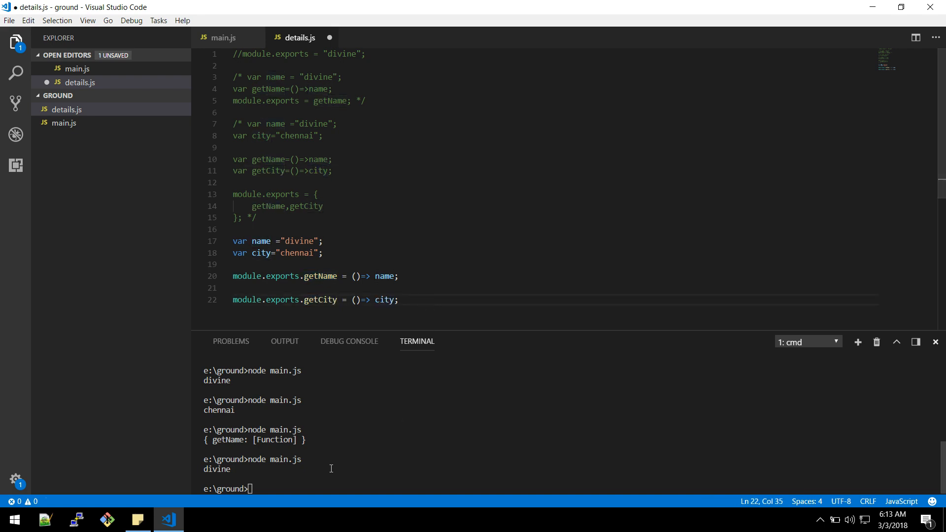
- Add a details.getCity() log to main.js, save, and rerun to print divine and chennai
click(223, 37)
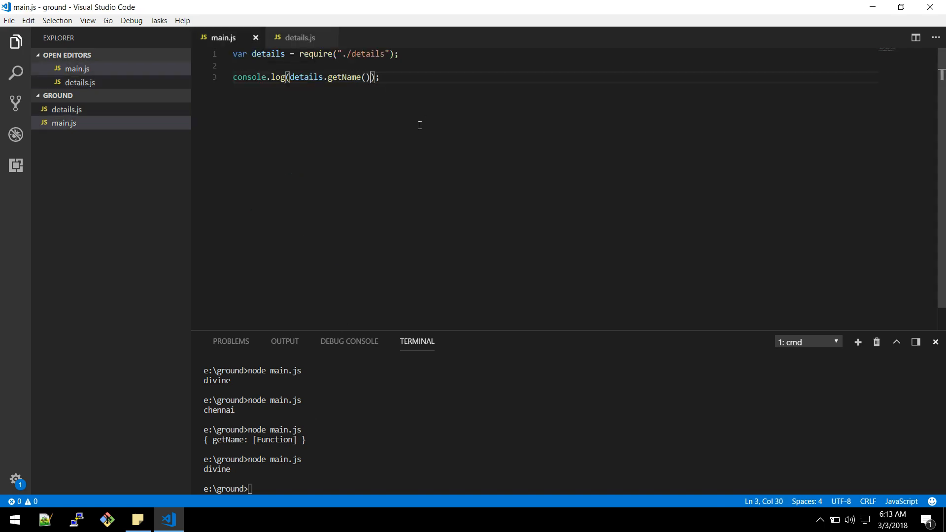
click(300, 37)
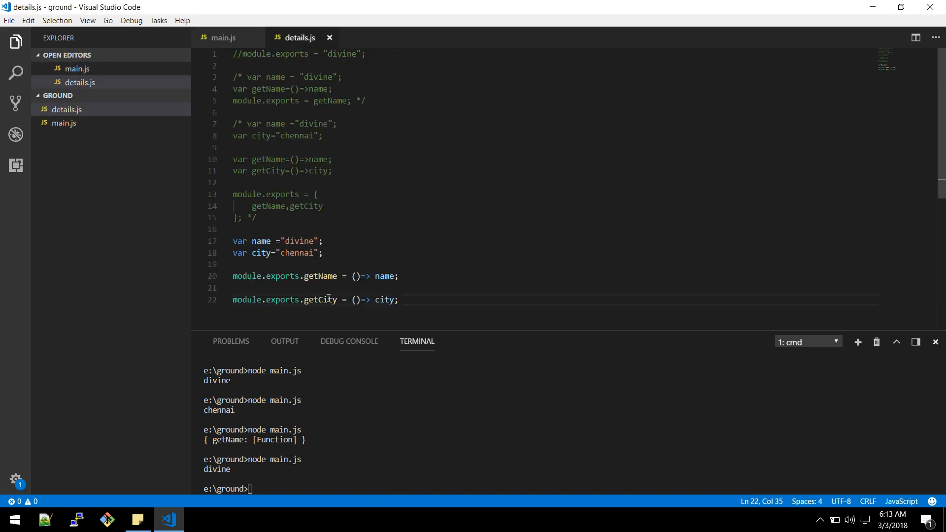
click(224, 37)
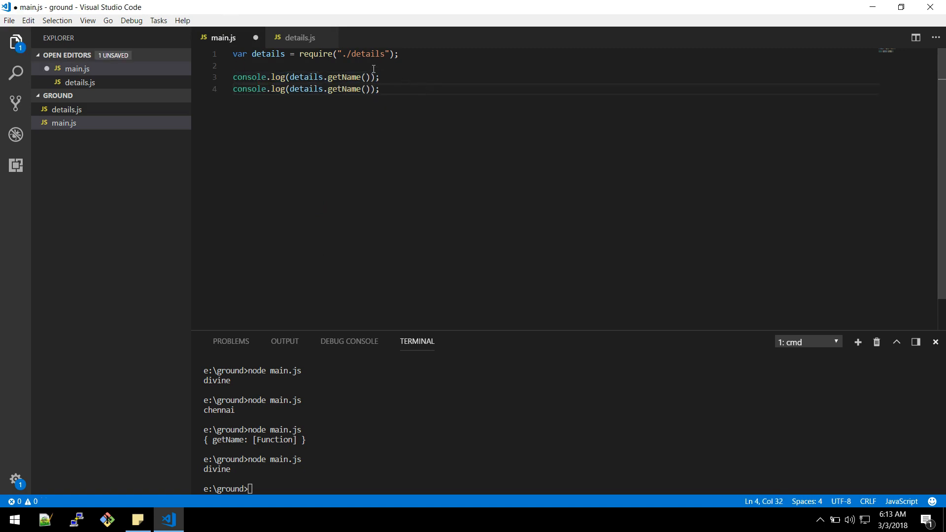
click(298, 38)
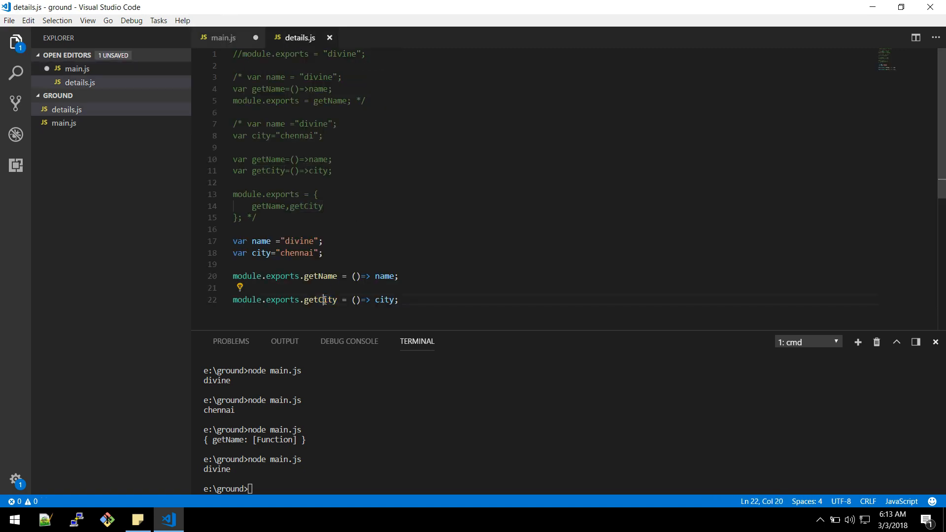
click(223, 37)
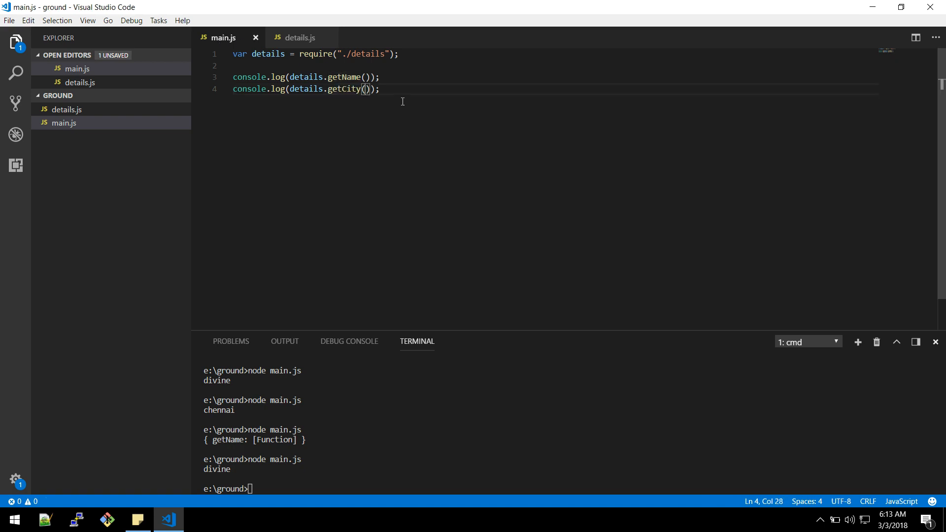
key(Return)
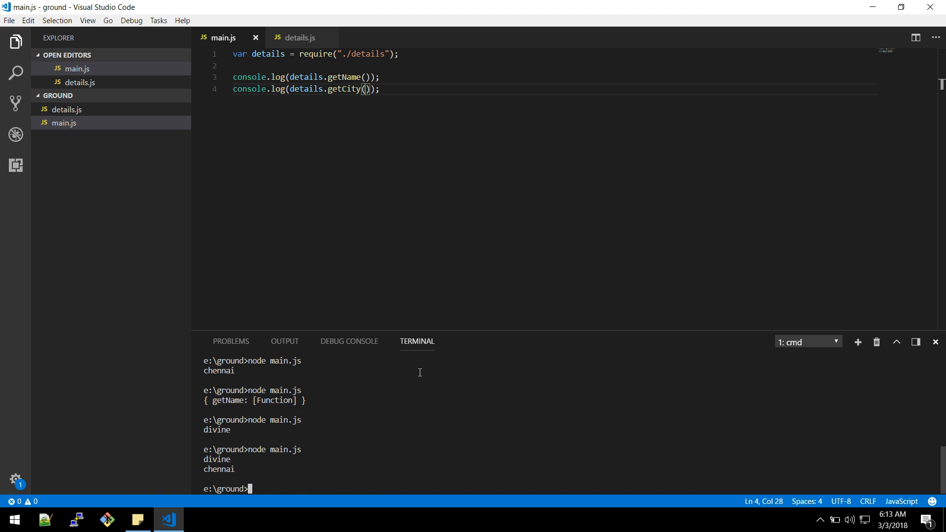
mouse_move(300, 37)
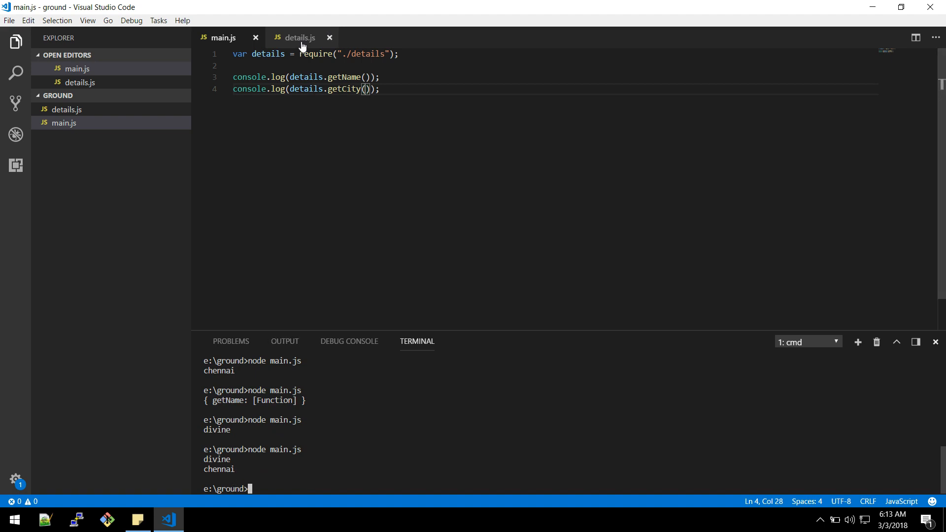
- Block-comment the name/city variables and both module.exports assignments in details.js
click(299, 37)
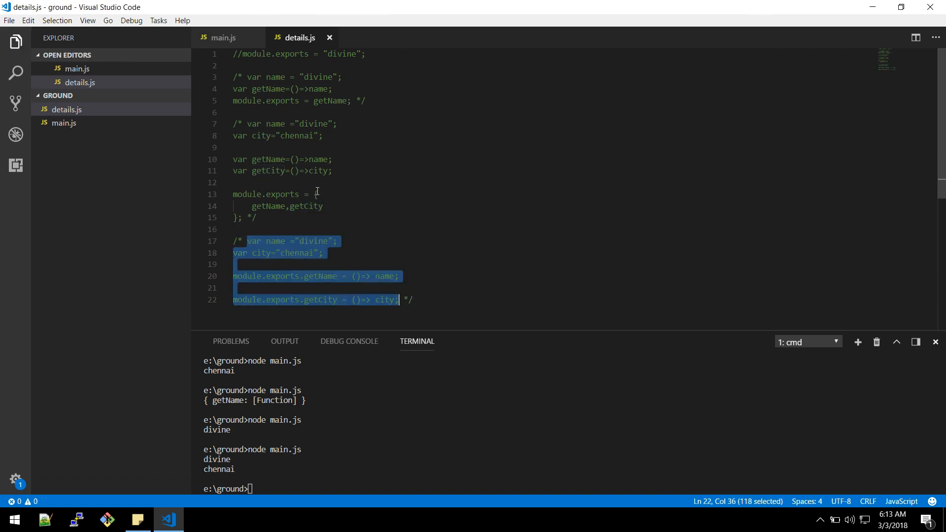
click(295, 65)
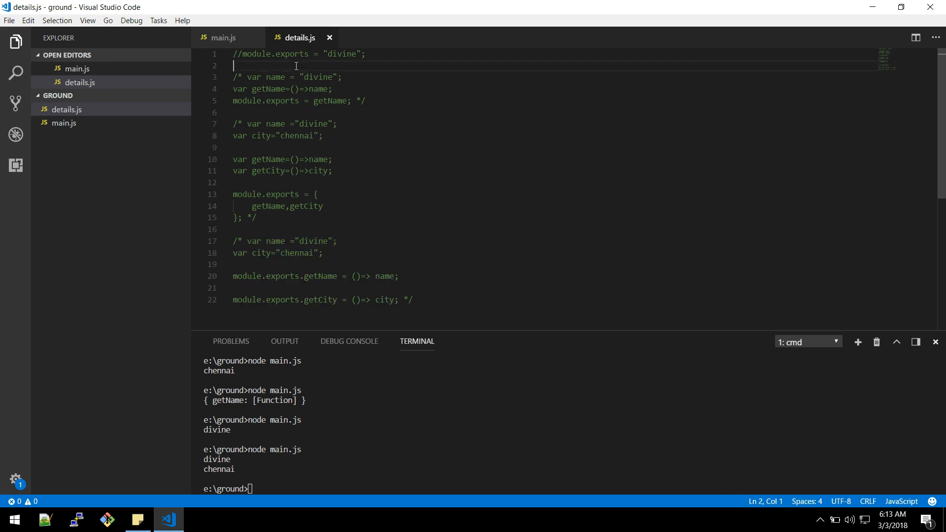
mouse_move(309, 59)
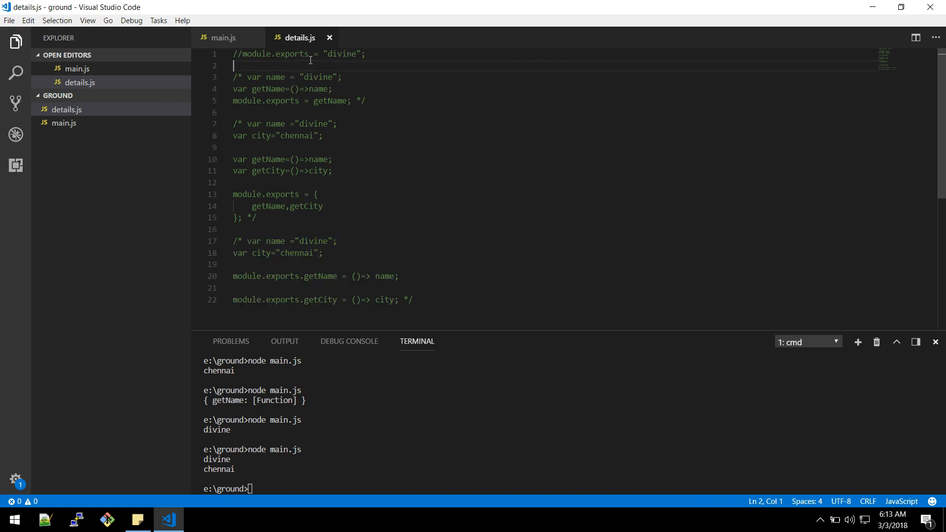
mouse_move(310, 59)
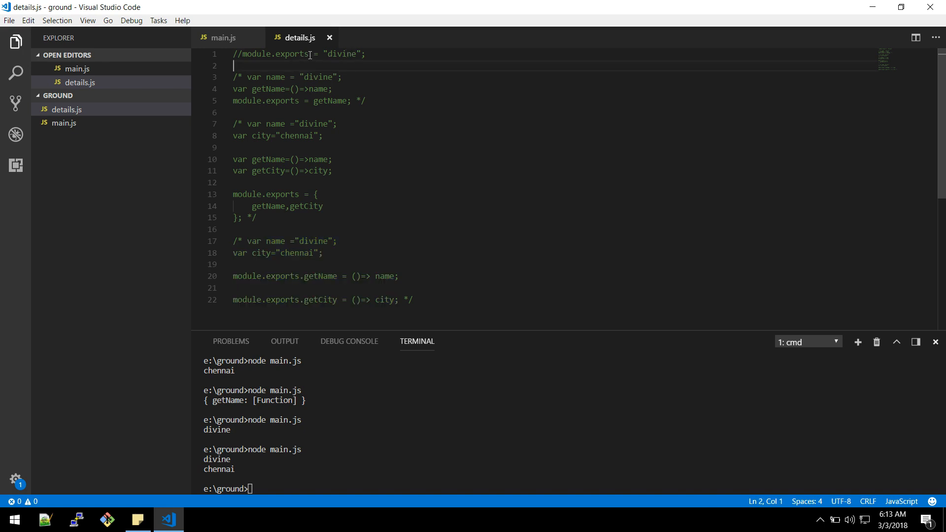
double_click(290, 53)
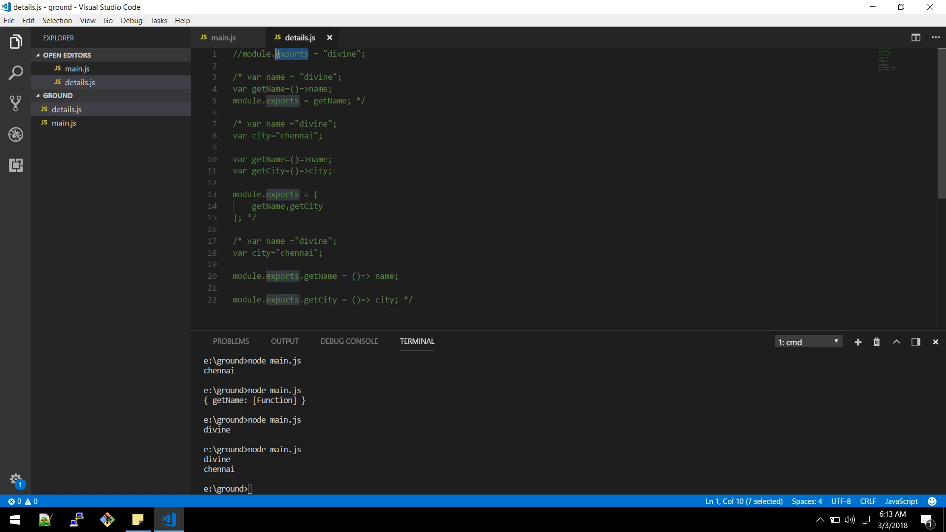
mouse_move(326, 58)
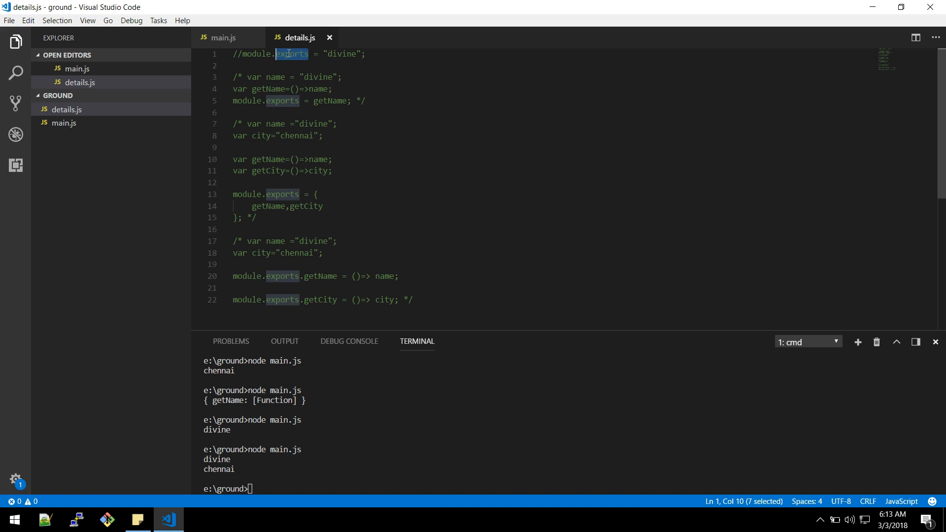
mouse_move(384, 49)
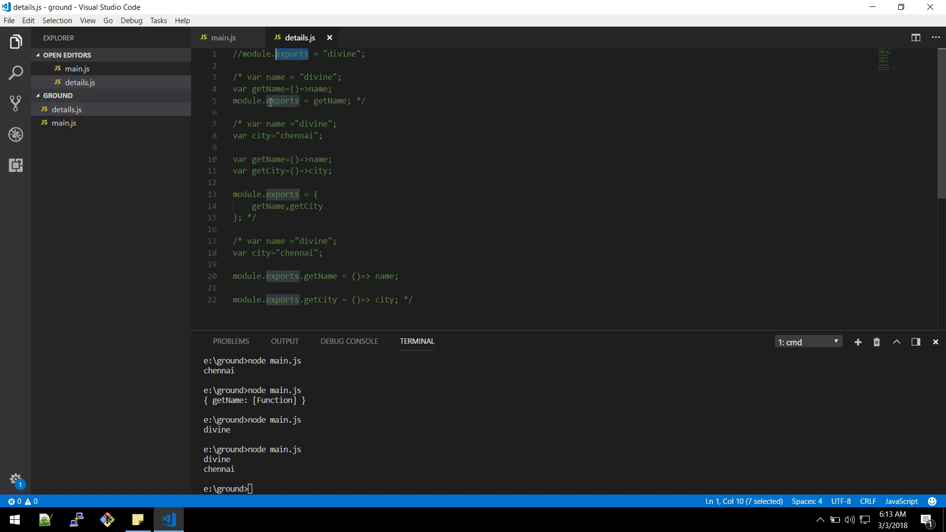
- Highlight getName uses and compare details.js exports with main.js's require line
click(327, 100)
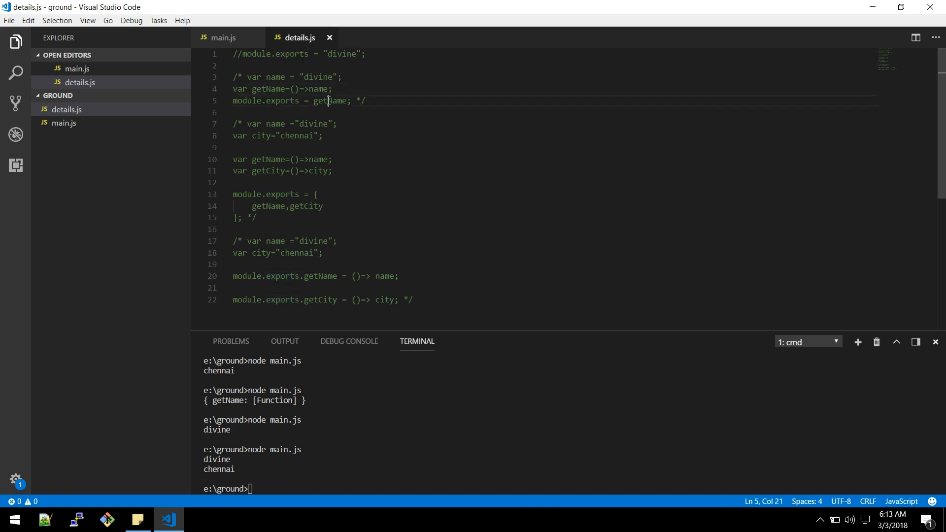
double_click(330, 101)
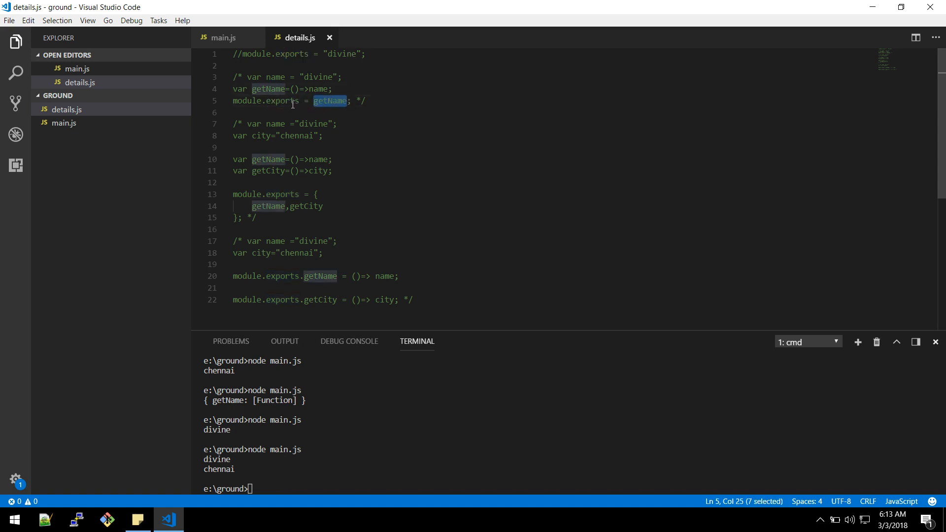
click(223, 38)
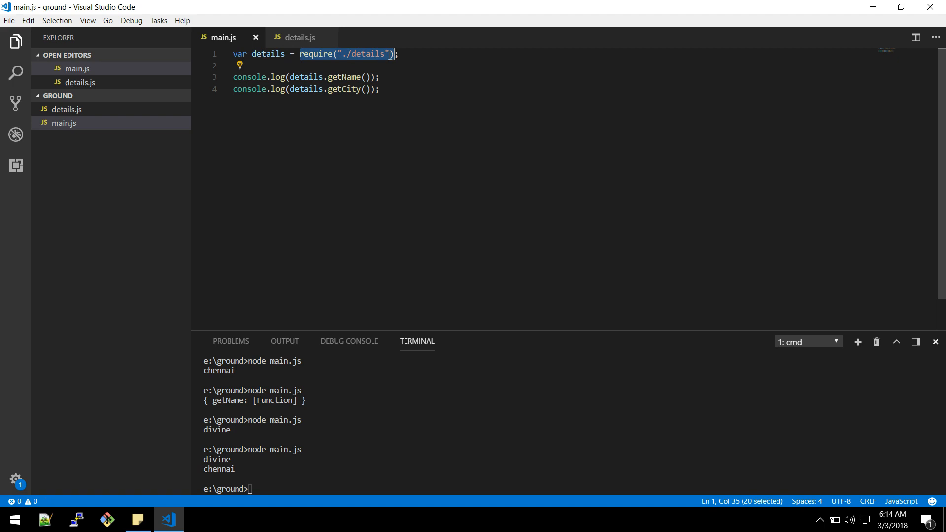
mouse_move(298, 38)
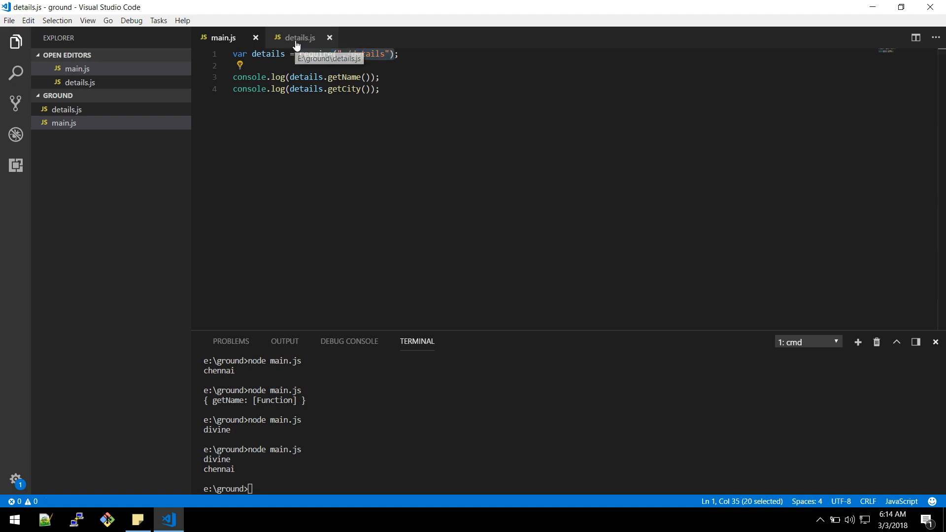
click(299, 38)
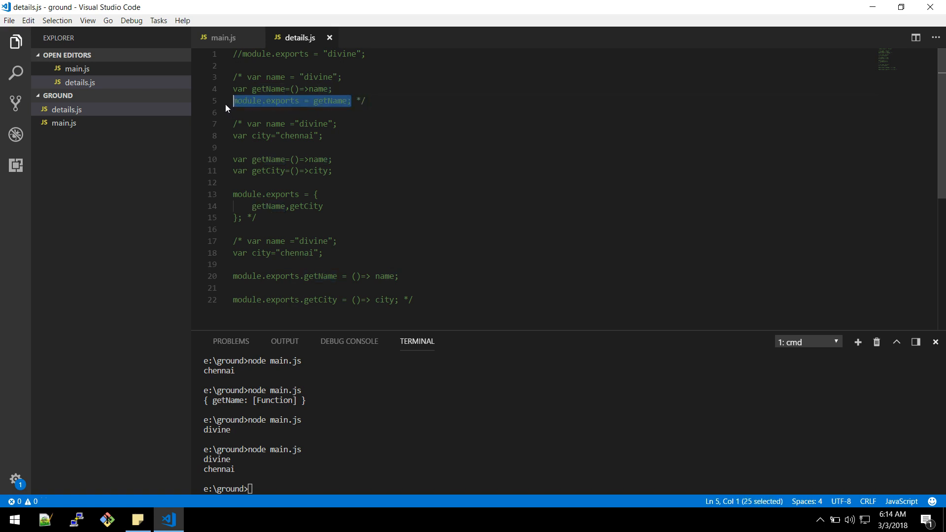
mouse_move(223, 38)
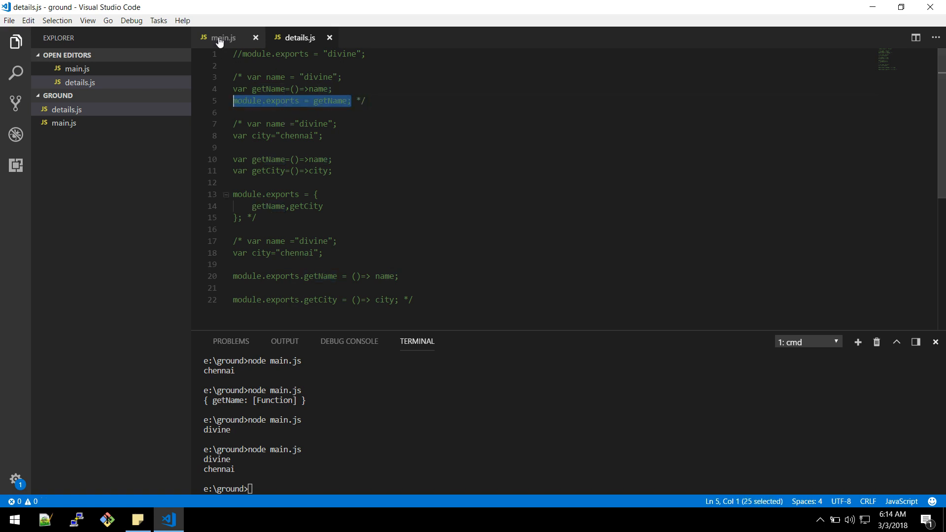
click(223, 38)
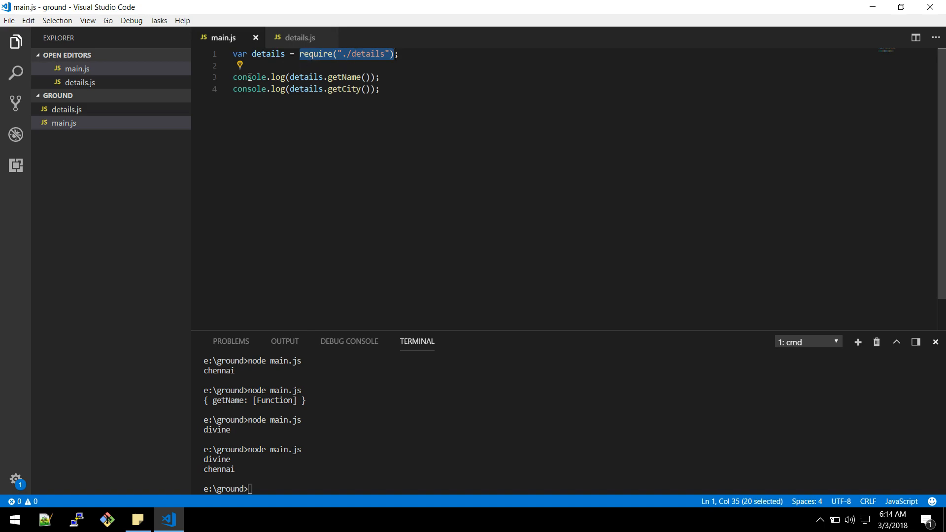
mouse_move(318, 127)
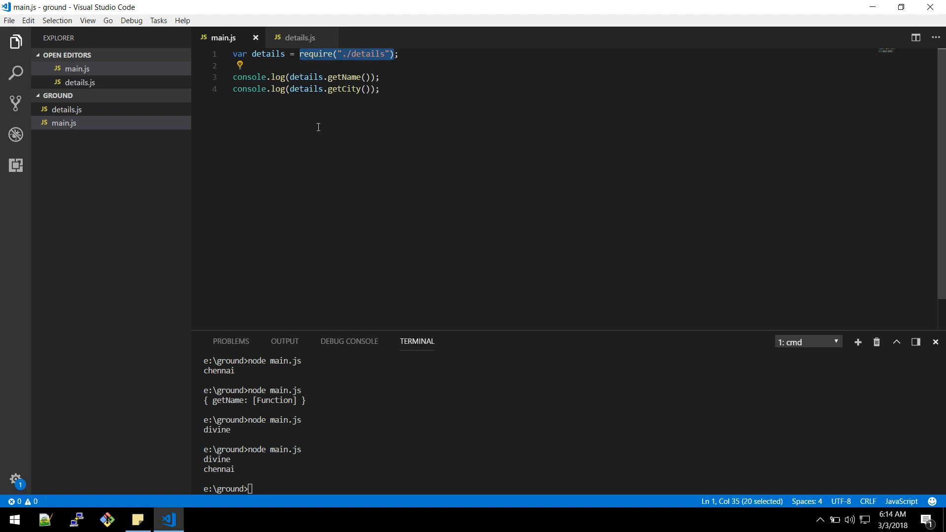
click(299, 38)
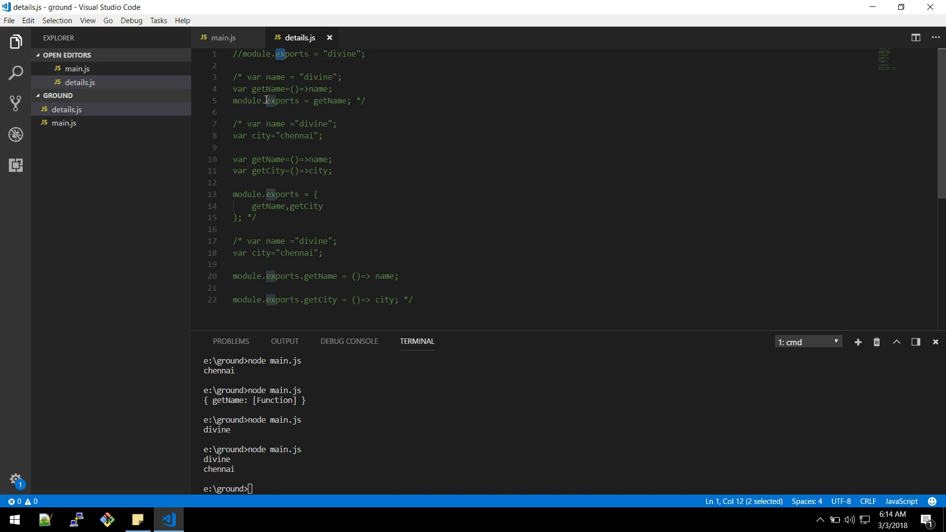
- Select the commented export lines at the bottom of details.js
drag(263, 135, 288, 206)
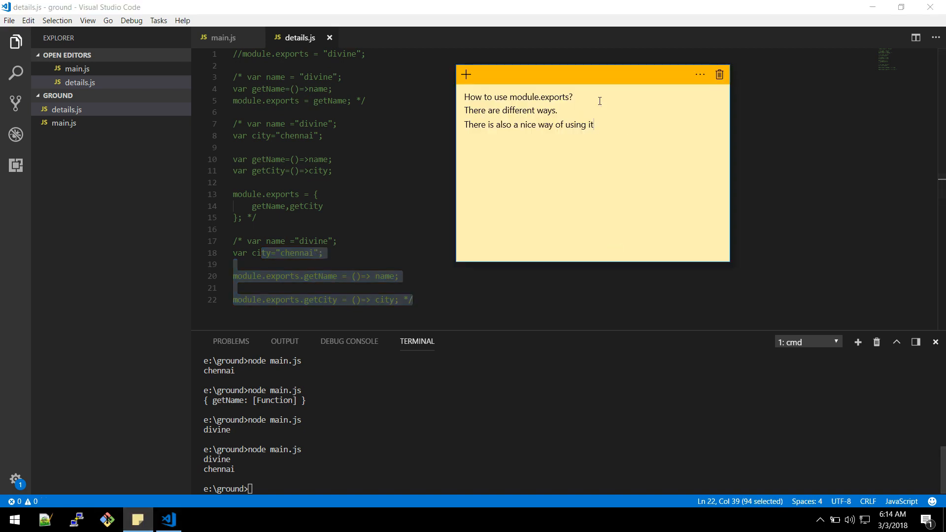
mouse_move(608, 129)
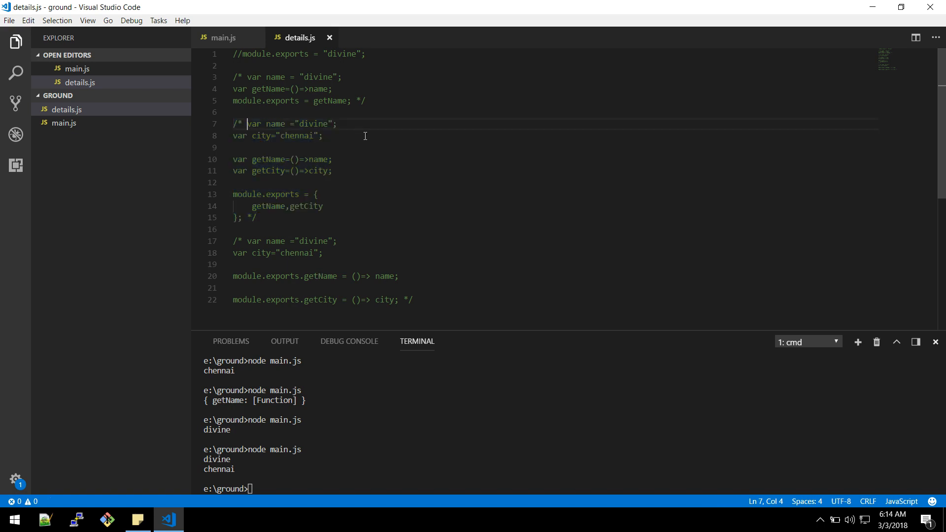
- Add name and city variables, getName/getCity functions, and module.exports = {getName,getCity} below the comment
key(Enter)
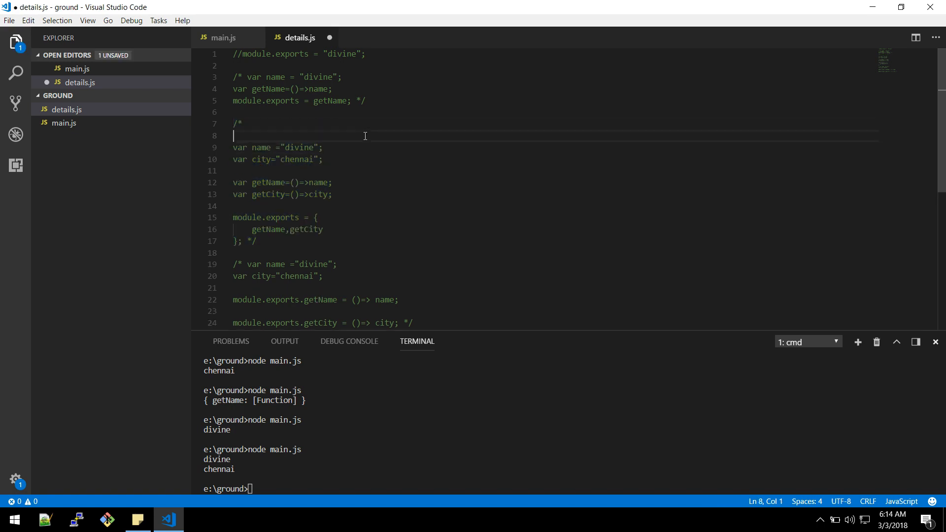
scroll(down, 3)
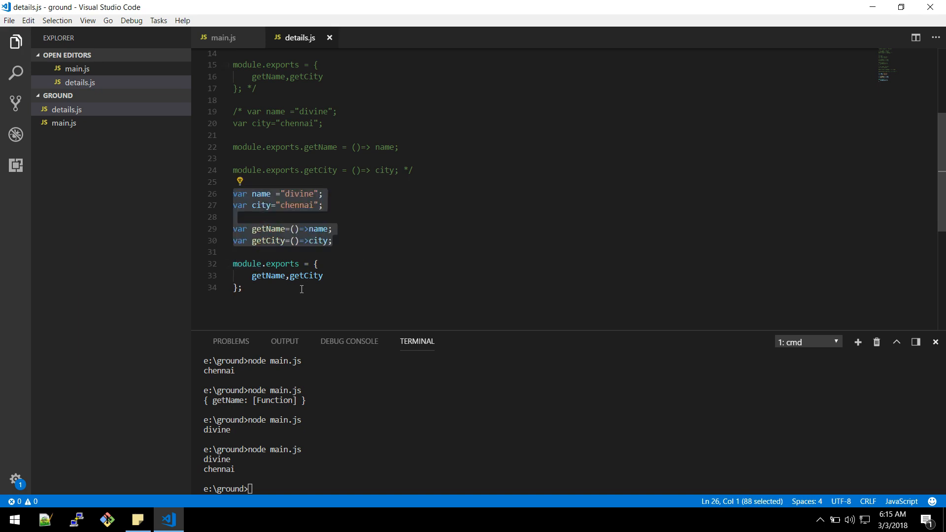
click(412, 252)
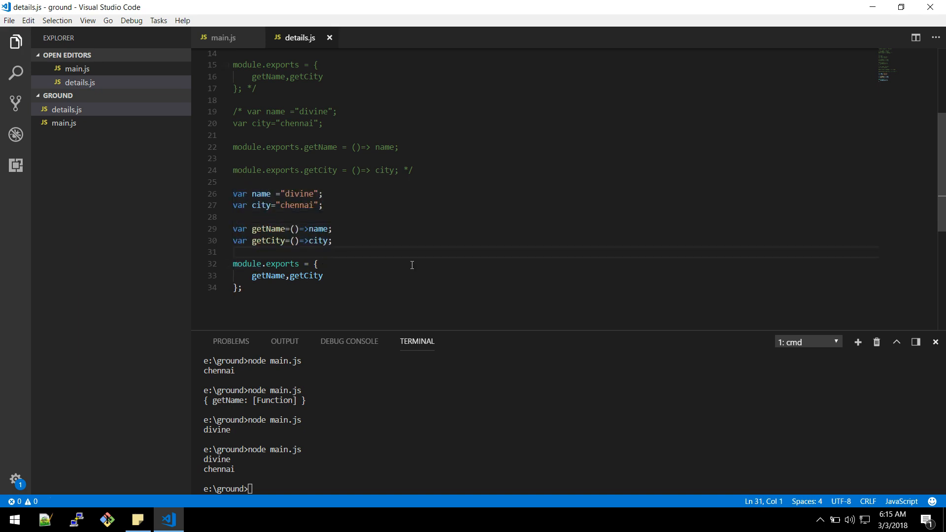
key(Enter)
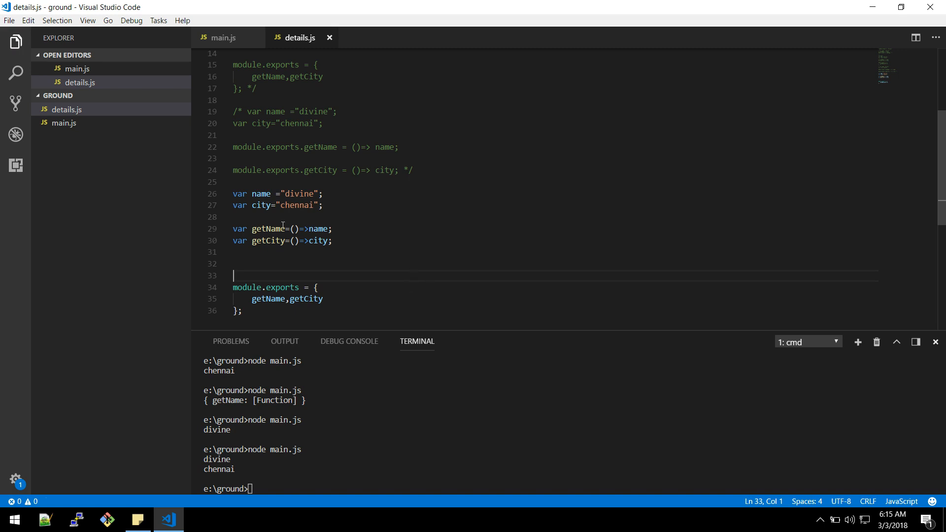
double_click(282, 287)
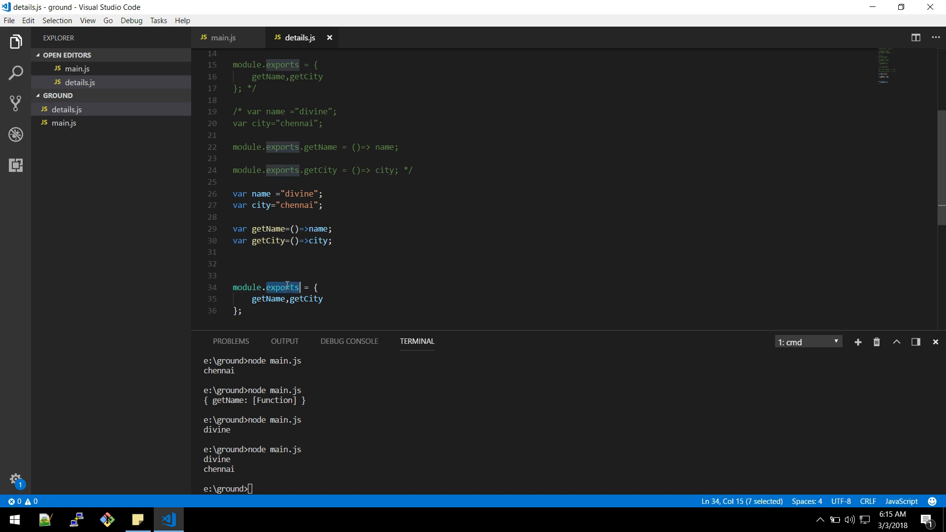
click(319, 288)
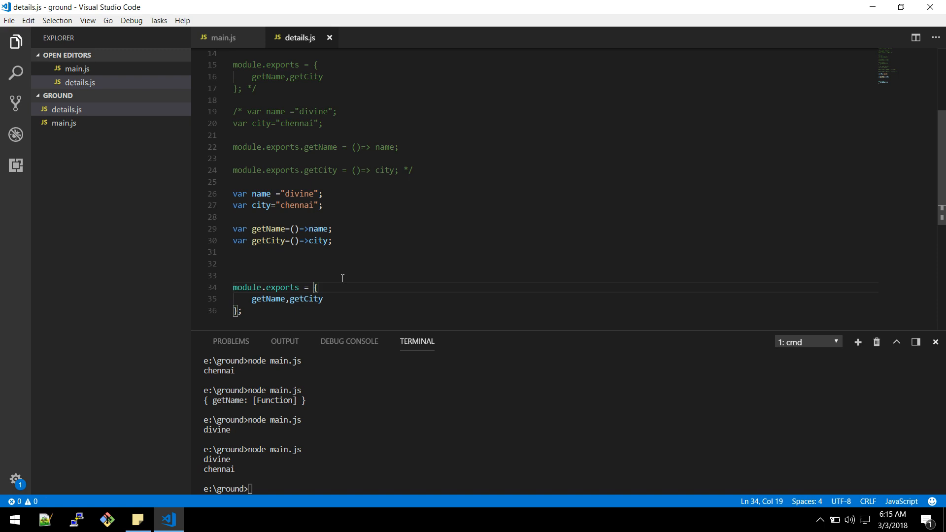
mouse_move(223, 37)
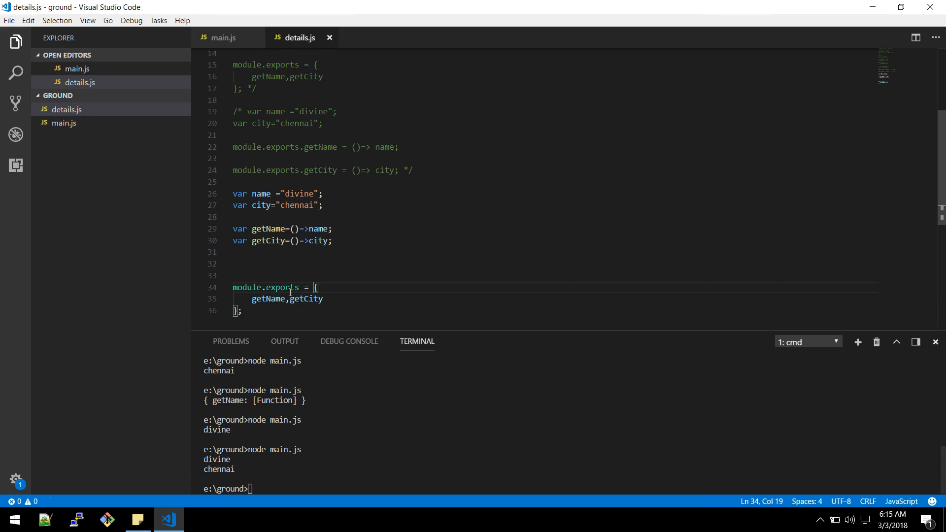
- Rerun node main.js to print divine and chennai, glance at details.js, return to main.js
click(224, 37)
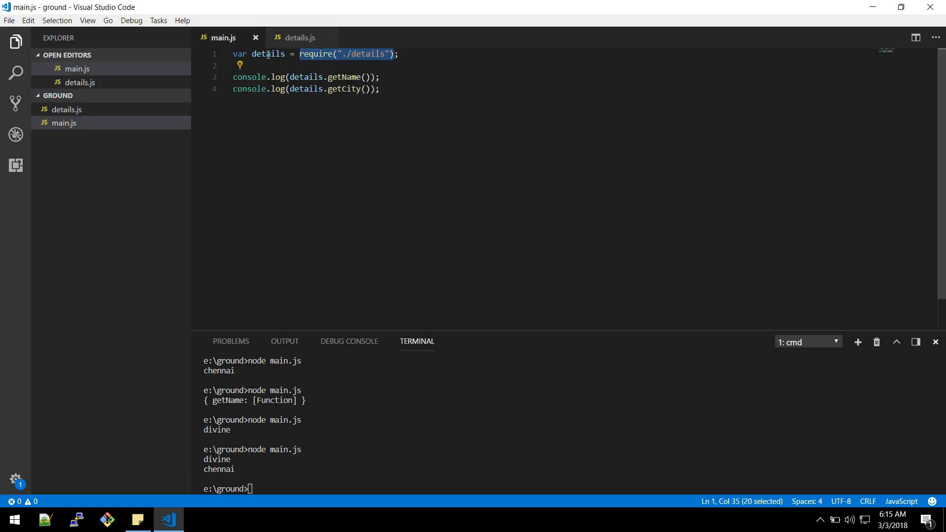
mouse_move(268, 54)
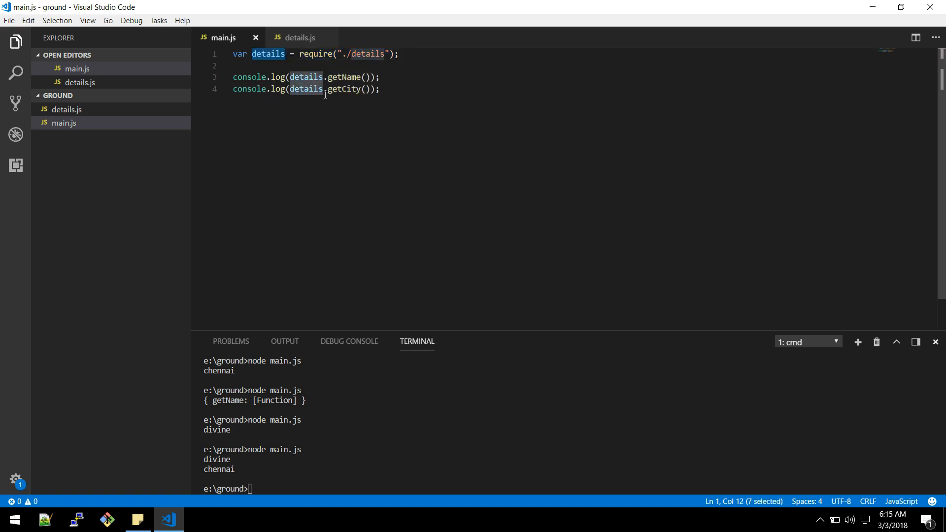
text(node main.js)
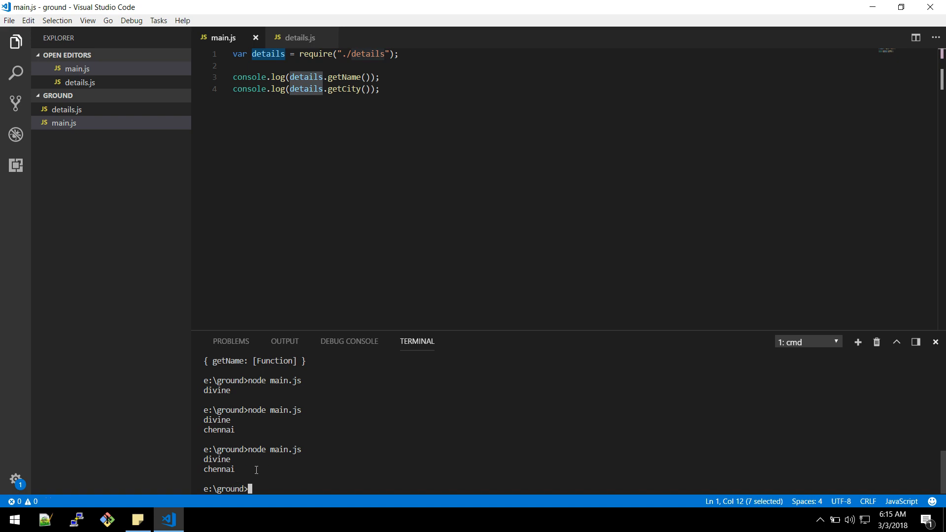
click(299, 38)
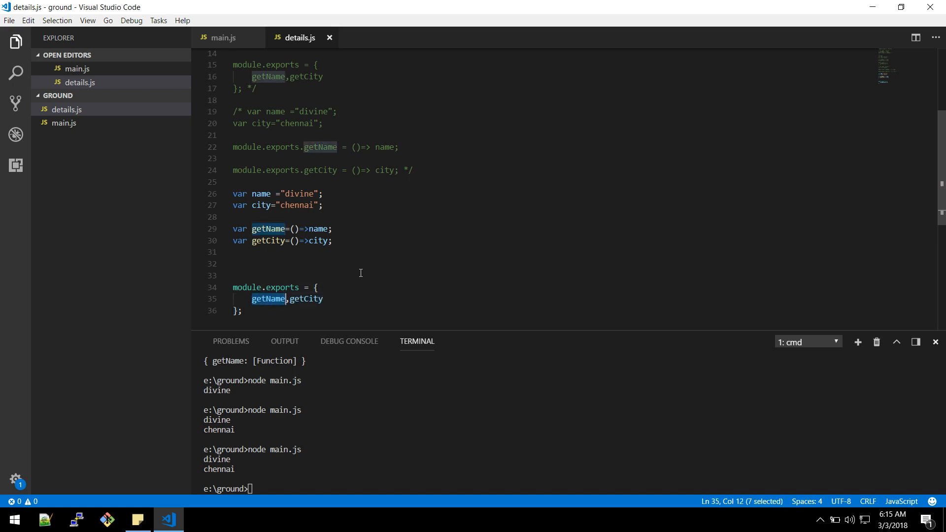
click(223, 37)
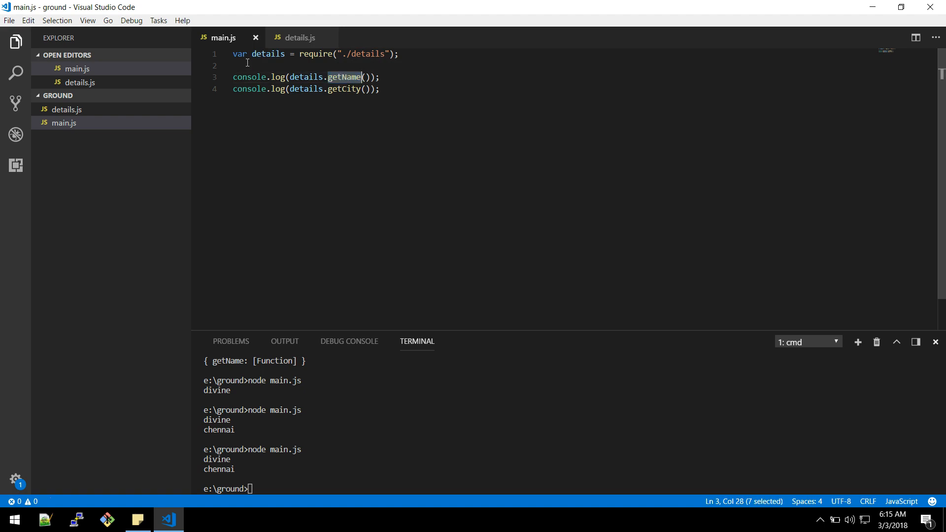
- Replace the details variable in main.js's require line with {getName,getCity} destructuring
double_click(269, 54)
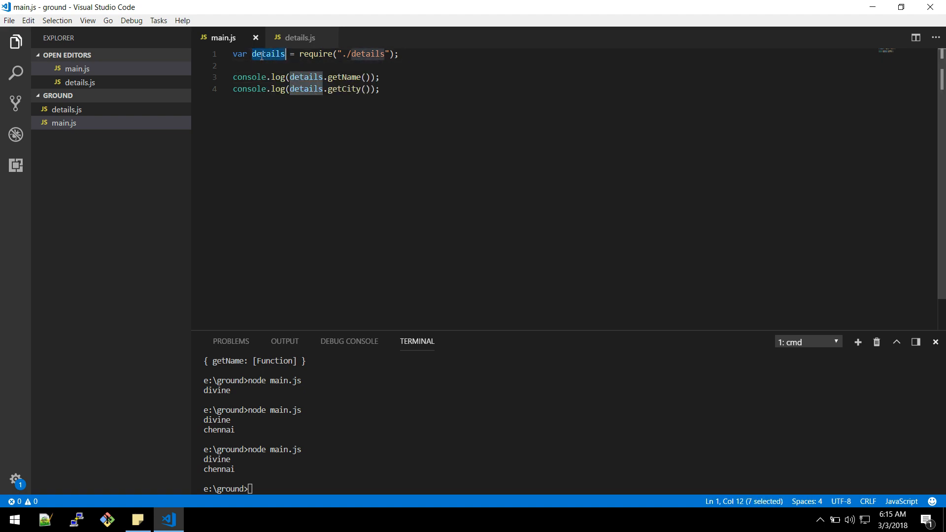
text({getName,})
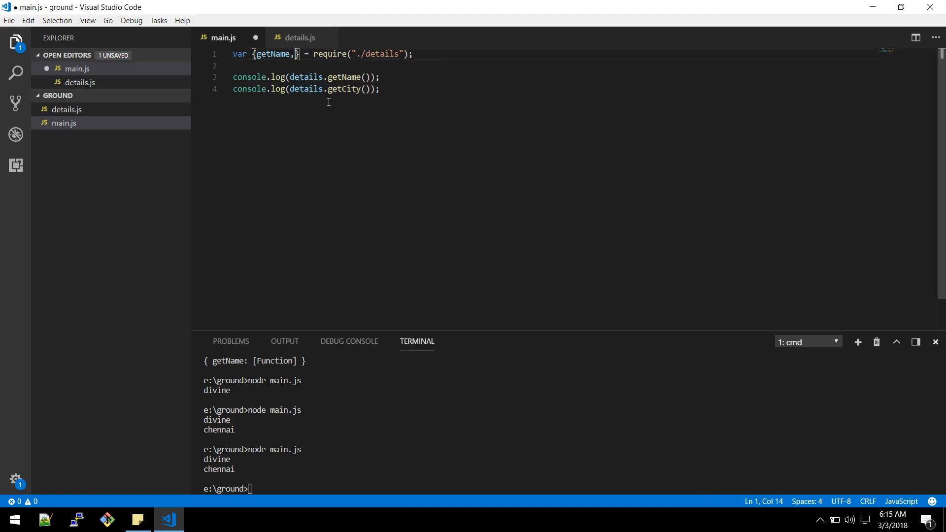
double_click(344, 89)
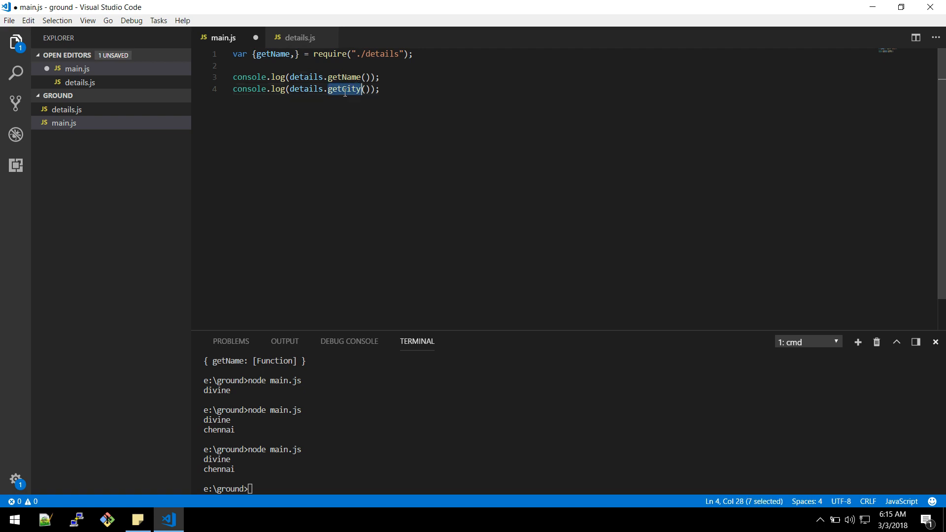
text(getCity)
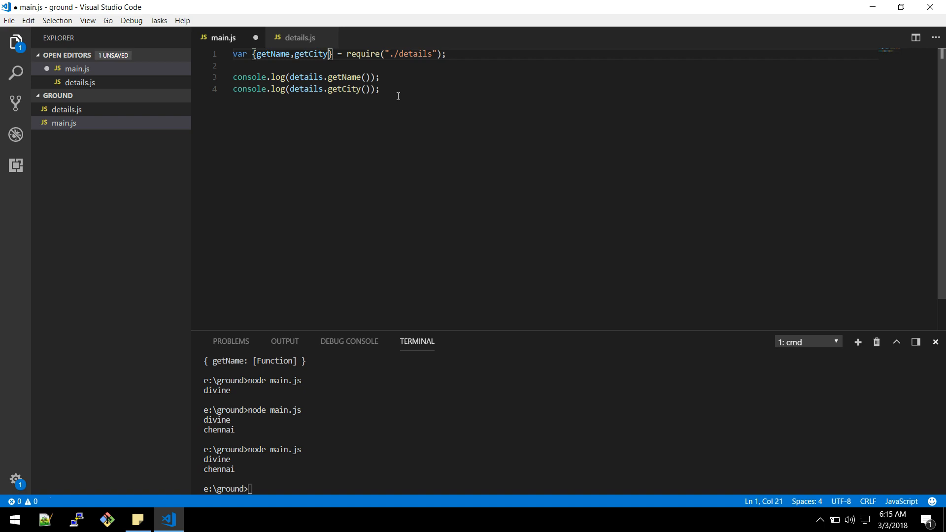
mouse_move(355, 94)
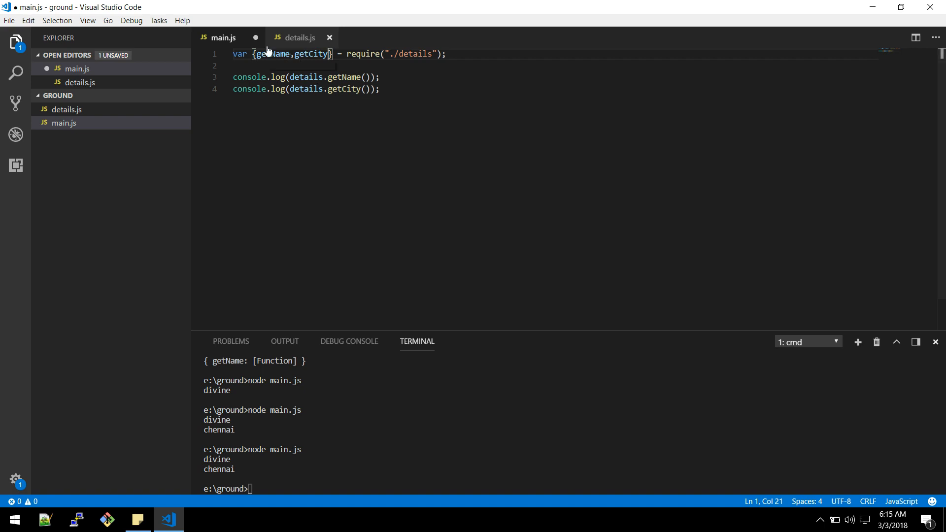
double_click(273, 54)
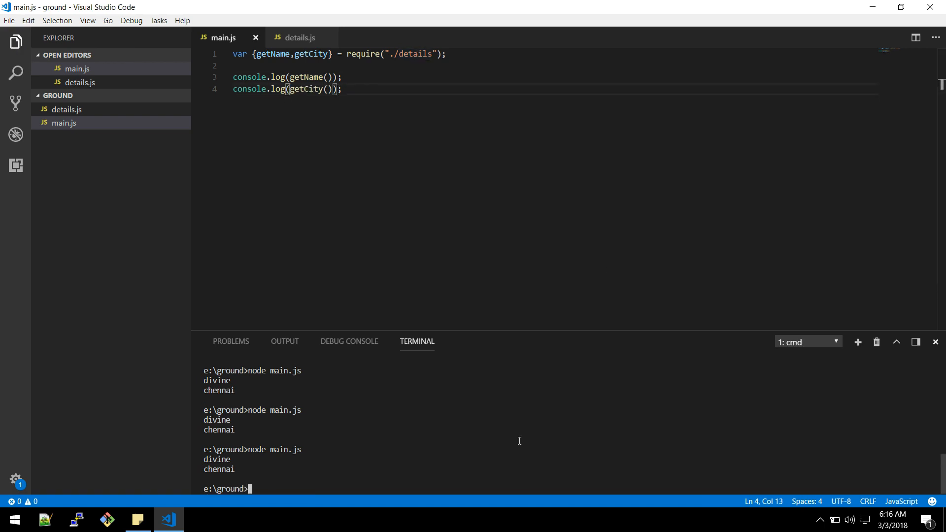
- Append 1 to the name in details.js, return to main.js, and bring up Sticky Notes
click(298, 38)
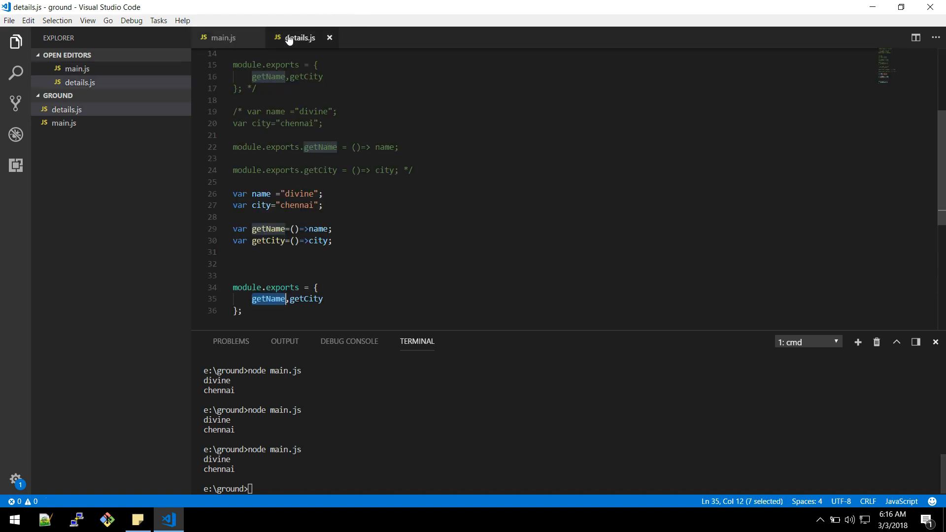
click(312, 193)
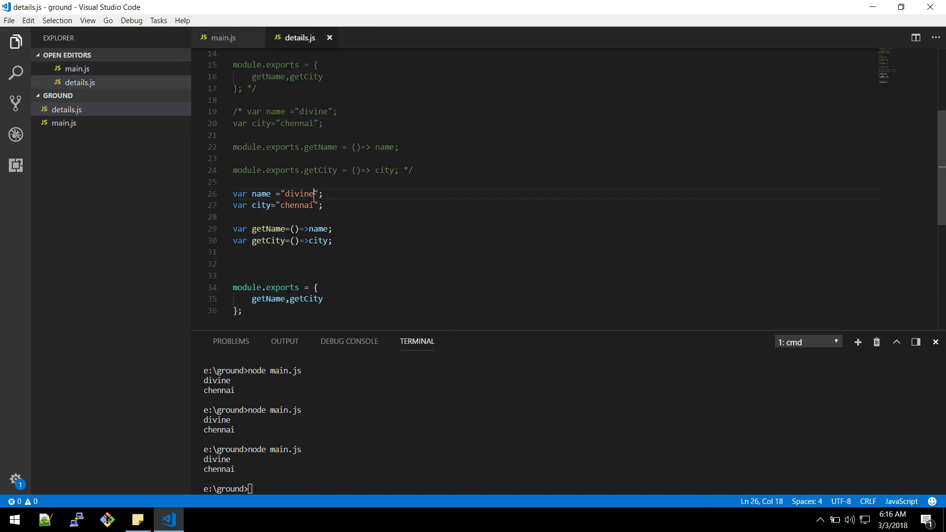
text(1)
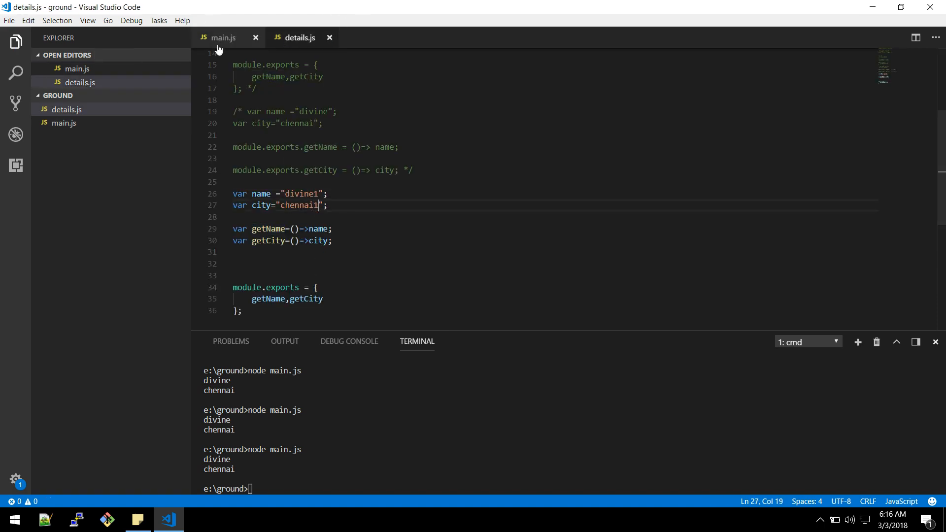
click(223, 37)
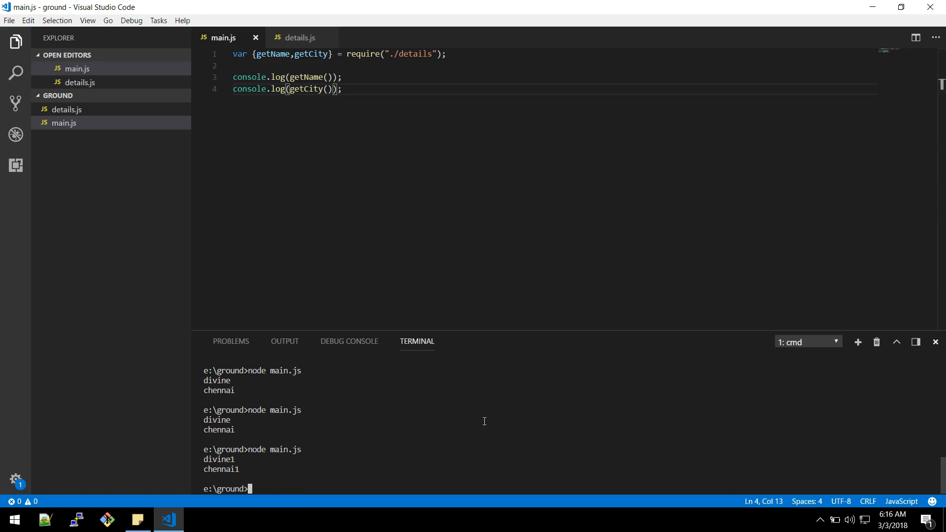
mouse_move(168, 519)
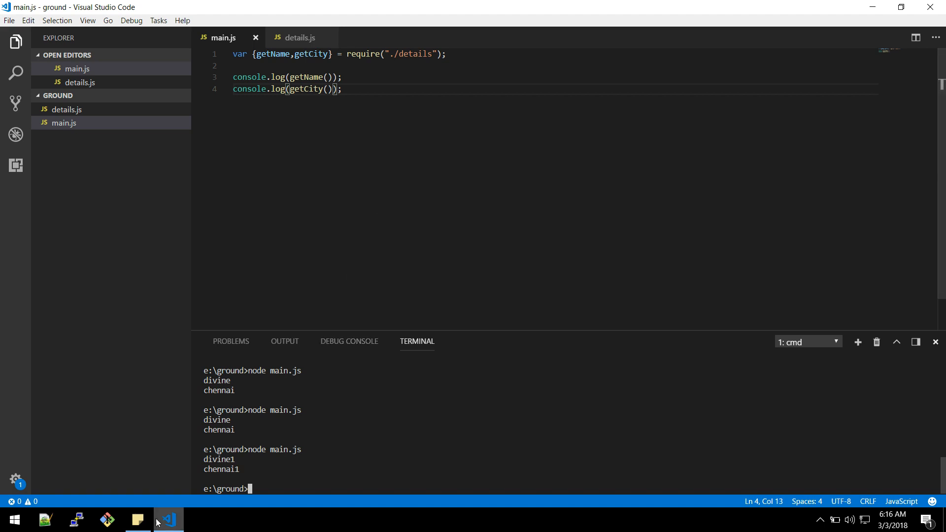
click(138, 519)
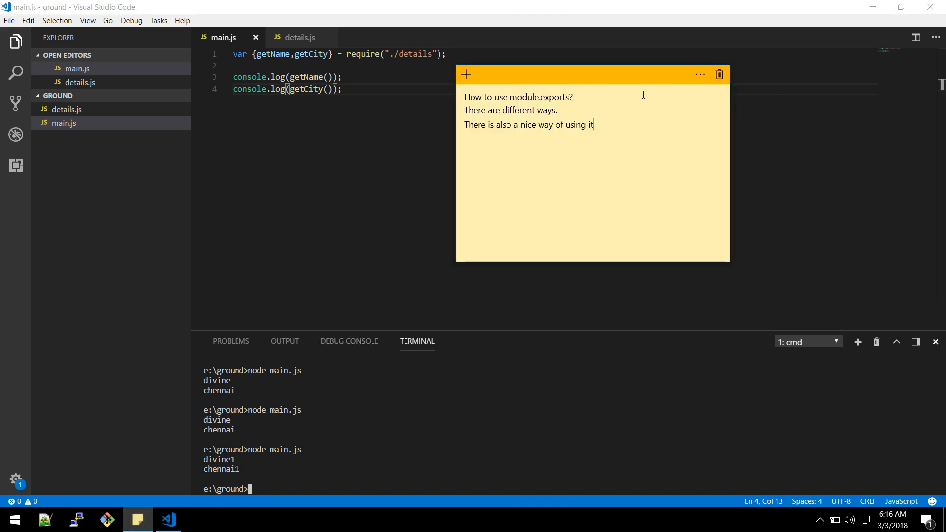
mouse_move(295, 37)
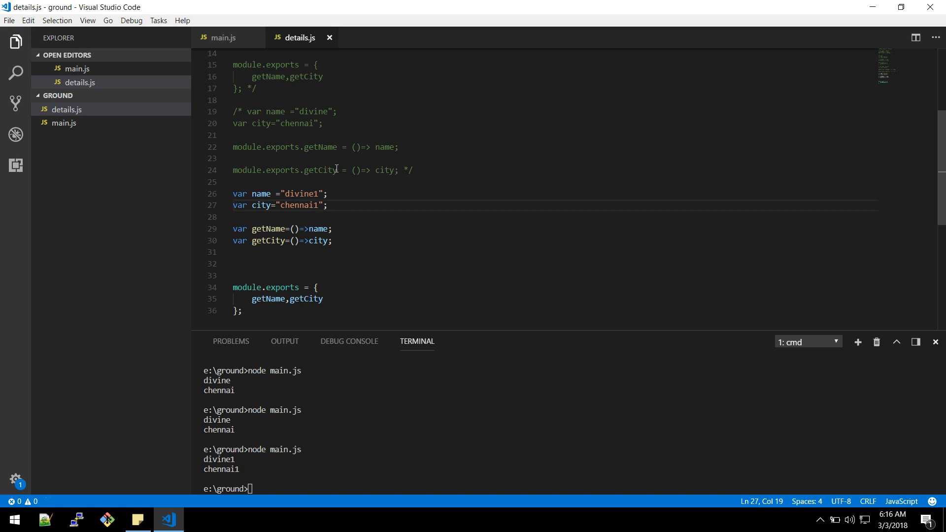
mouse_move(232, 346)
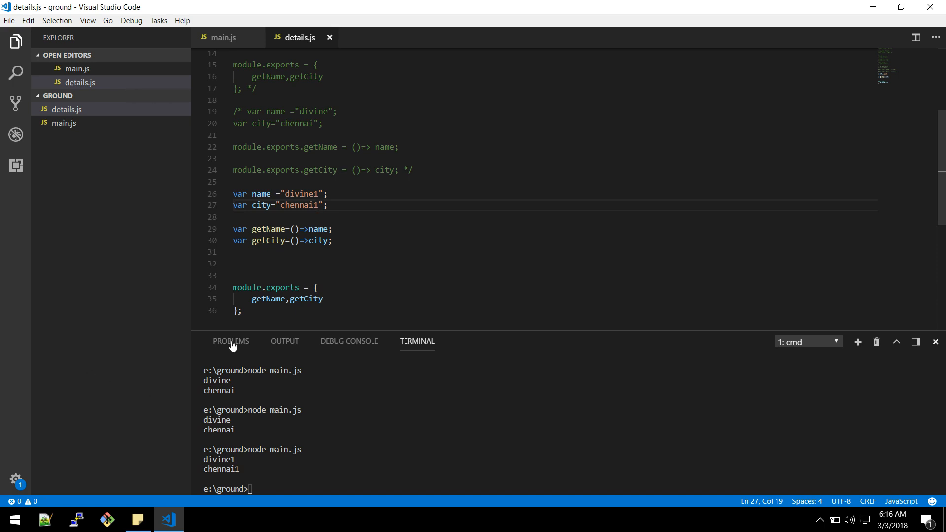